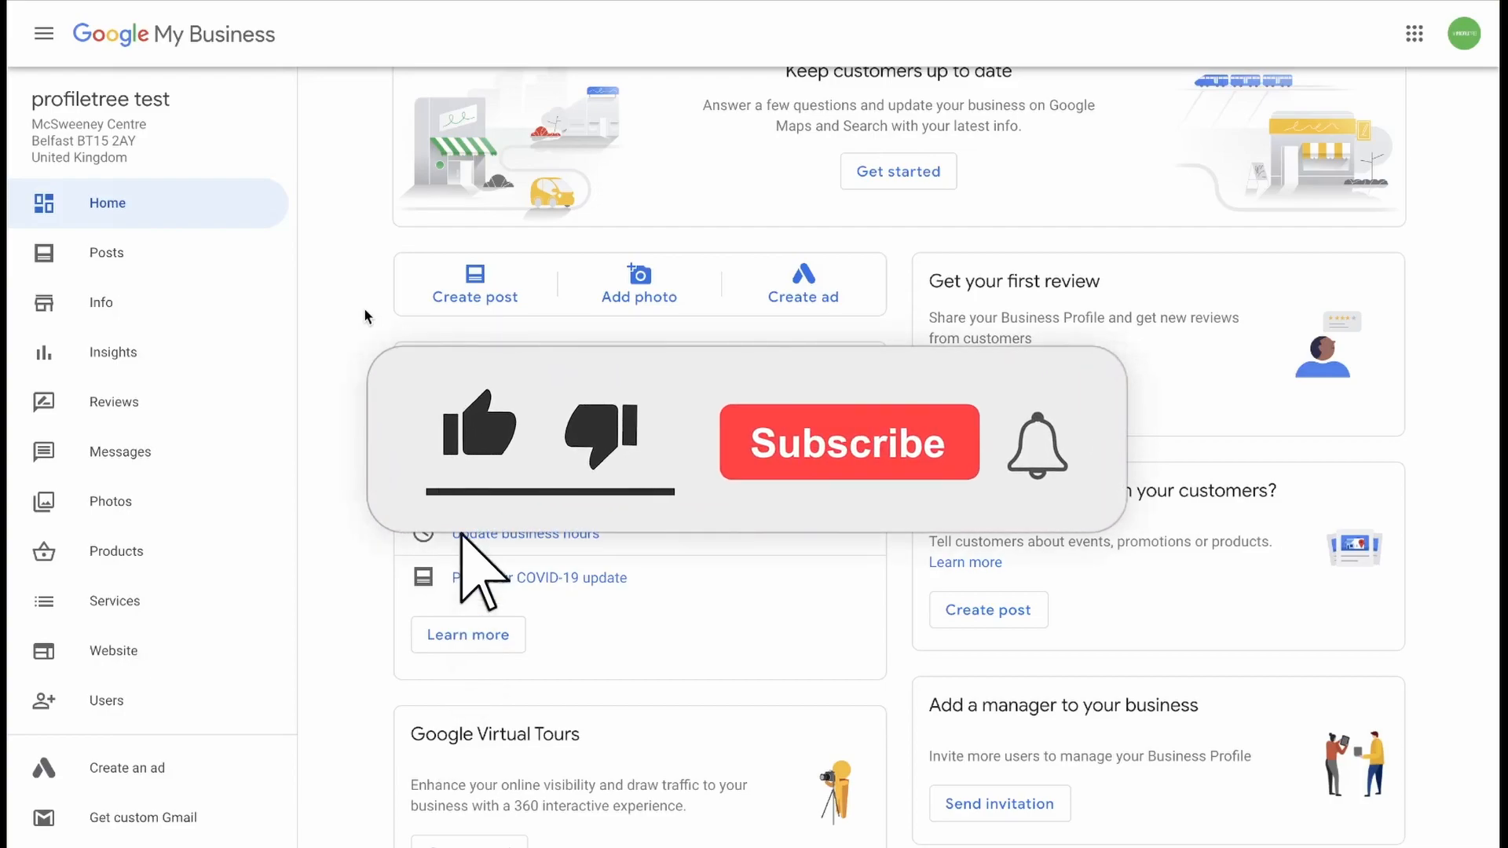
Step: Search business names, trying 'nike' first, then entering 'profiletree' to create a new business
{"action": "left_click", "coordinate": [479, 434]}
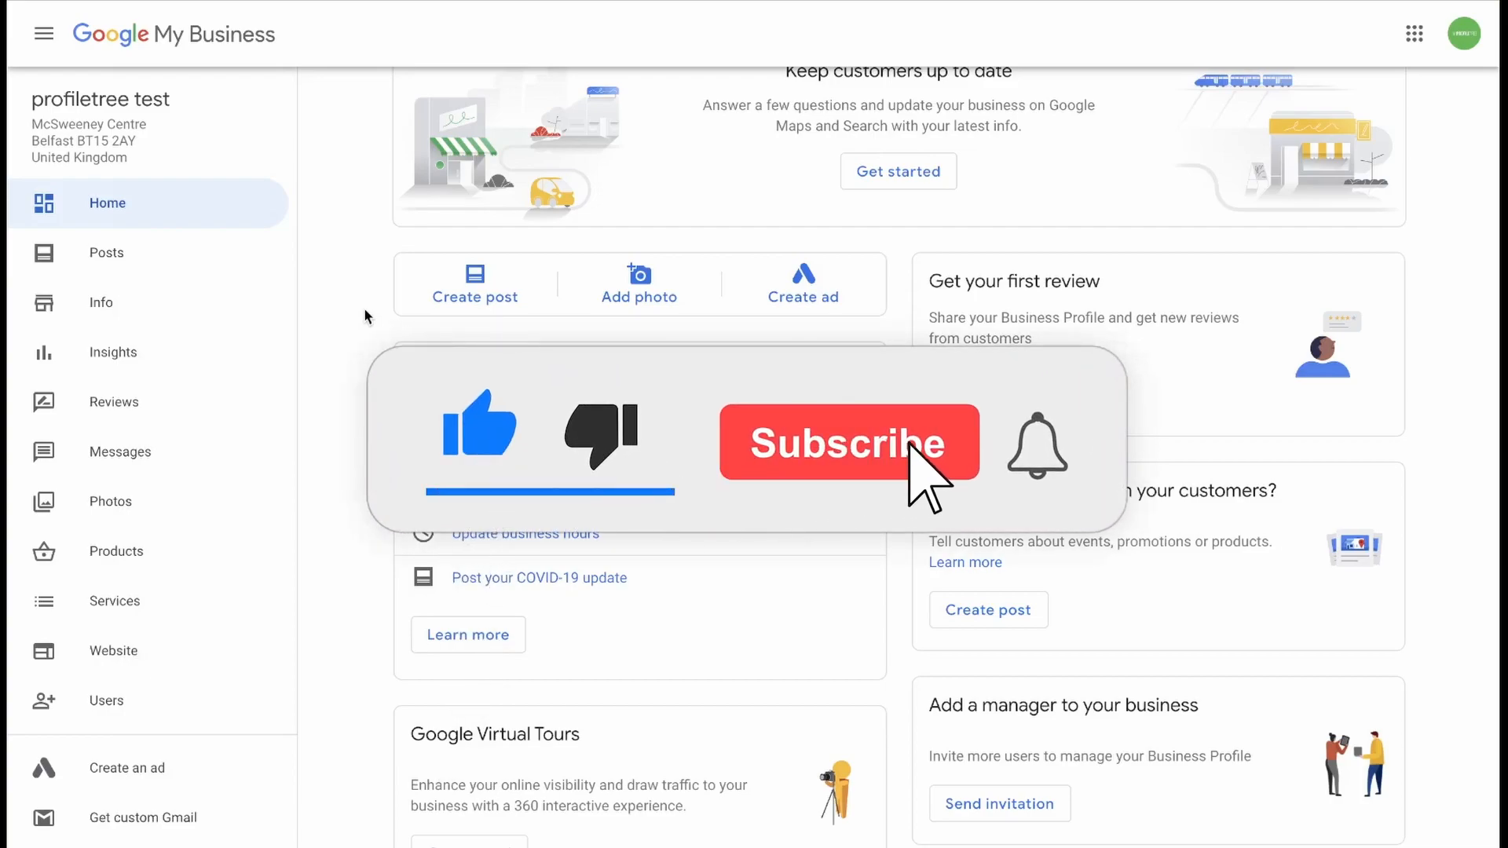
{"action": "left_click", "coordinate": [849, 442]}
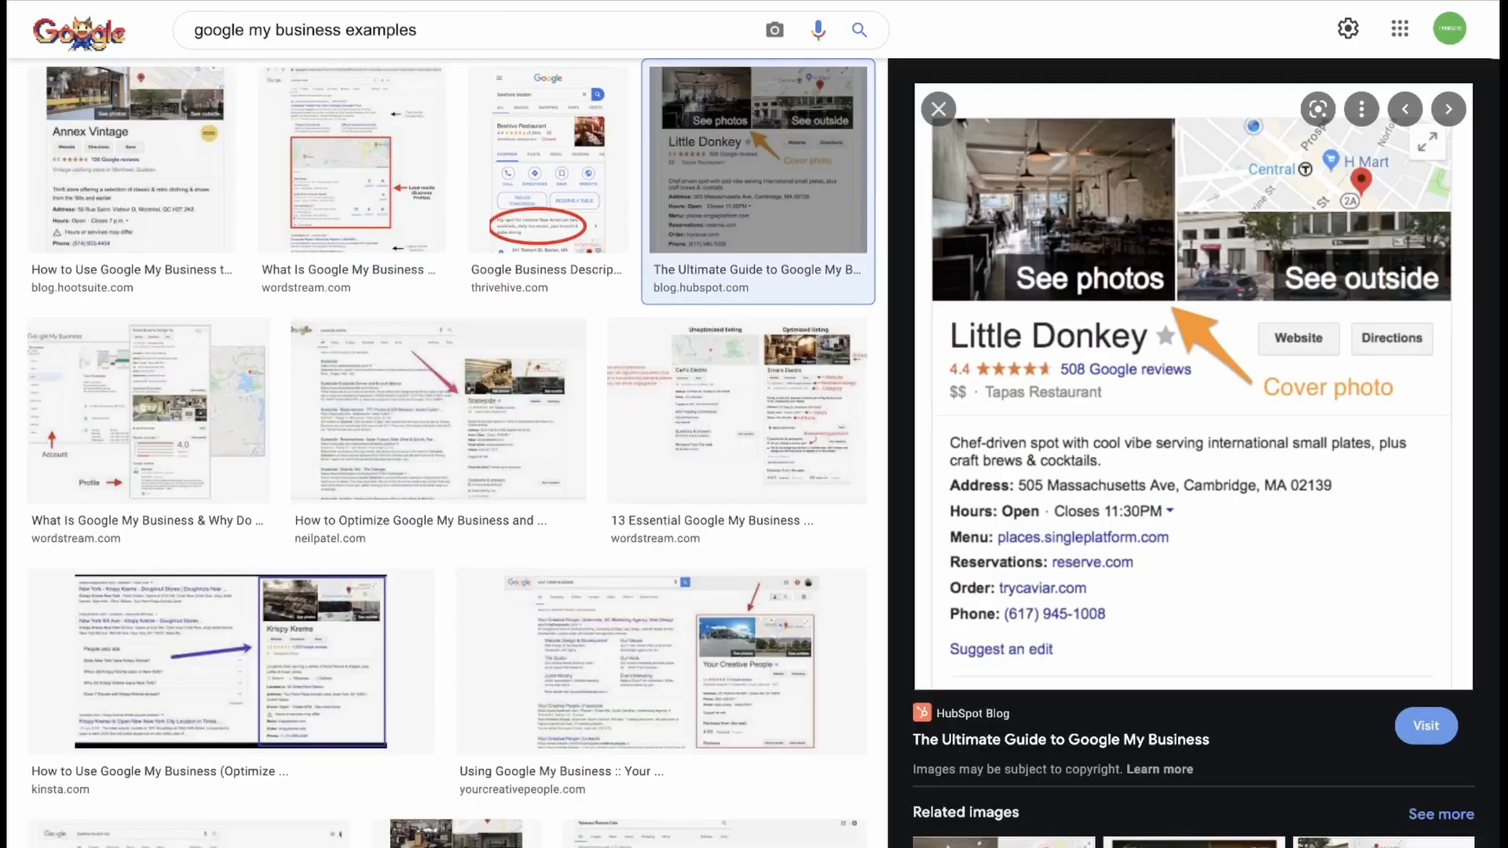
{"action": "type", "text": "nike"}
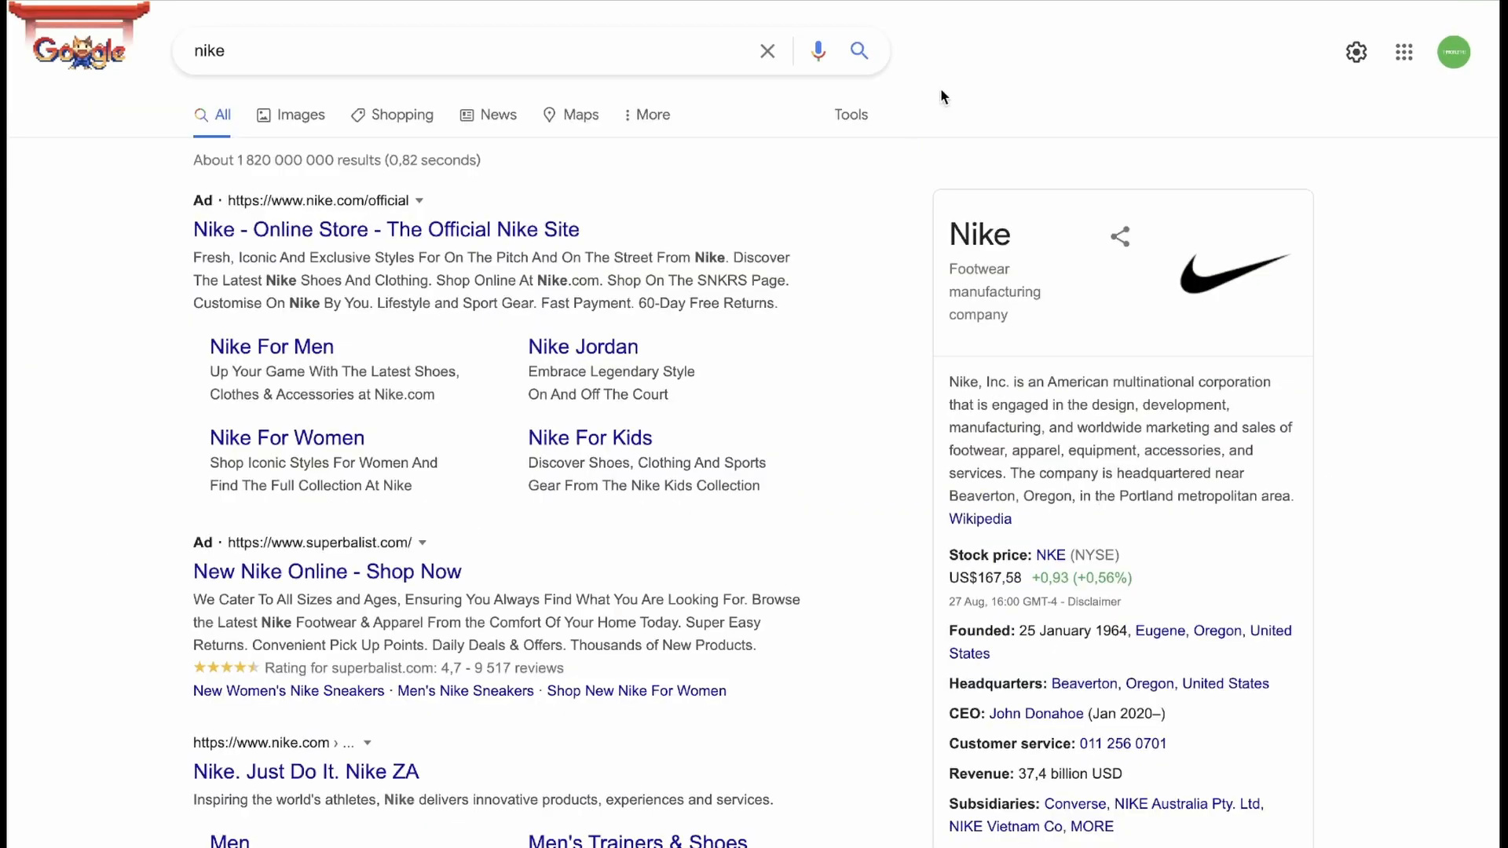
{"action": "mouse_move", "coordinate": [1084, 125]}
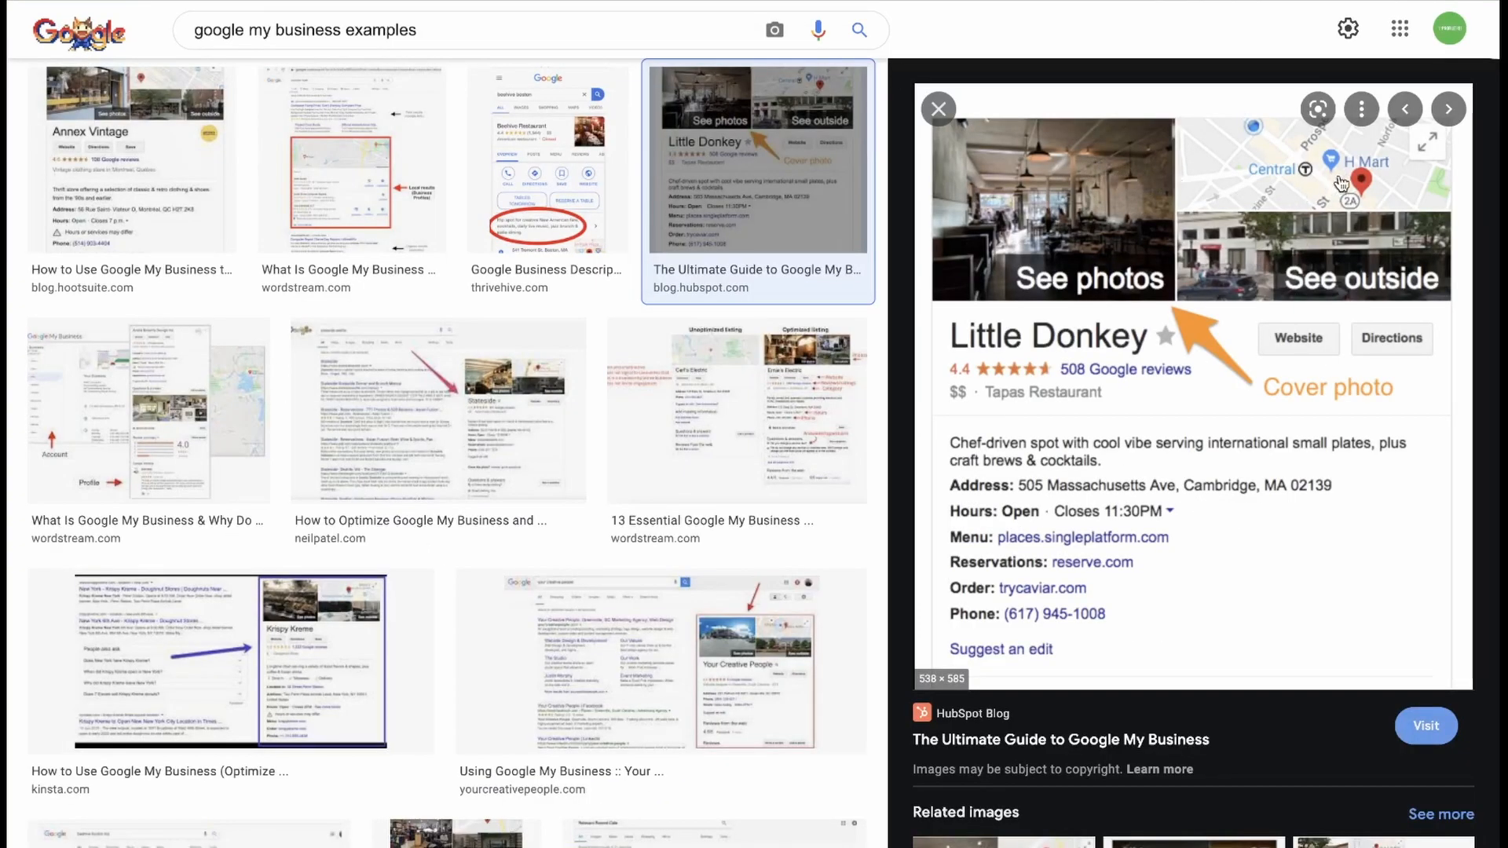
{"action": "mouse_move", "coordinate": [1366, 288]}
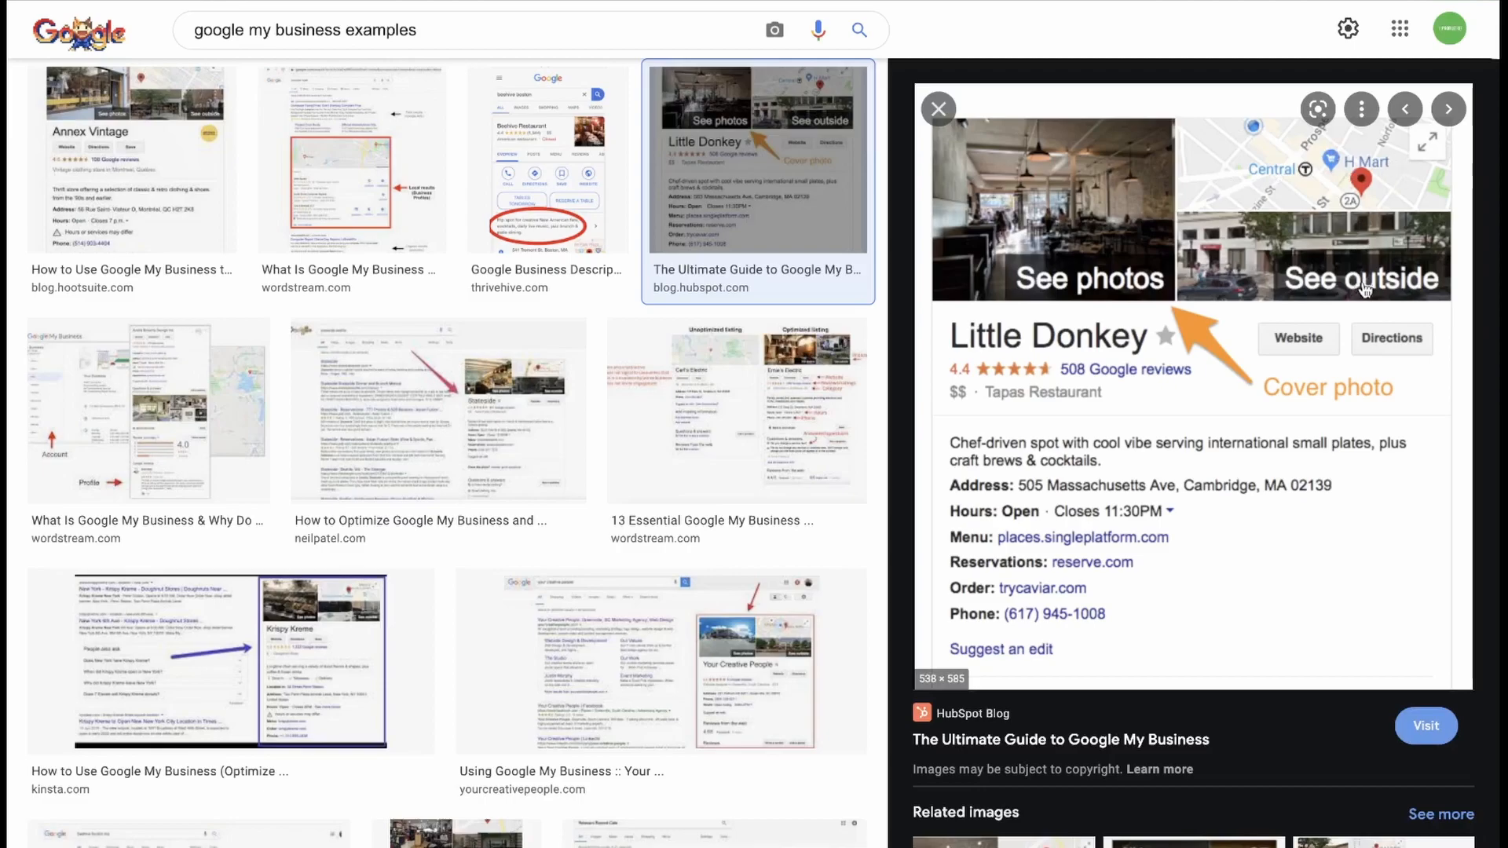
{"action": "mouse_move", "coordinate": [1291, 346]}
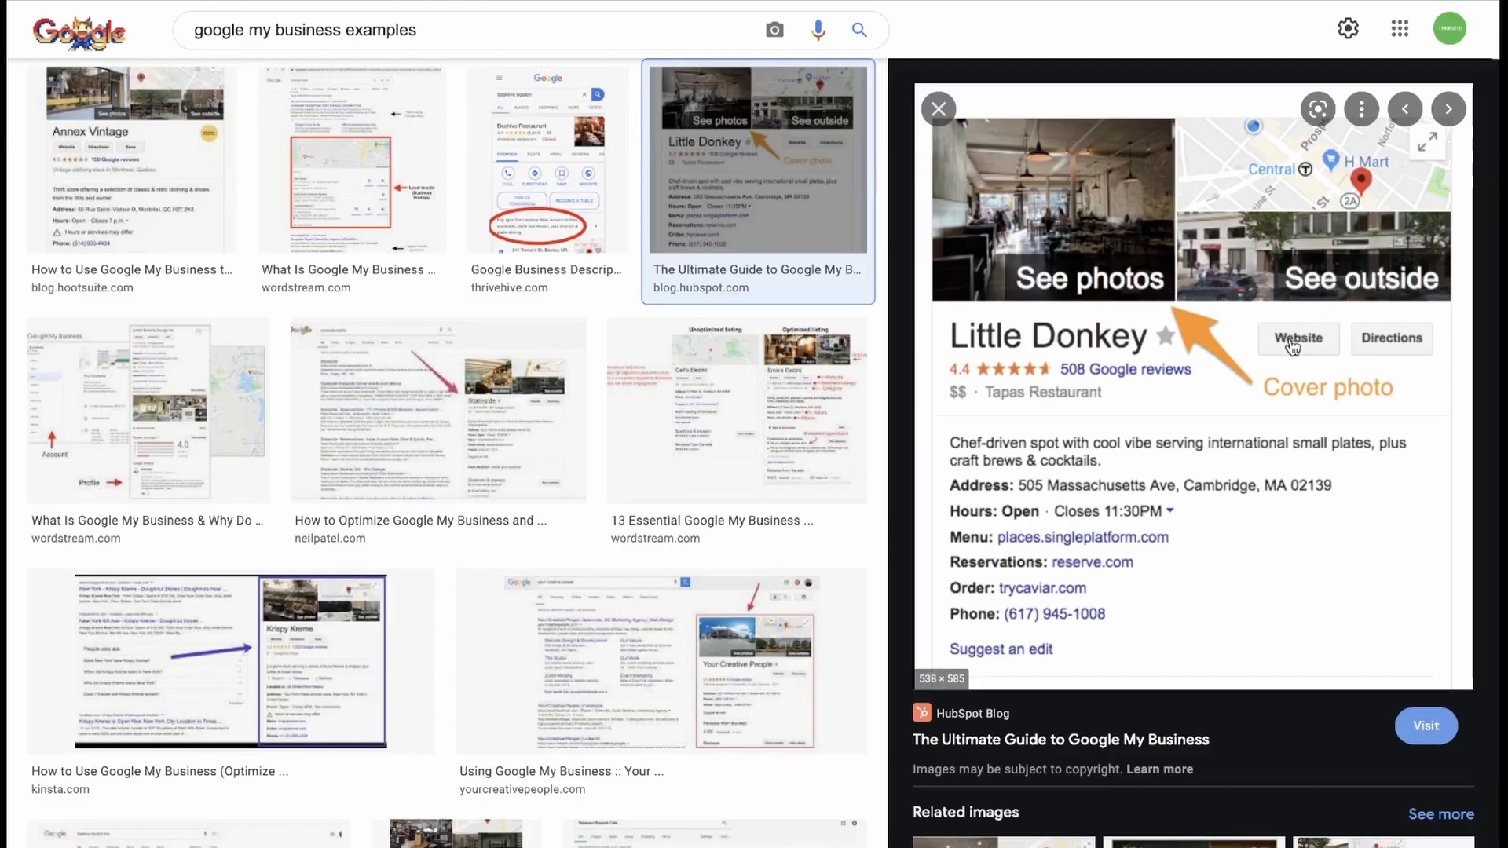
{"action": "mouse_move", "coordinate": [1382, 346]}
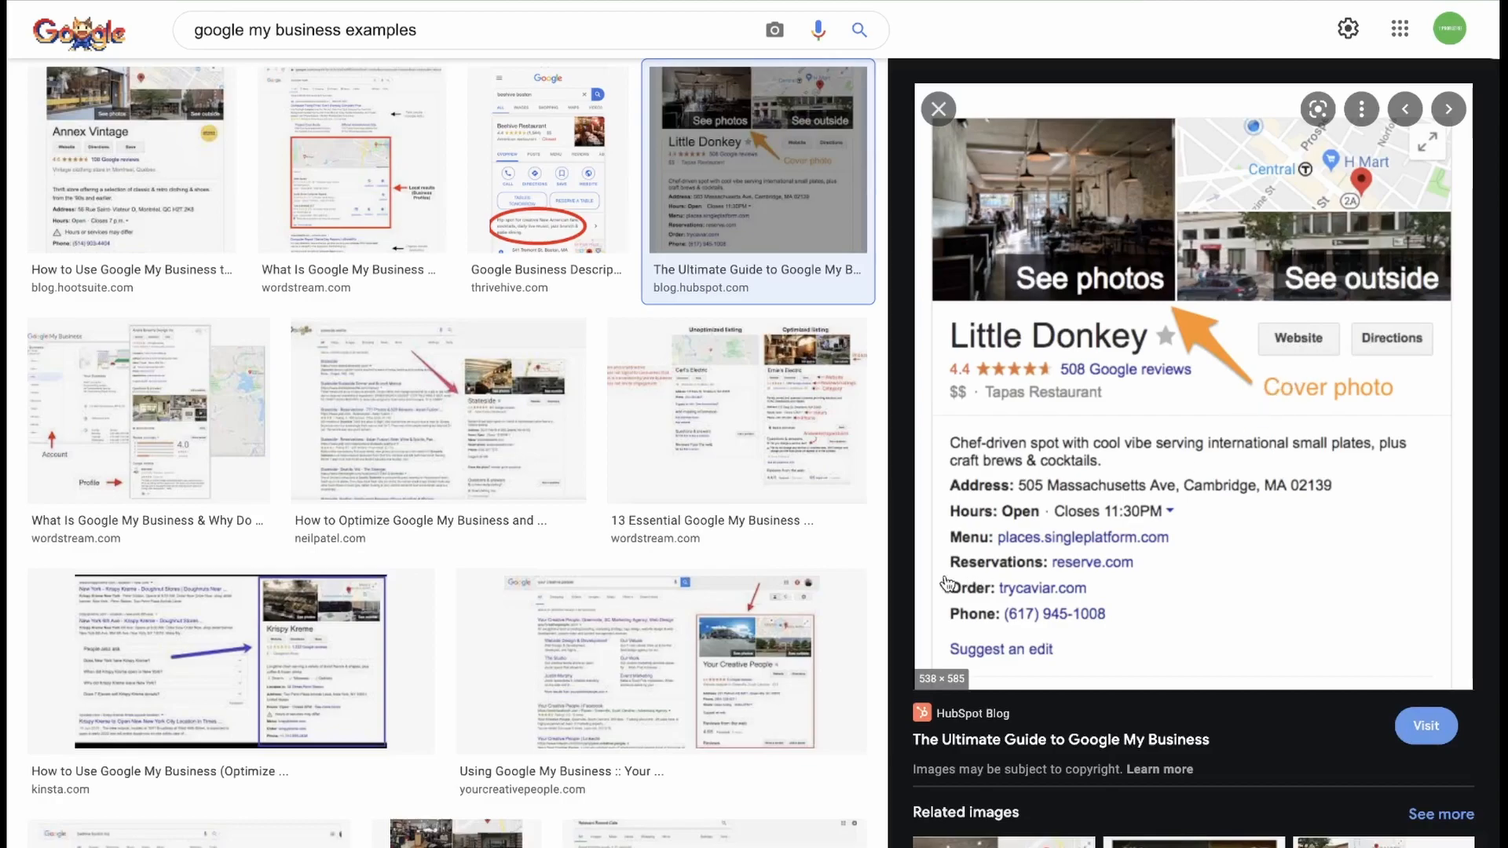
{"action": "mouse_move", "coordinate": [1049, 614]}
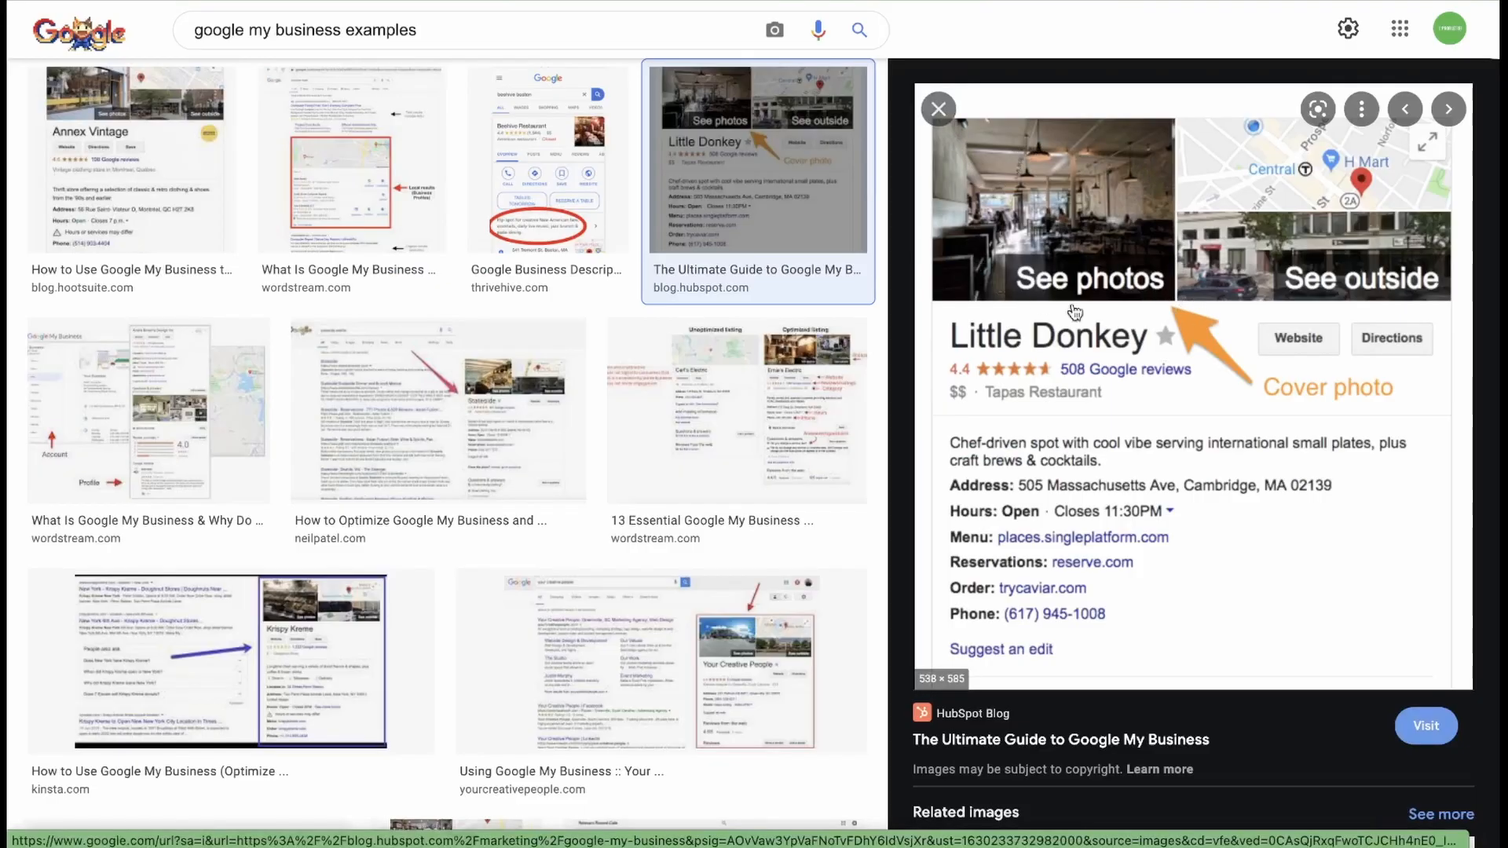
{"action": "mouse_move", "coordinate": [1350, 312]}
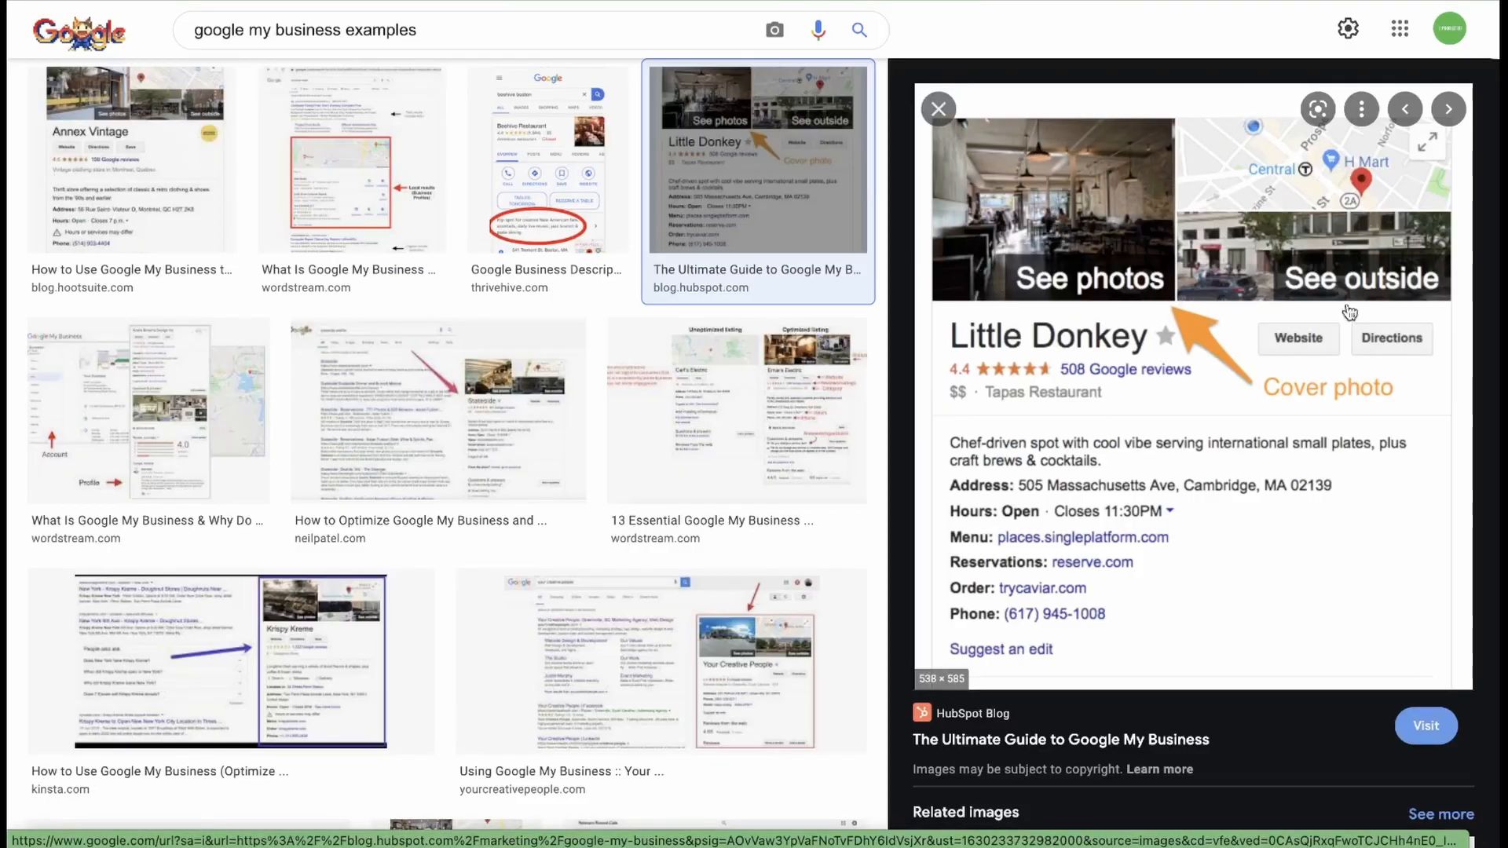
{"action": "mouse_move", "coordinate": [1304, 391]}
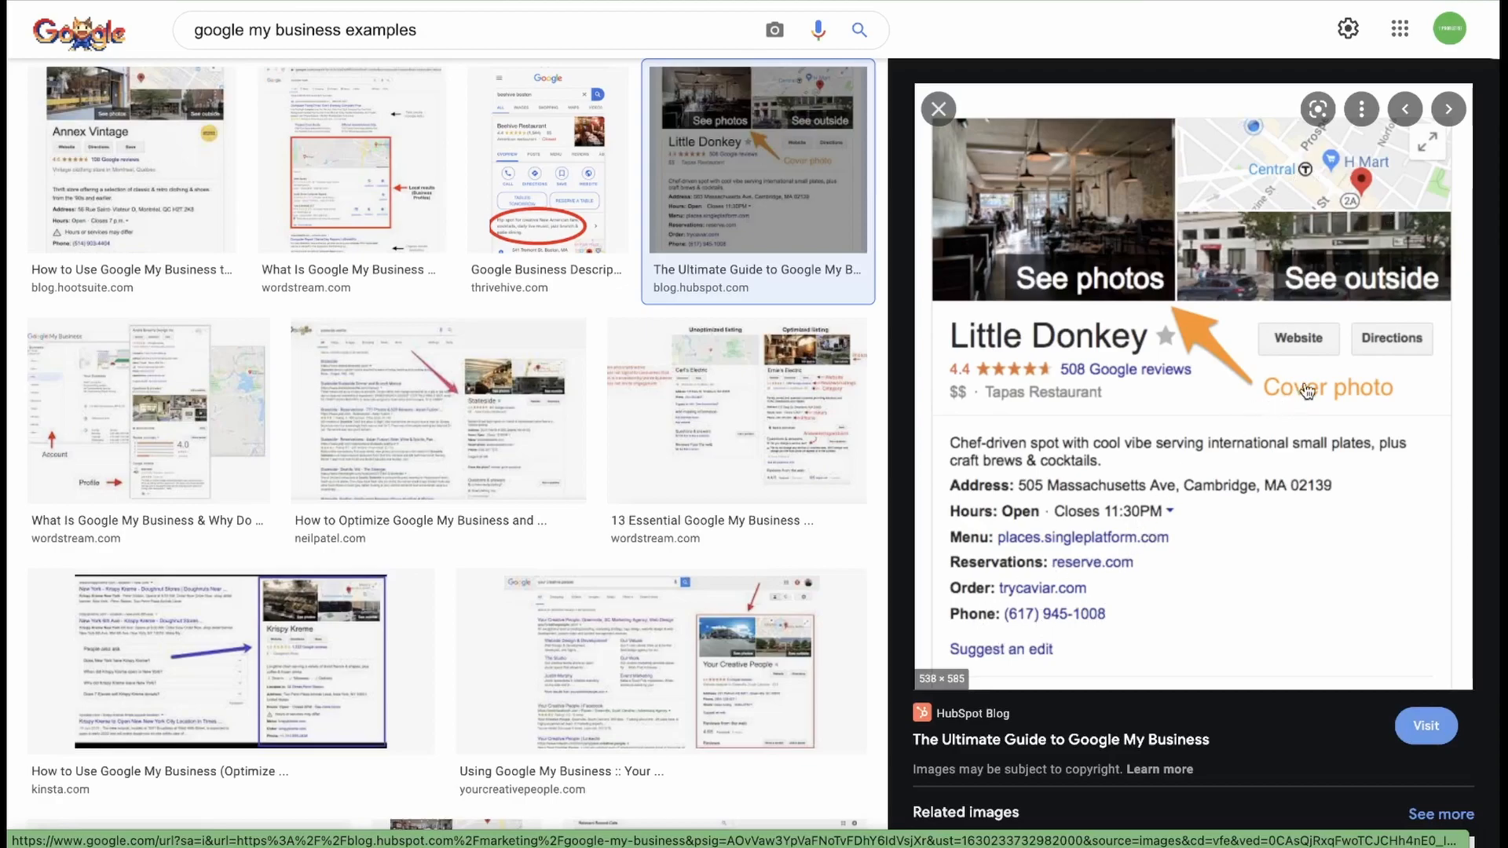
{"action": "mouse_move", "coordinate": [1367, 347]}
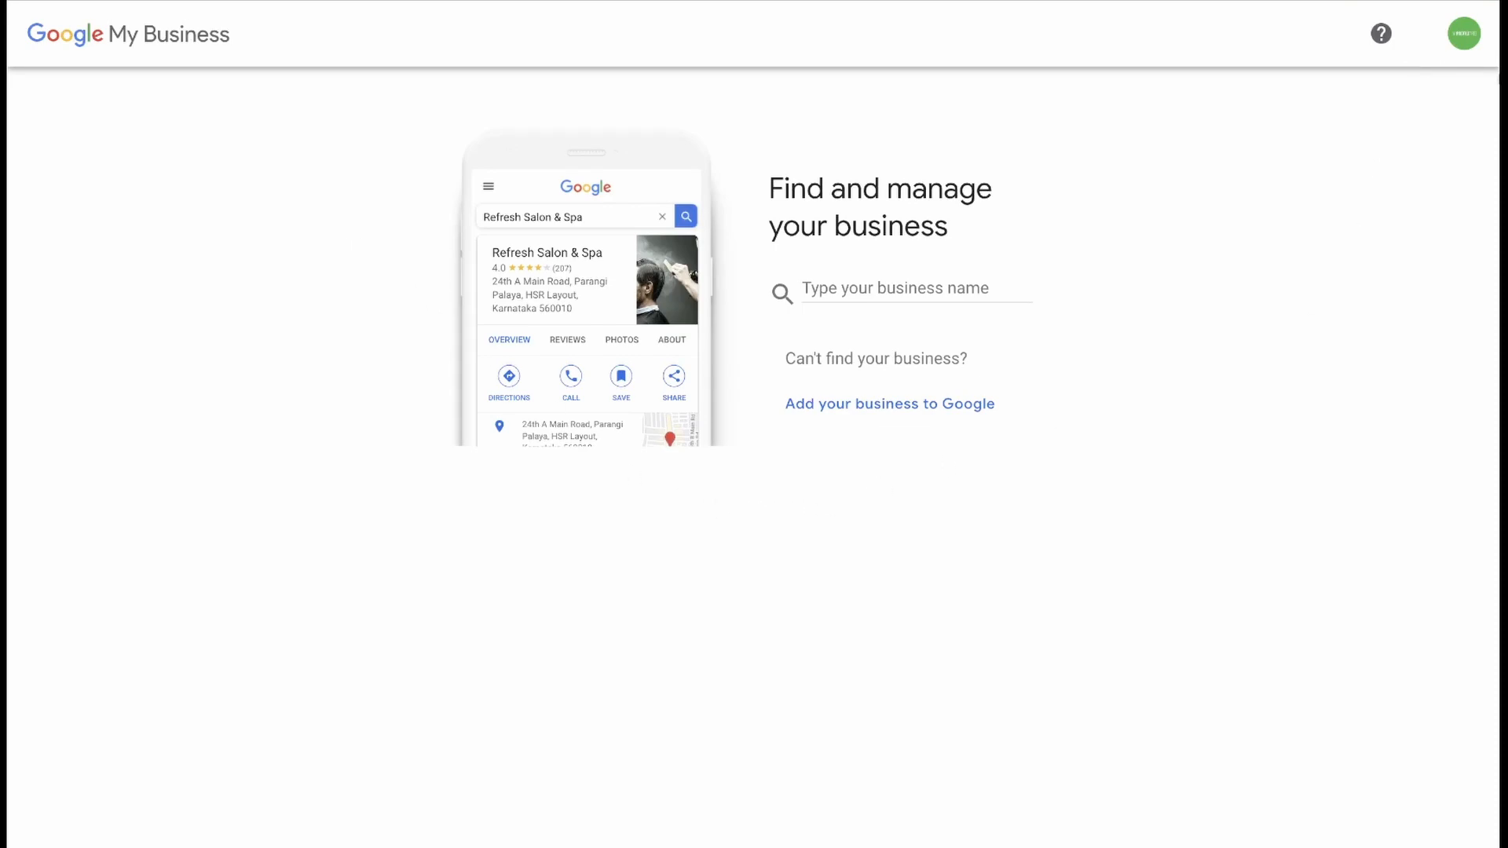
{"action": "mouse_move", "coordinate": [1457, 64]}
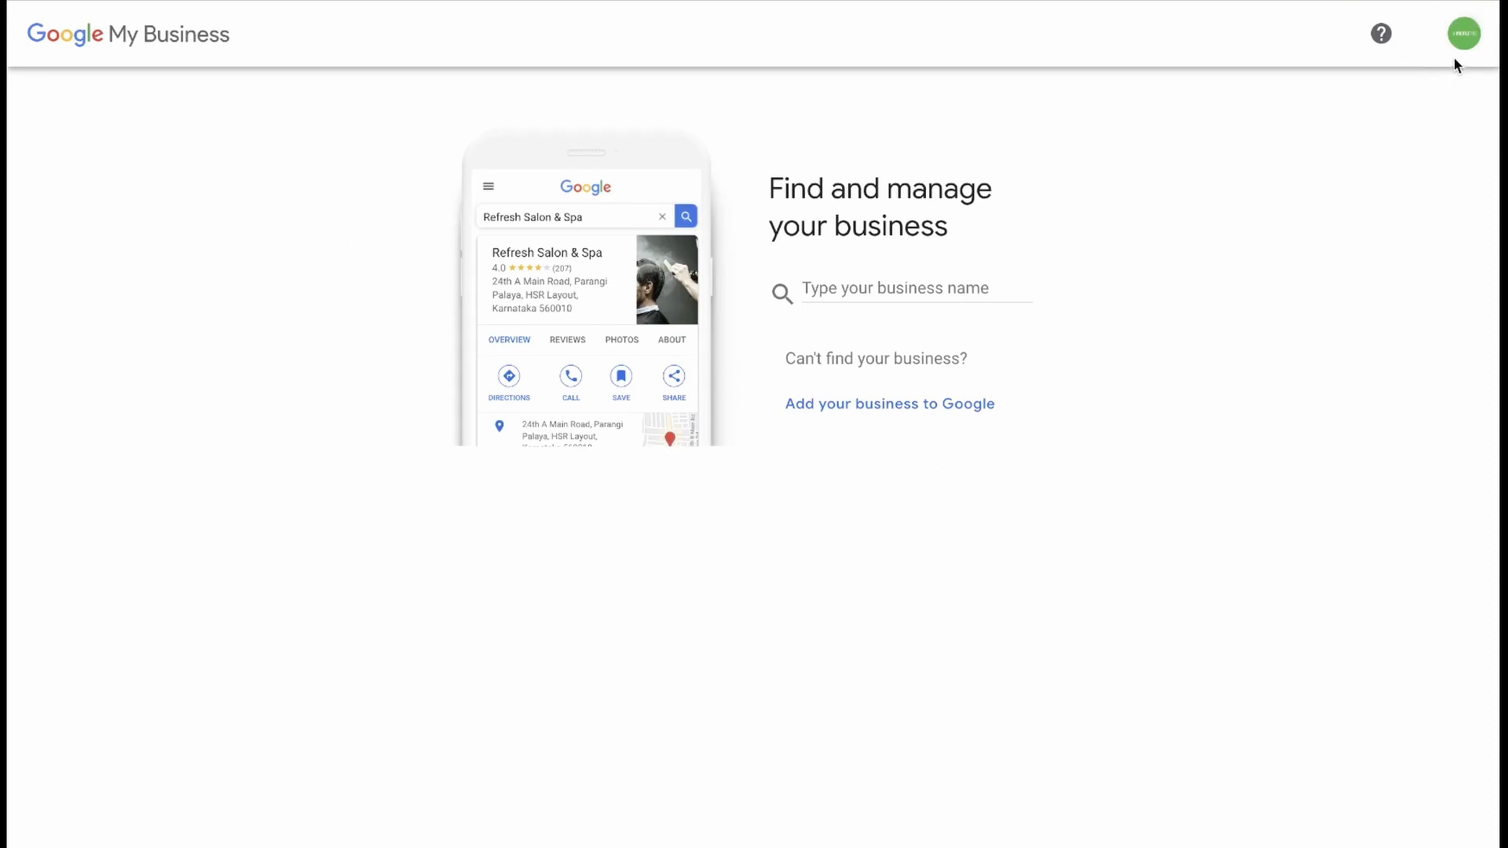
{"action": "mouse_move", "coordinate": [1046, 81]}
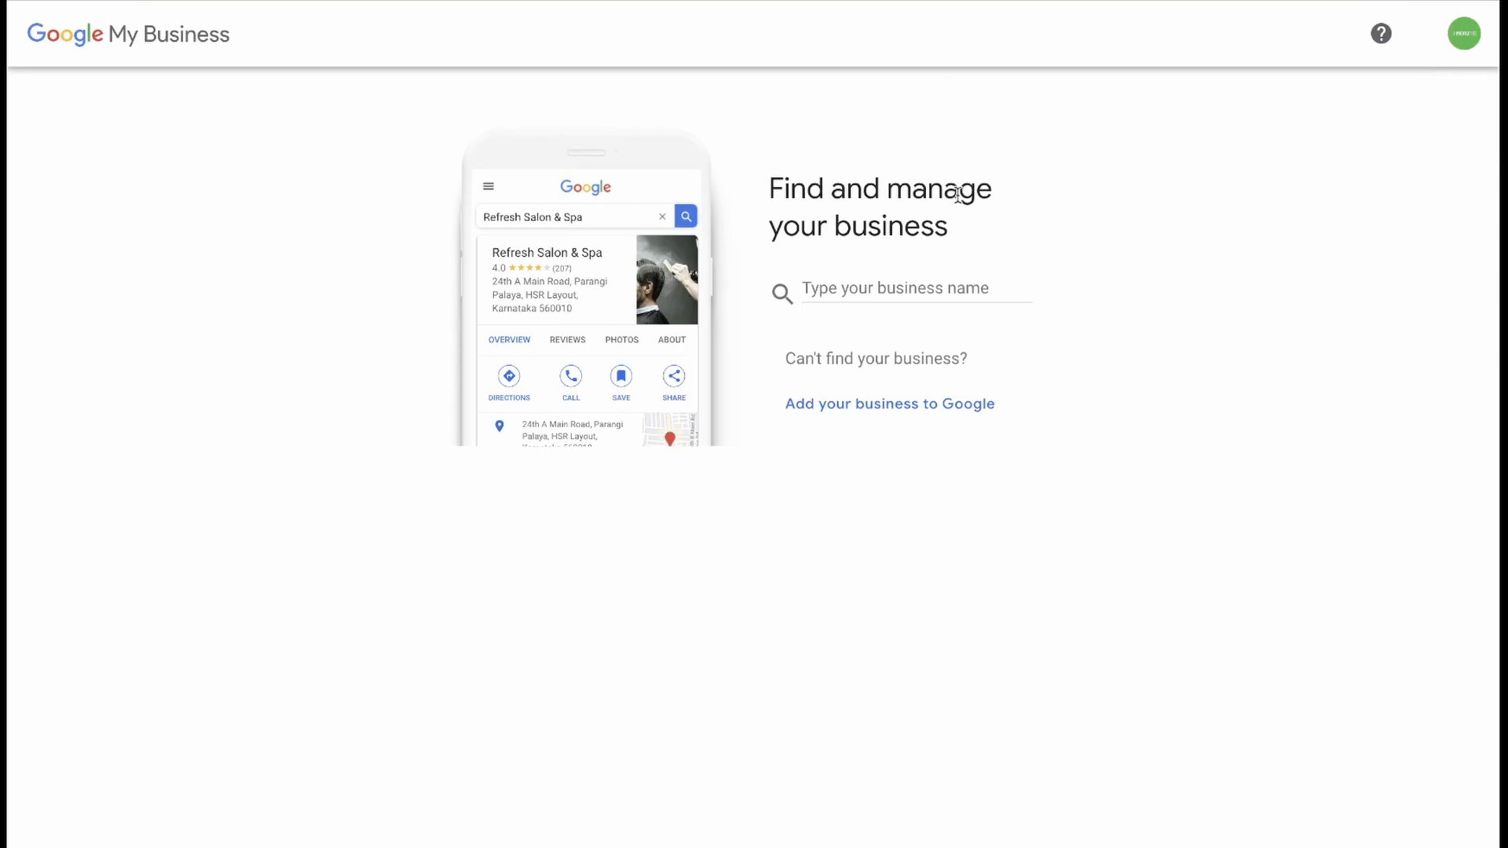
{"action": "mouse_move", "coordinate": [847, 290]}
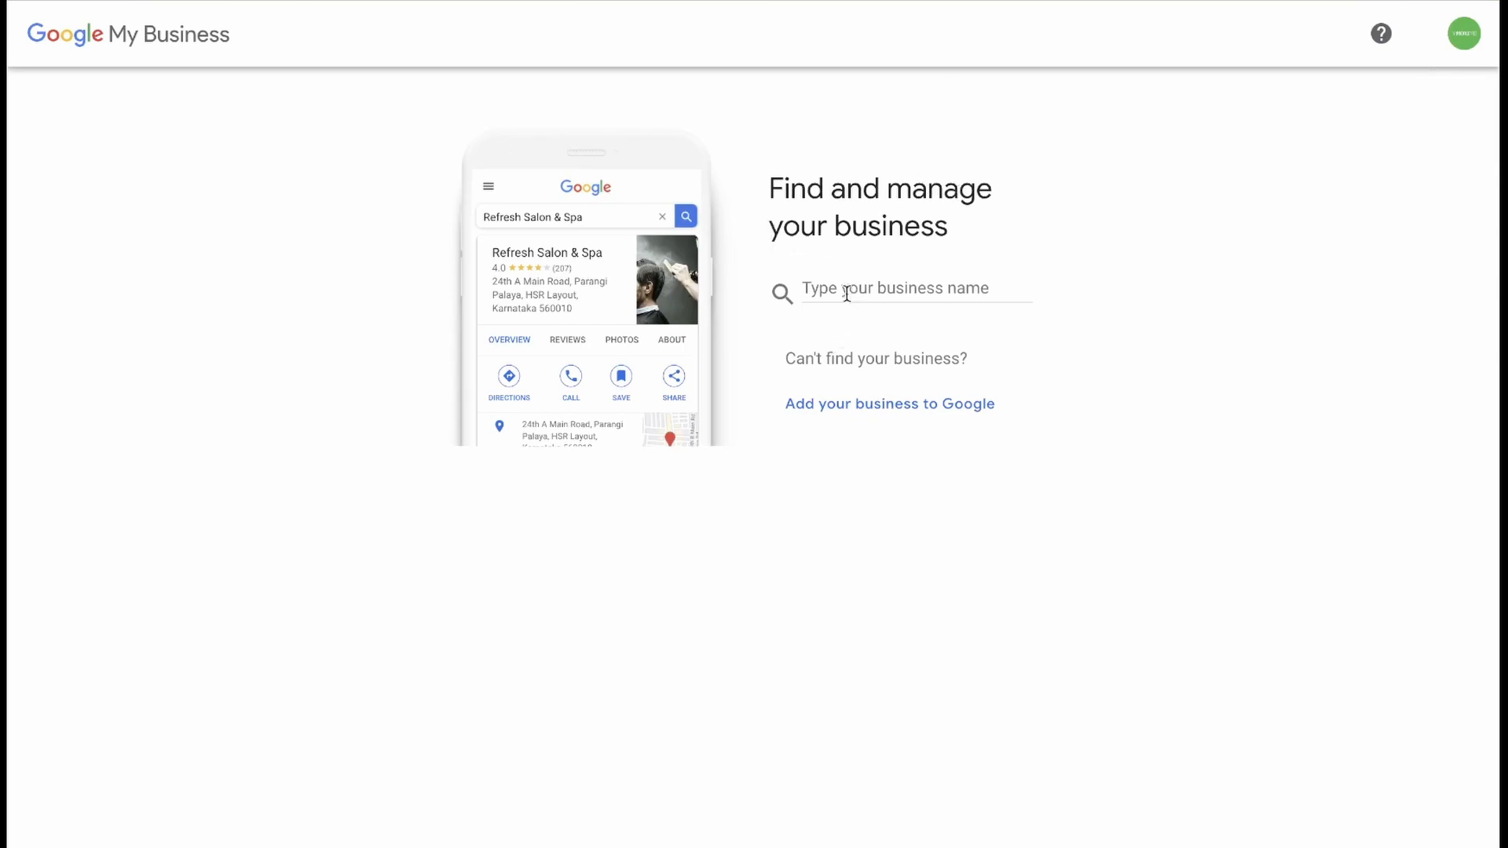
{"action": "left_click", "coordinate": [904, 289]}
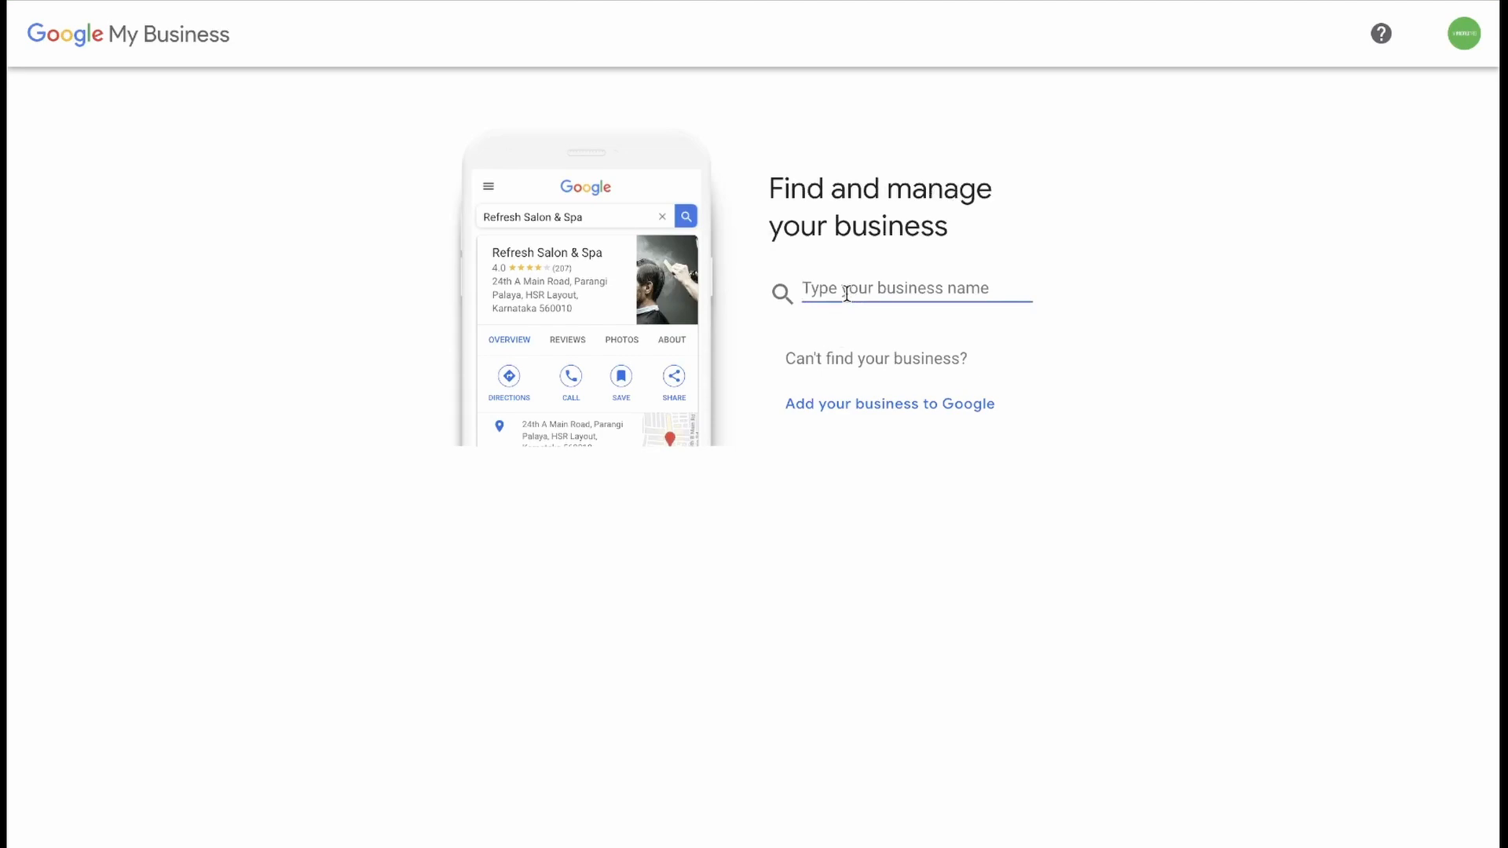
{"action": "type", "text": "profiletree"}
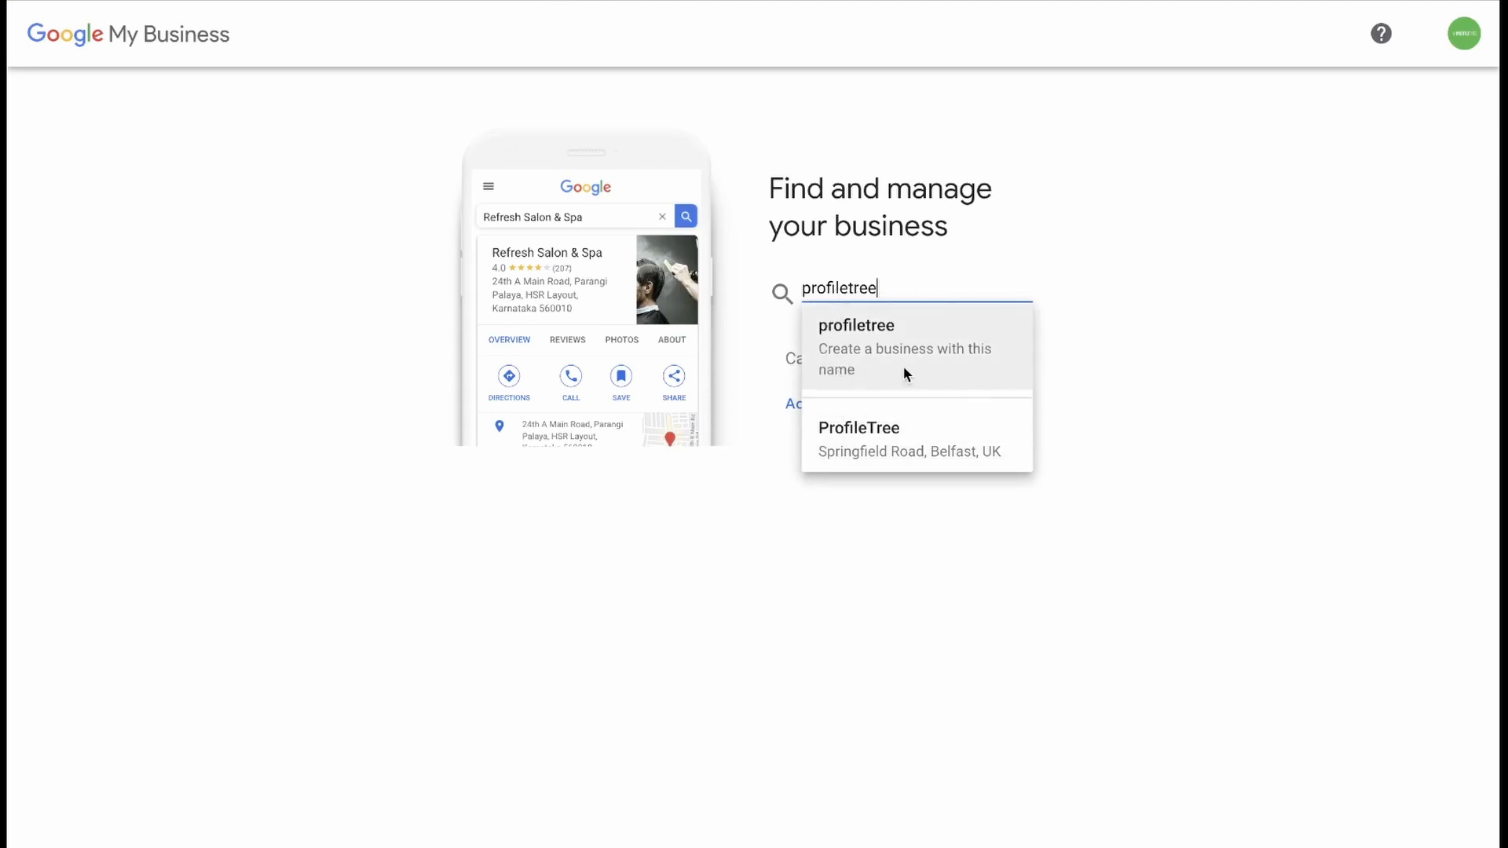
{"action": "mouse_move", "coordinate": [914, 338]}
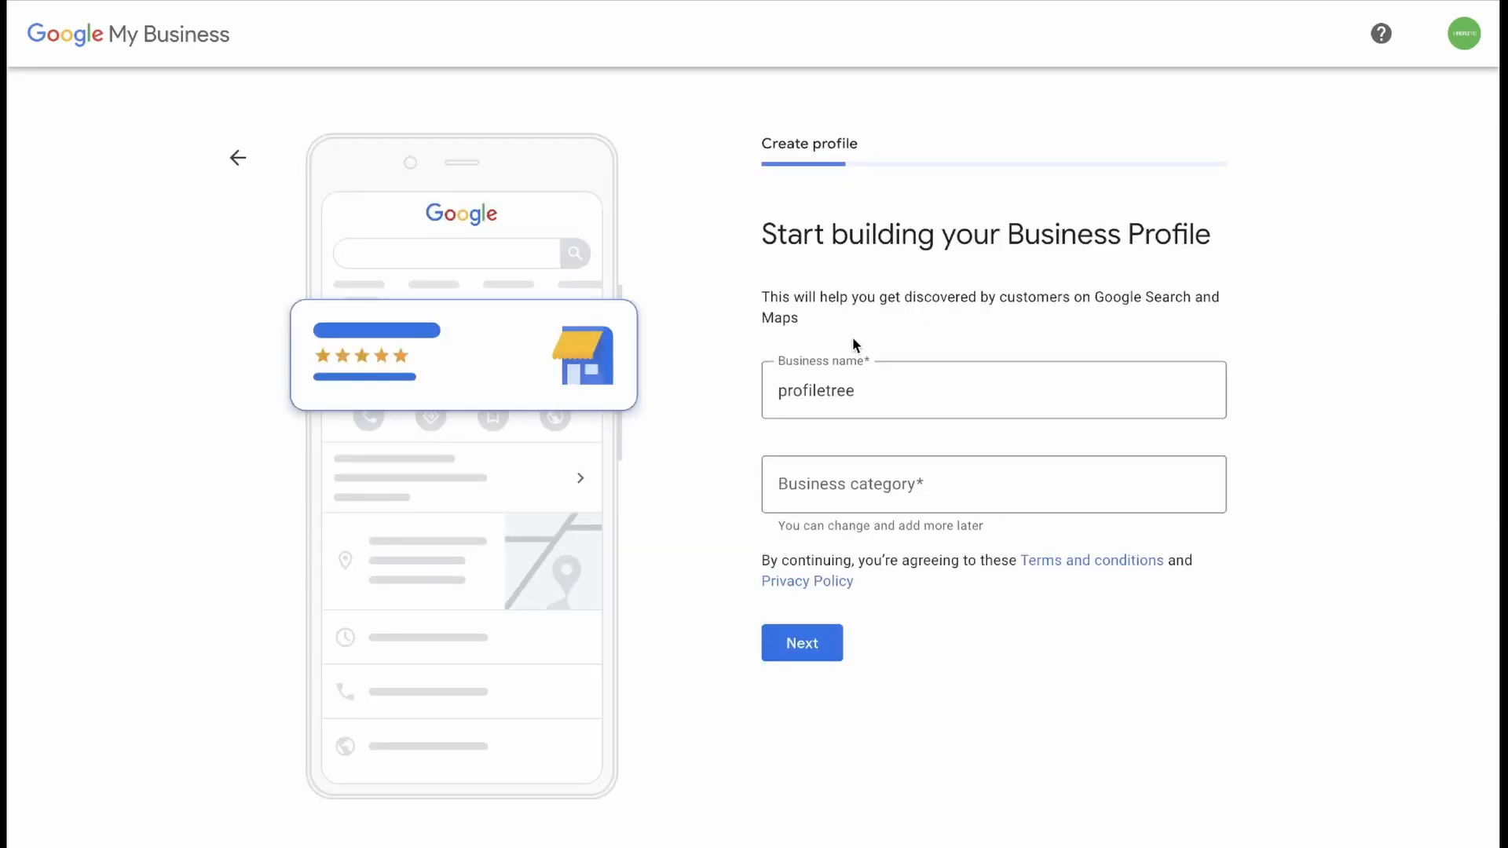
Step: Name the profile 'profiletree test' and choose Marketing agency as its category
{"action": "left_click", "coordinate": [962, 390]}
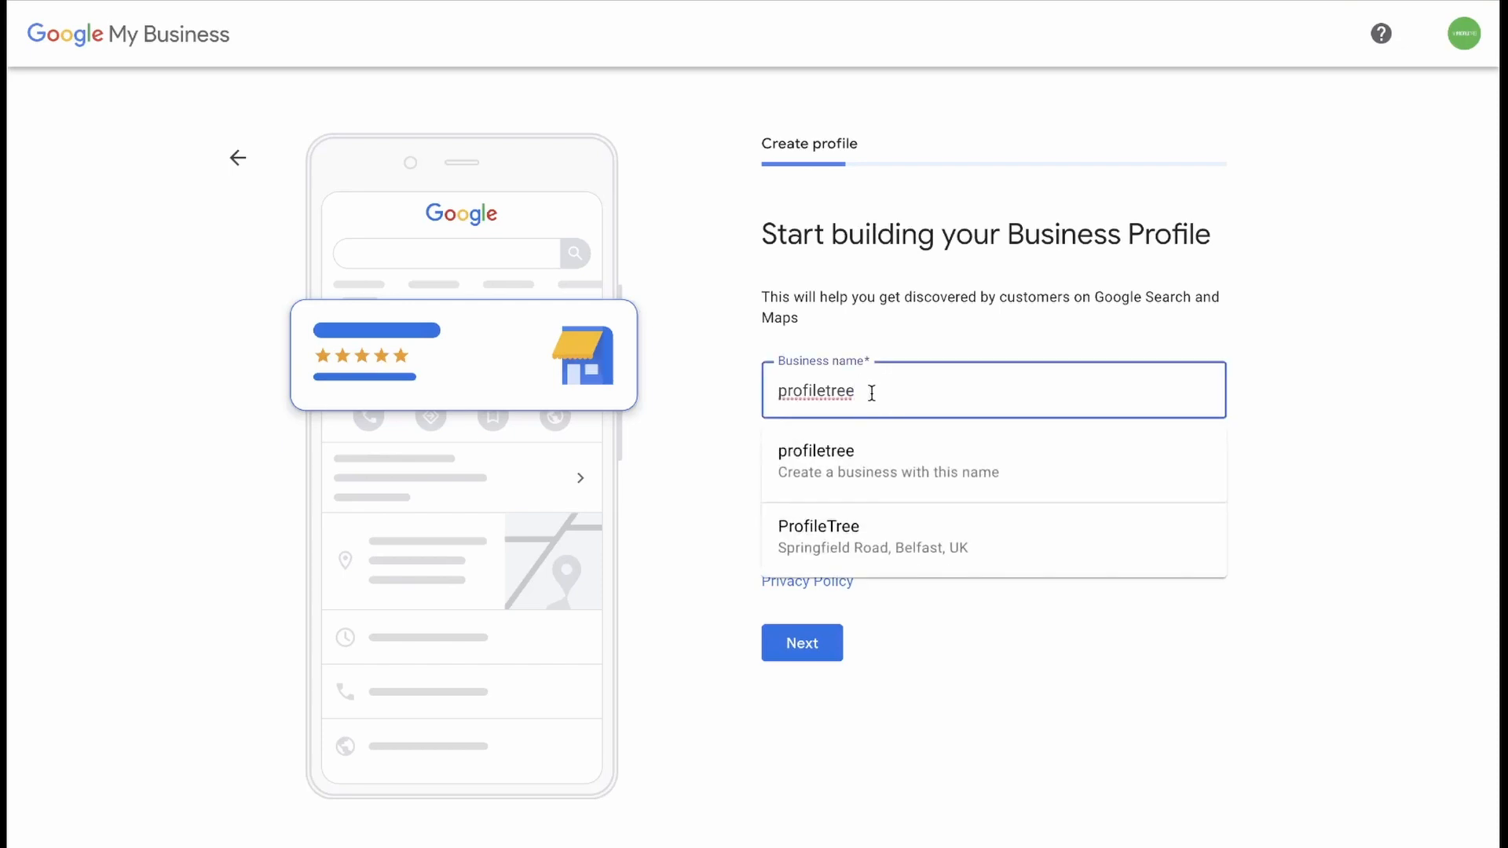
{"action": "type", "text": "test"}
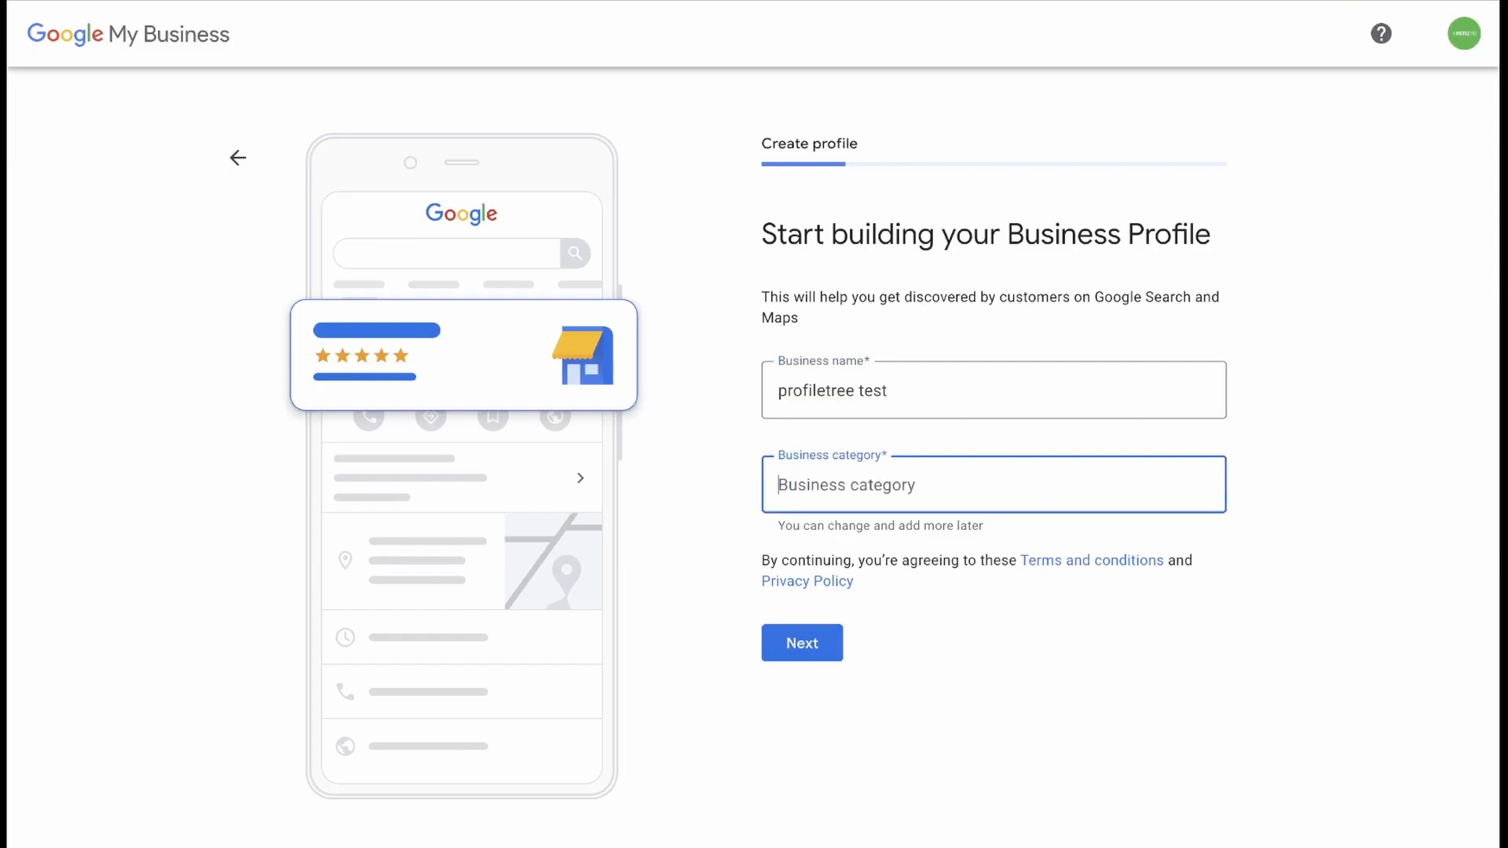
{"action": "type", "text": "marketing"}
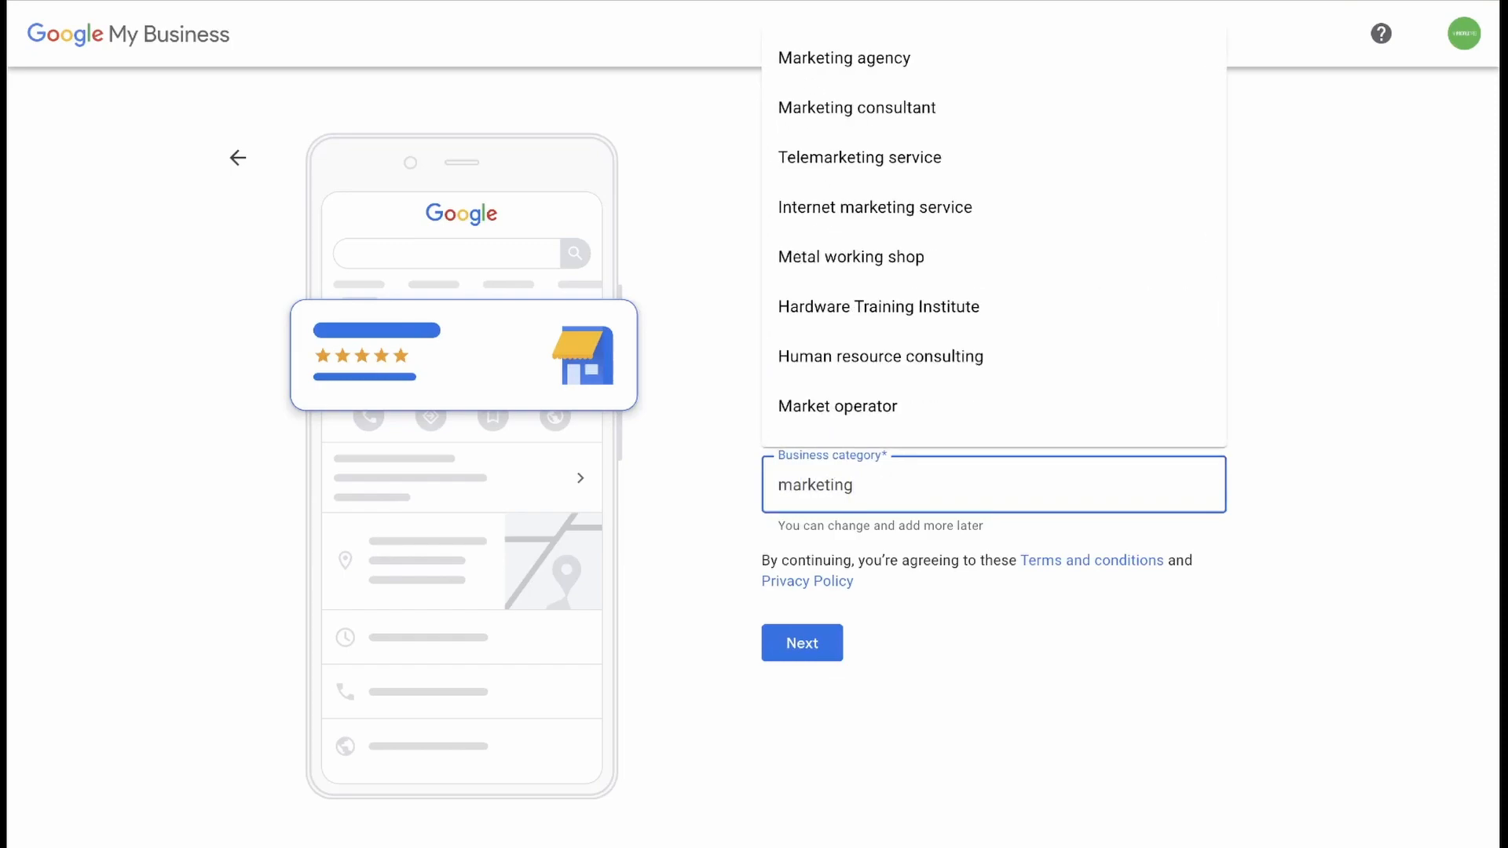
{"action": "left_click", "coordinate": [844, 58]}
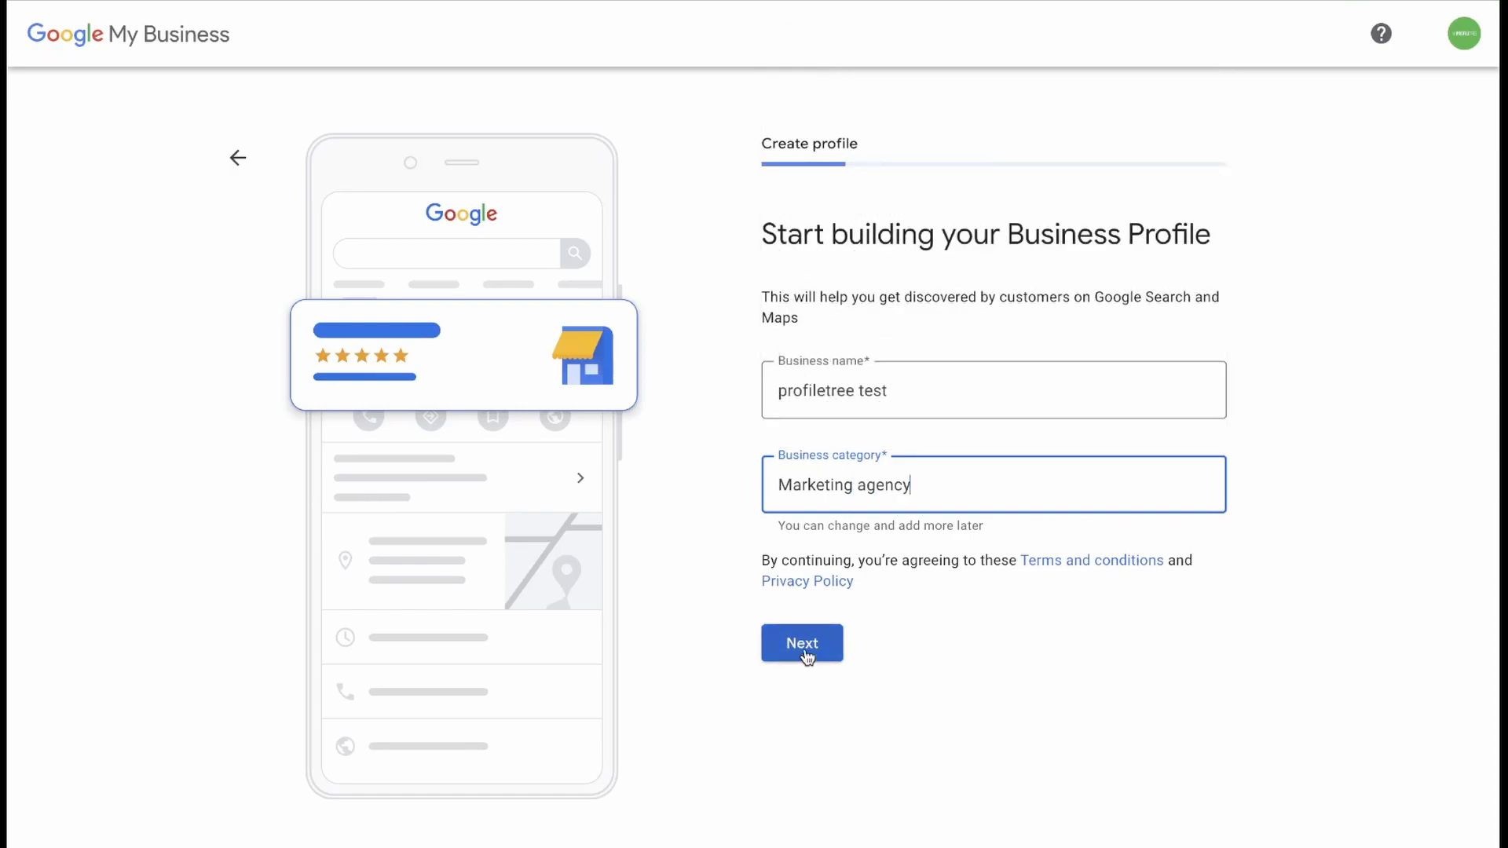
Step: Answer Yes to having a location customers can visit
{"action": "left_click", "coordinate": [801, 642]}
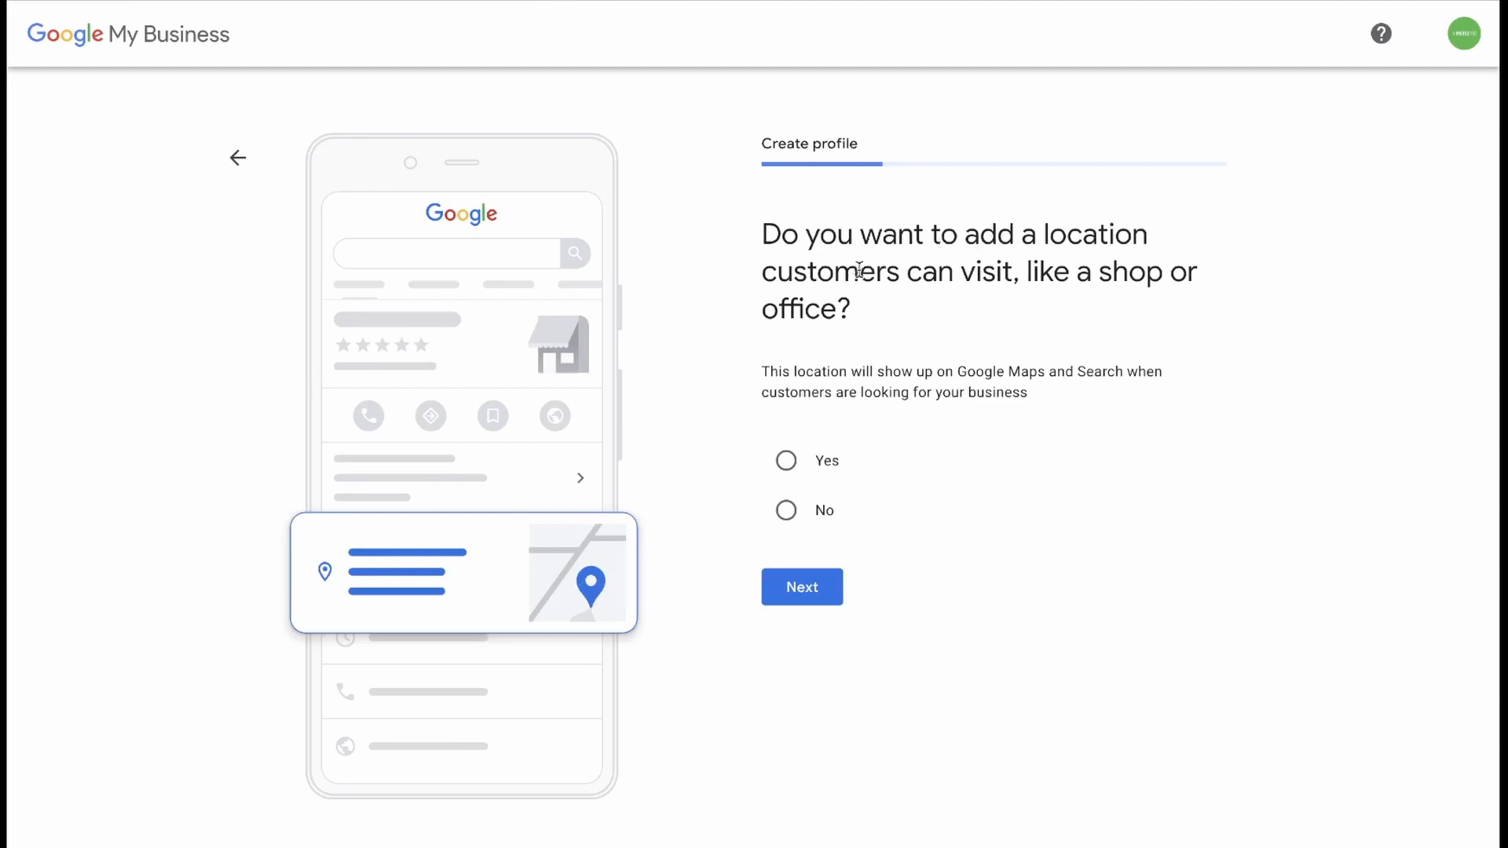
{"action": "mouse_move", "coordinate": [917, 369]}
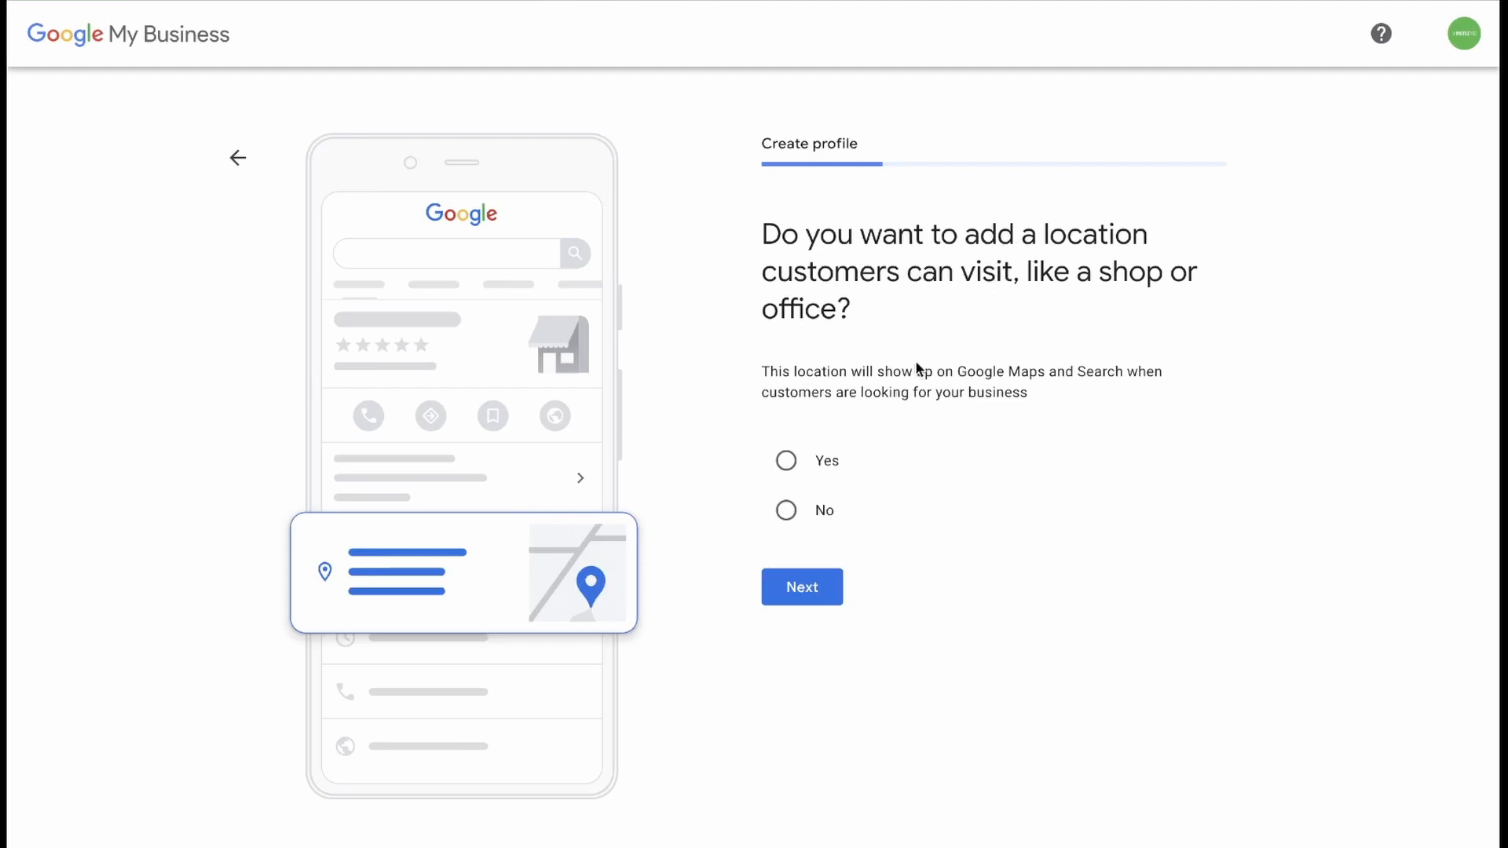
{"action": "mouse_move", "coordinate": [931, 463]}
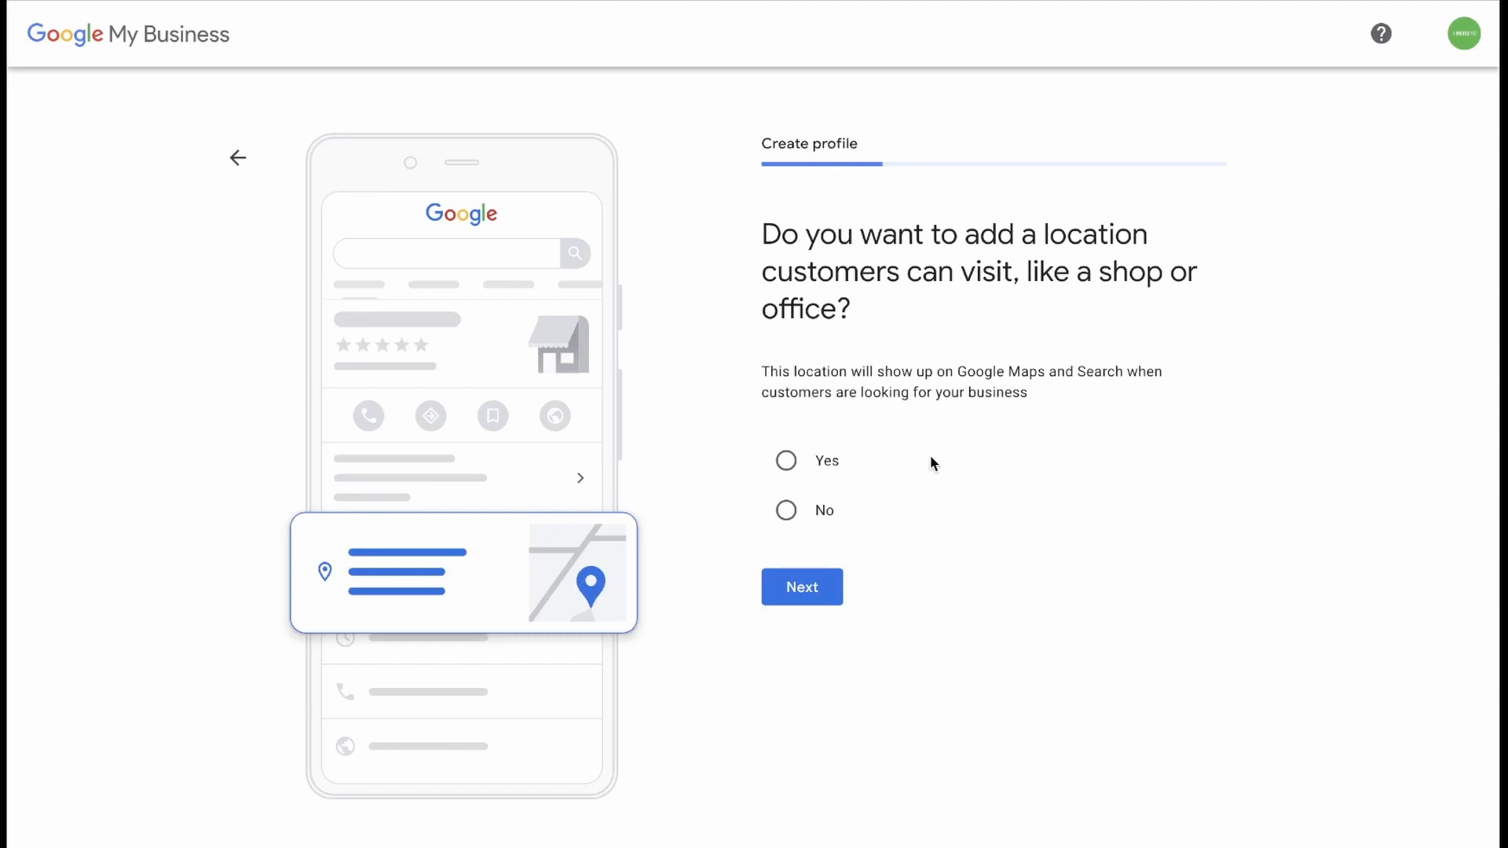
{"action": "mouse_move", "coordinate": [833, 506]}
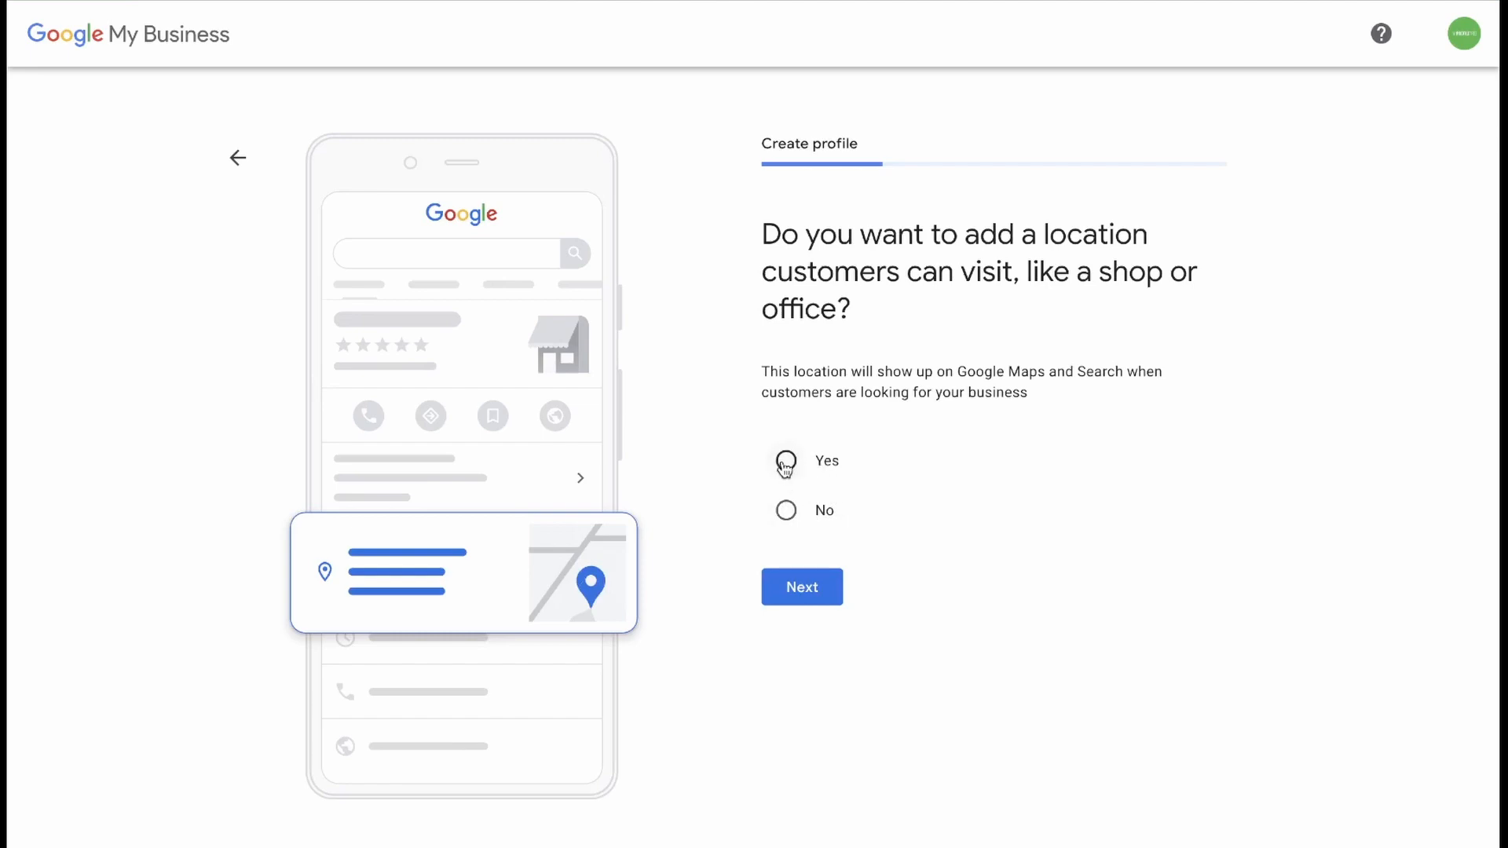
{"action": "left_click", "coordinate": [784, 460]}
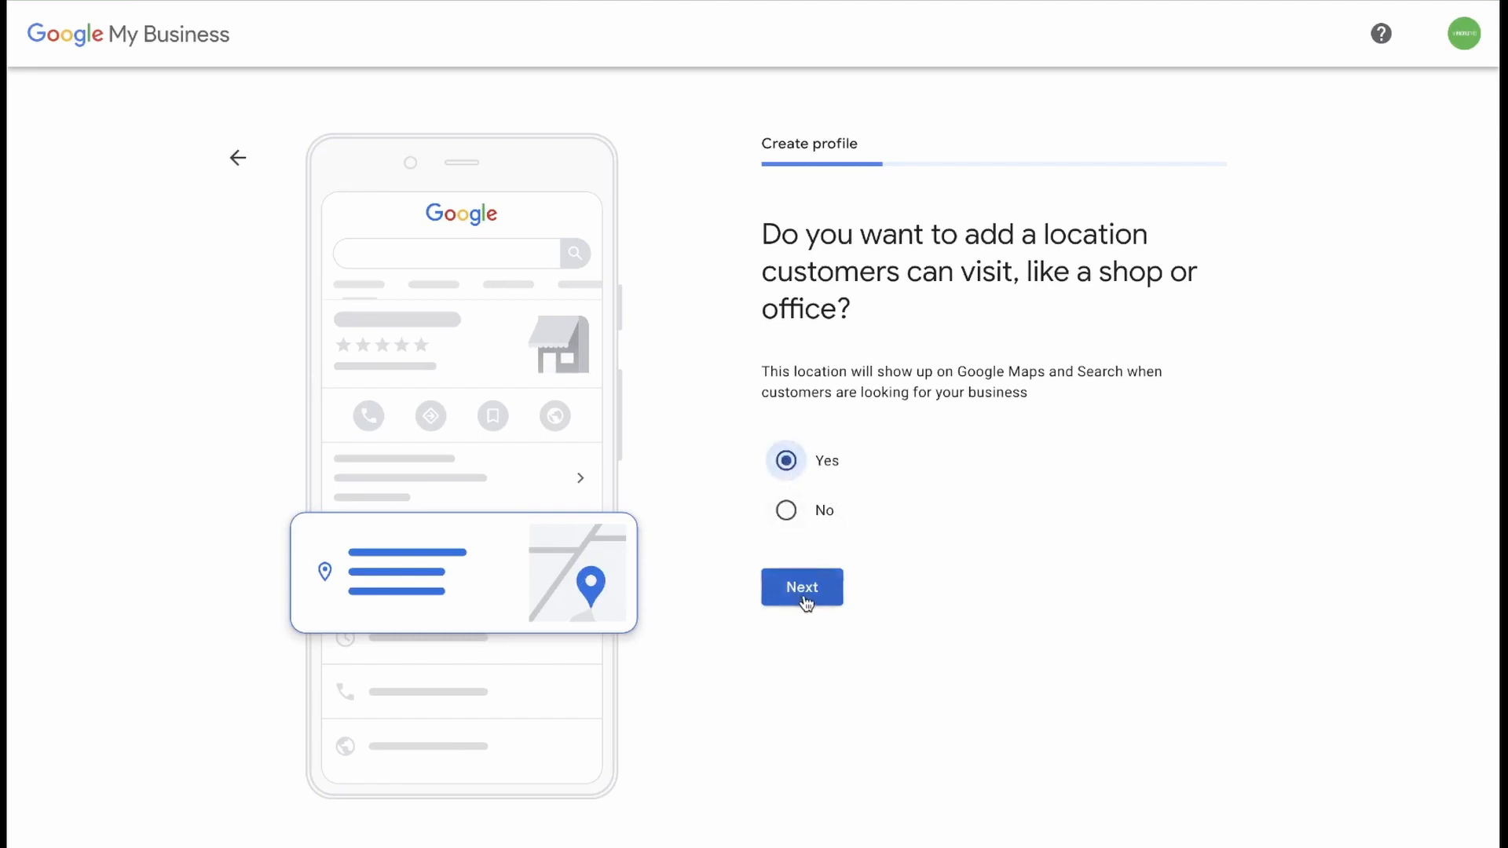
{"action": "left_click", "coordinate": [801, 587]}
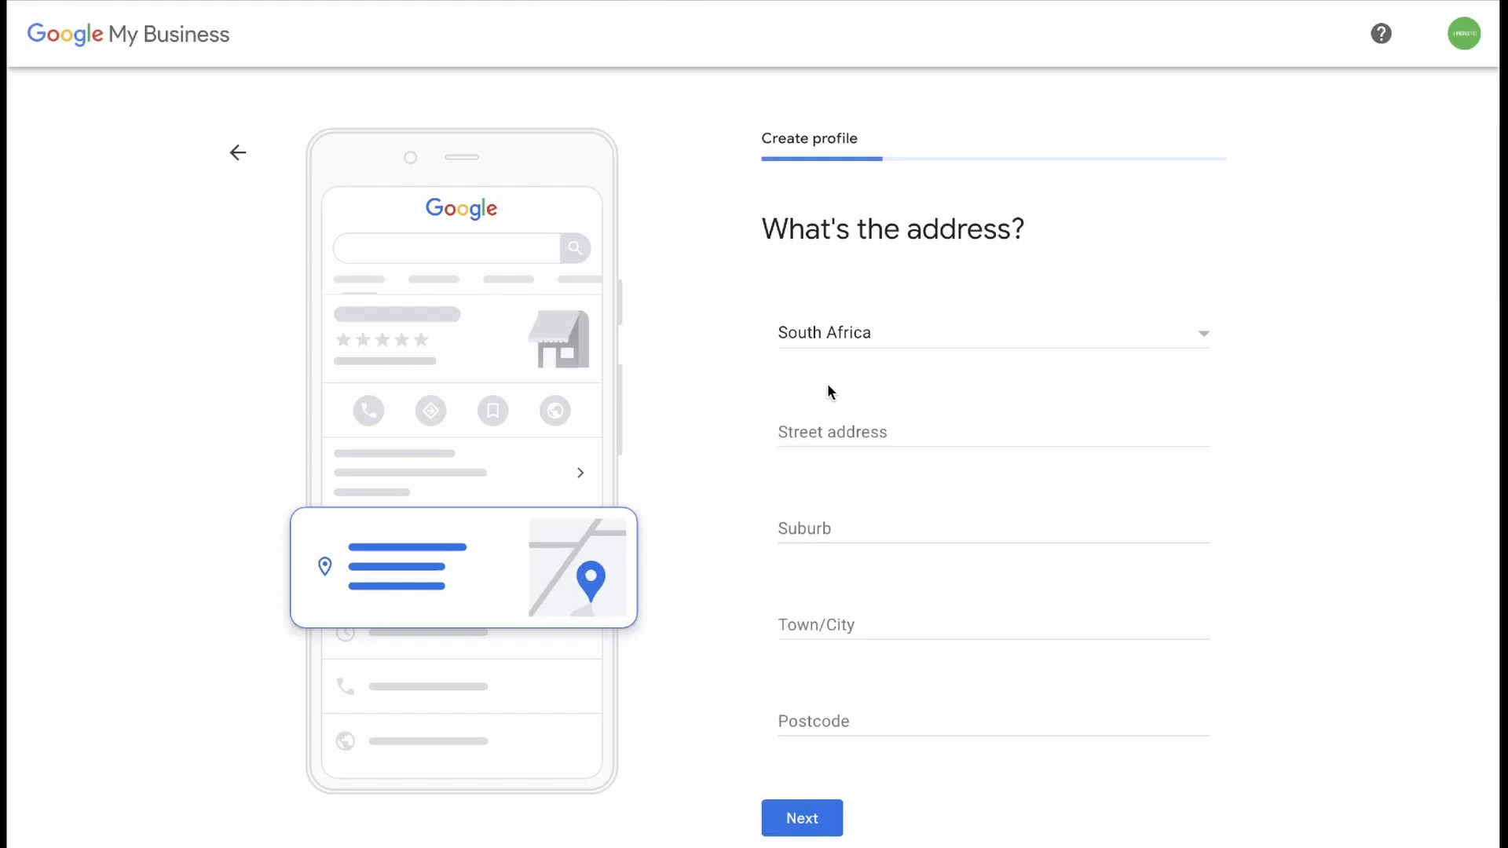
Step: Fill the street address from the saved McSweeney Centre entry
{"action": "left_click", "coordinate": [961, 431]}
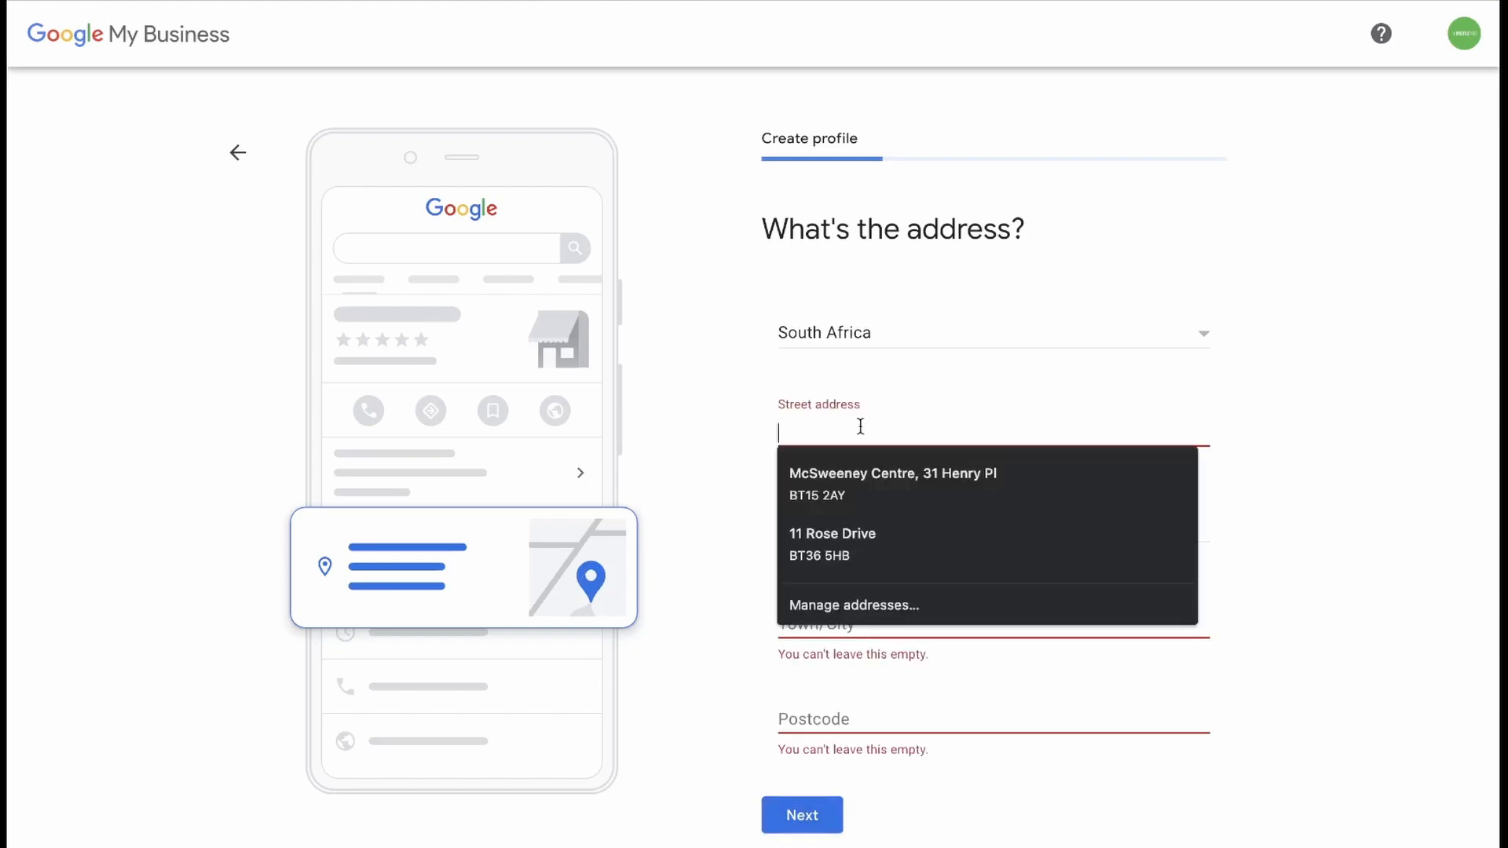
{"action": "left_click", "coordinate": [891, 484]}
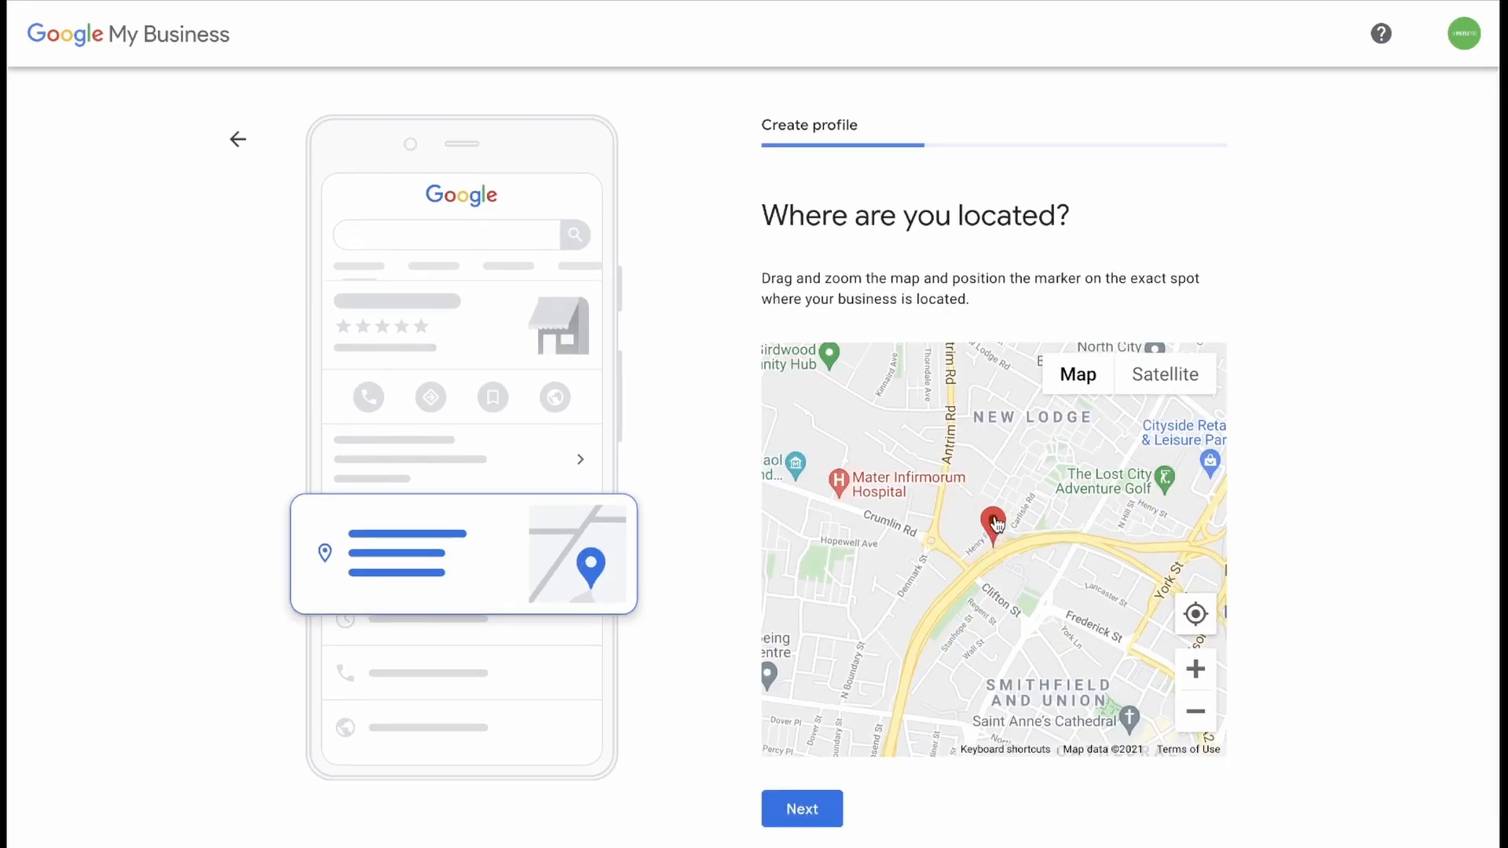
Step: Position the red marker on the exact business spot near central Belfast and confirm
{"action": "left_click_drag", "start_coordinate": [991, 524], "coordinate": [1034, 520]}
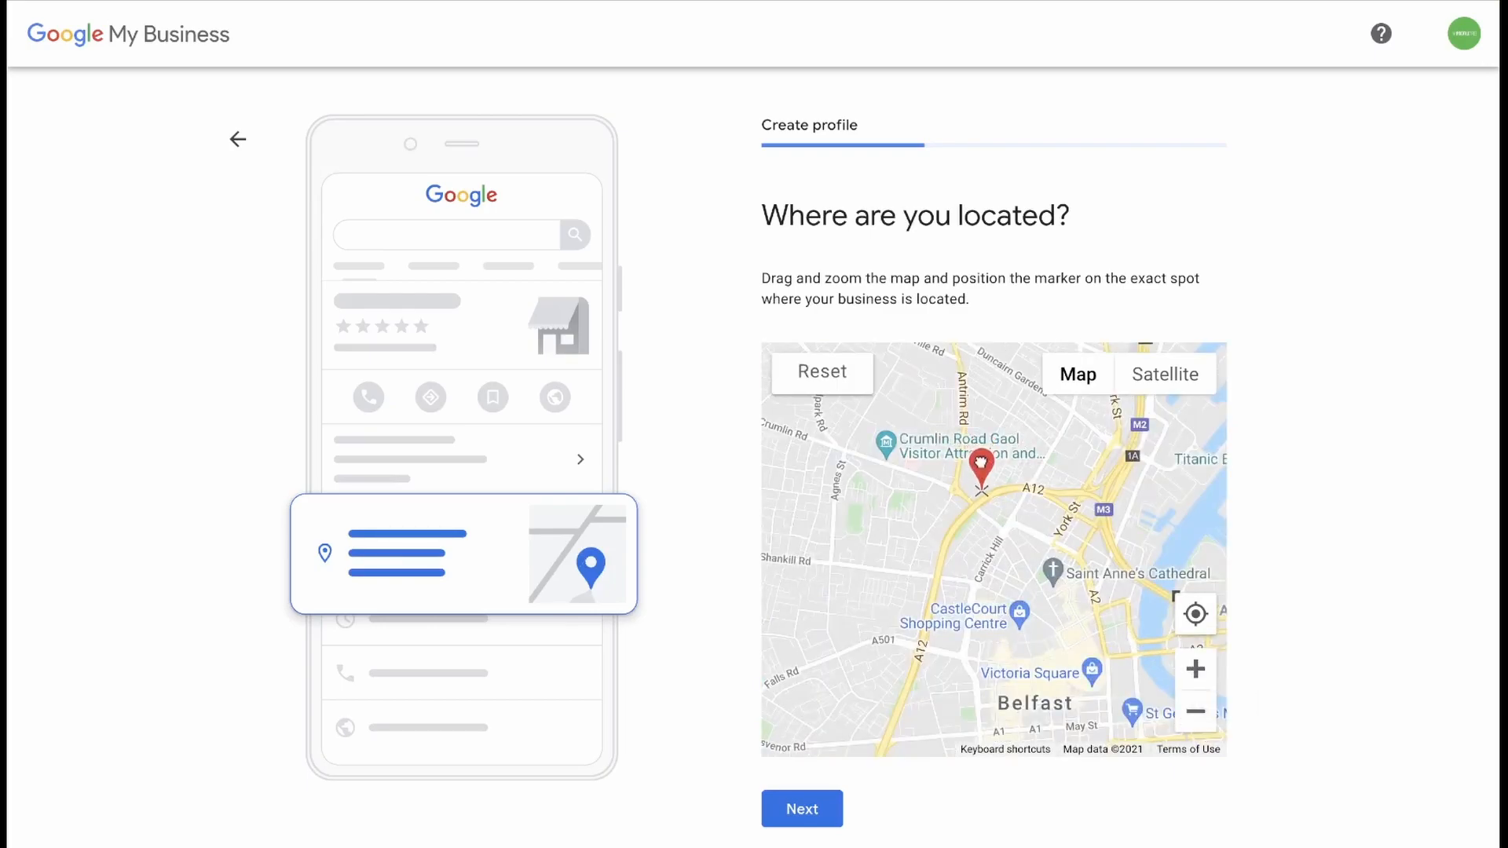
{"action": "left_click_drag", "start_coordinate": [981, 464], "coordinate": [976, 519]}
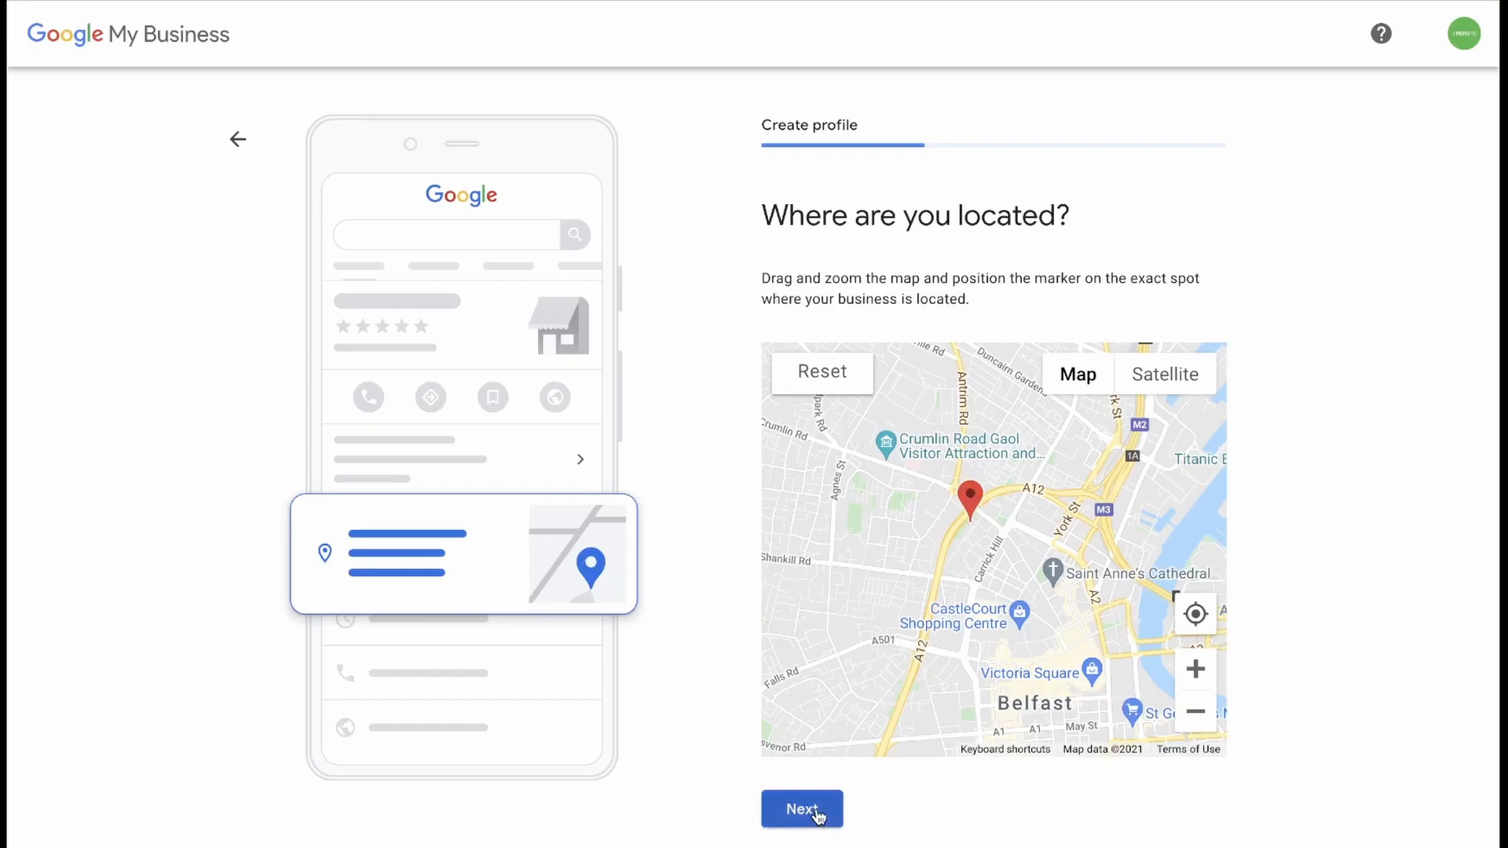
{"action": "left_click", "coordinate": [801, 809]}
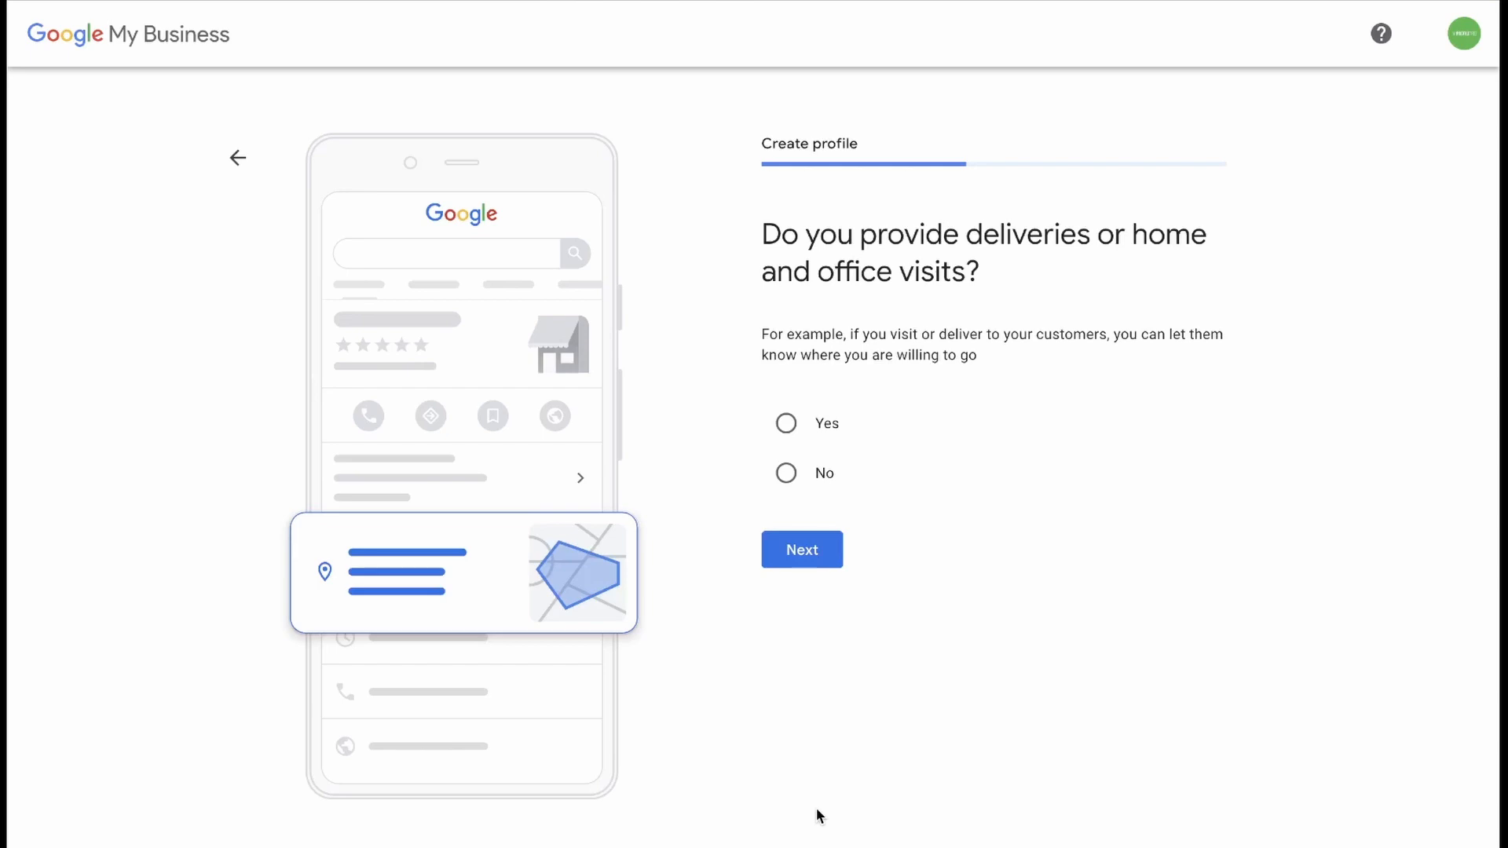
{"action": "mouse_move", "coordinate": [1101, 564]}
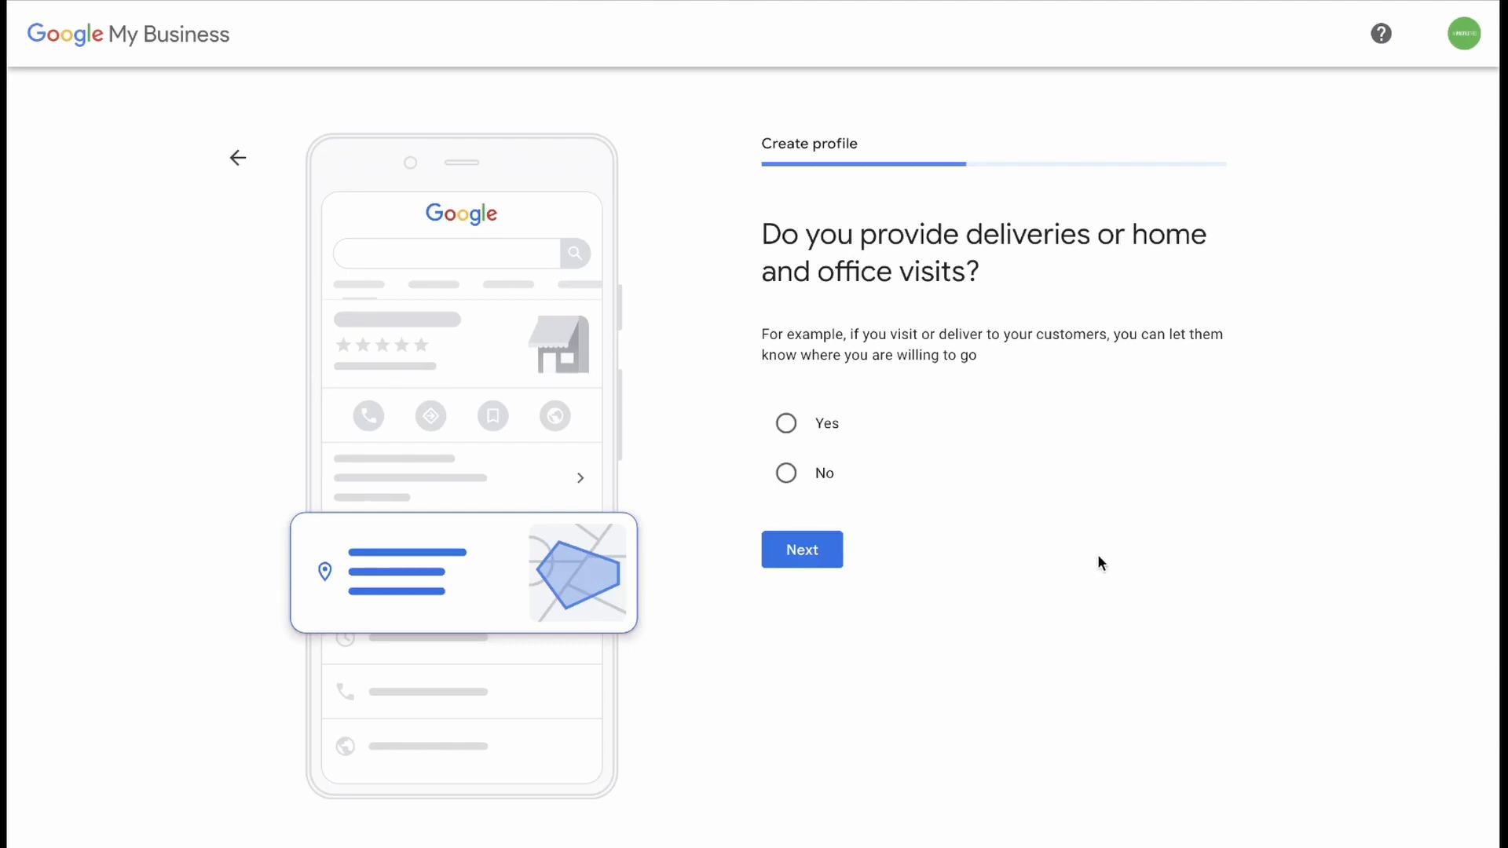
{"action": "mouse_move", "coordinate": [762, 407]}
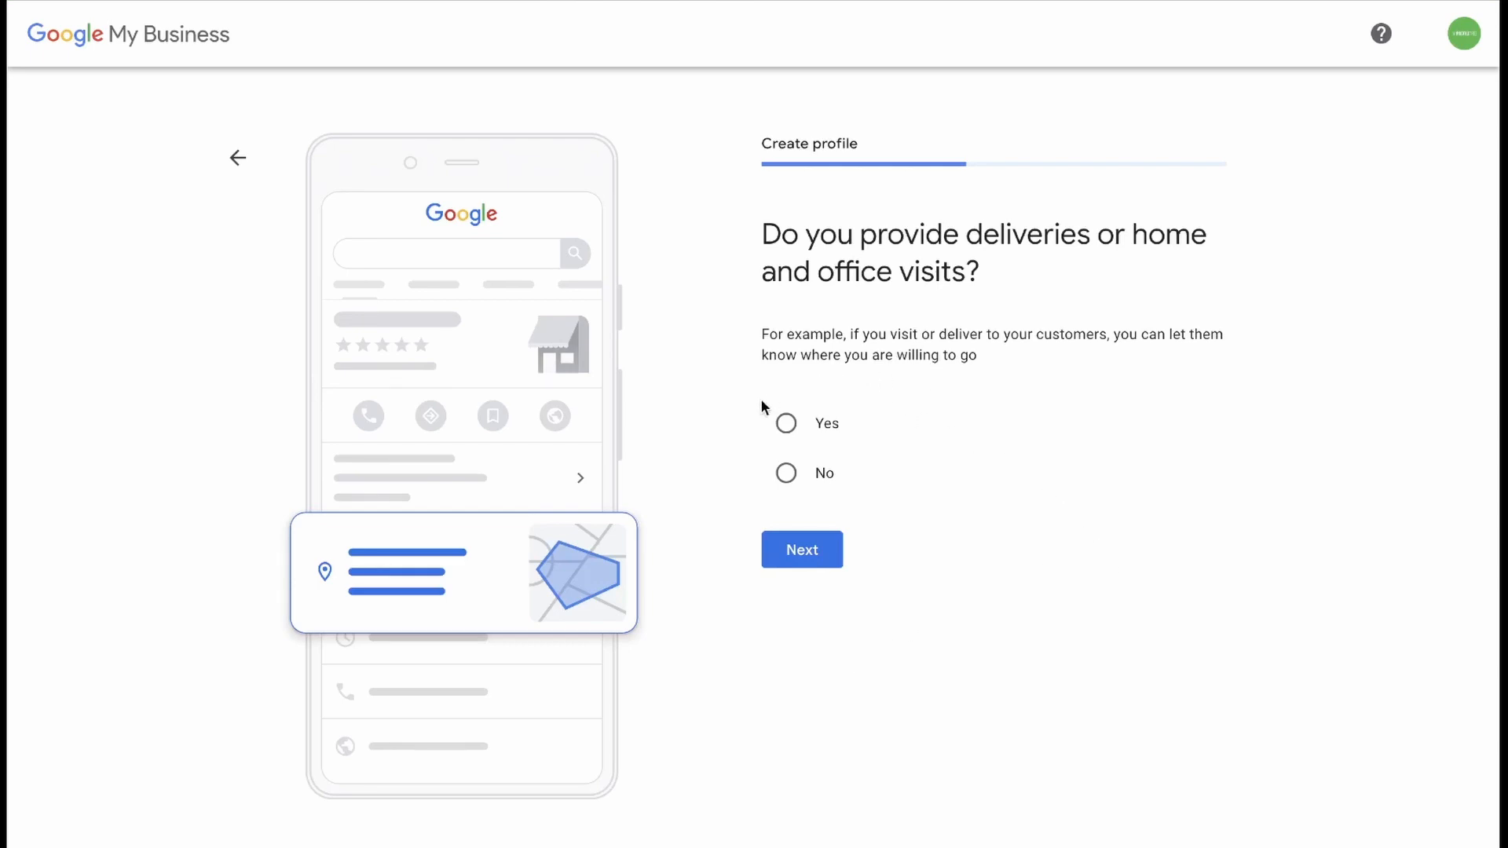
{"action": "mouse_move", "coordinate": [858, 457]}
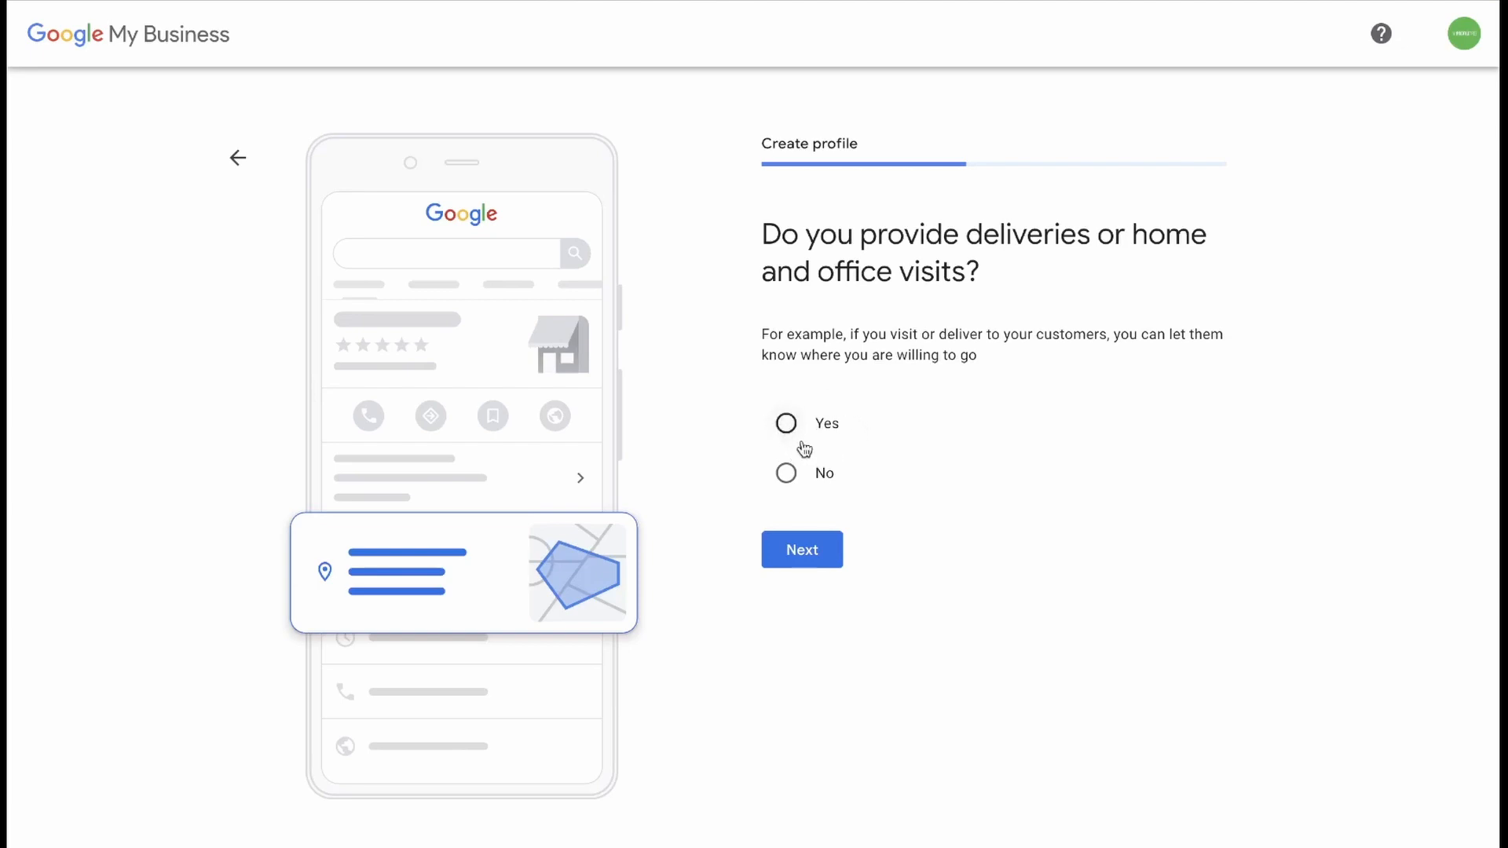
{"action": "mouse_move", "coordinate": [750, 560]}
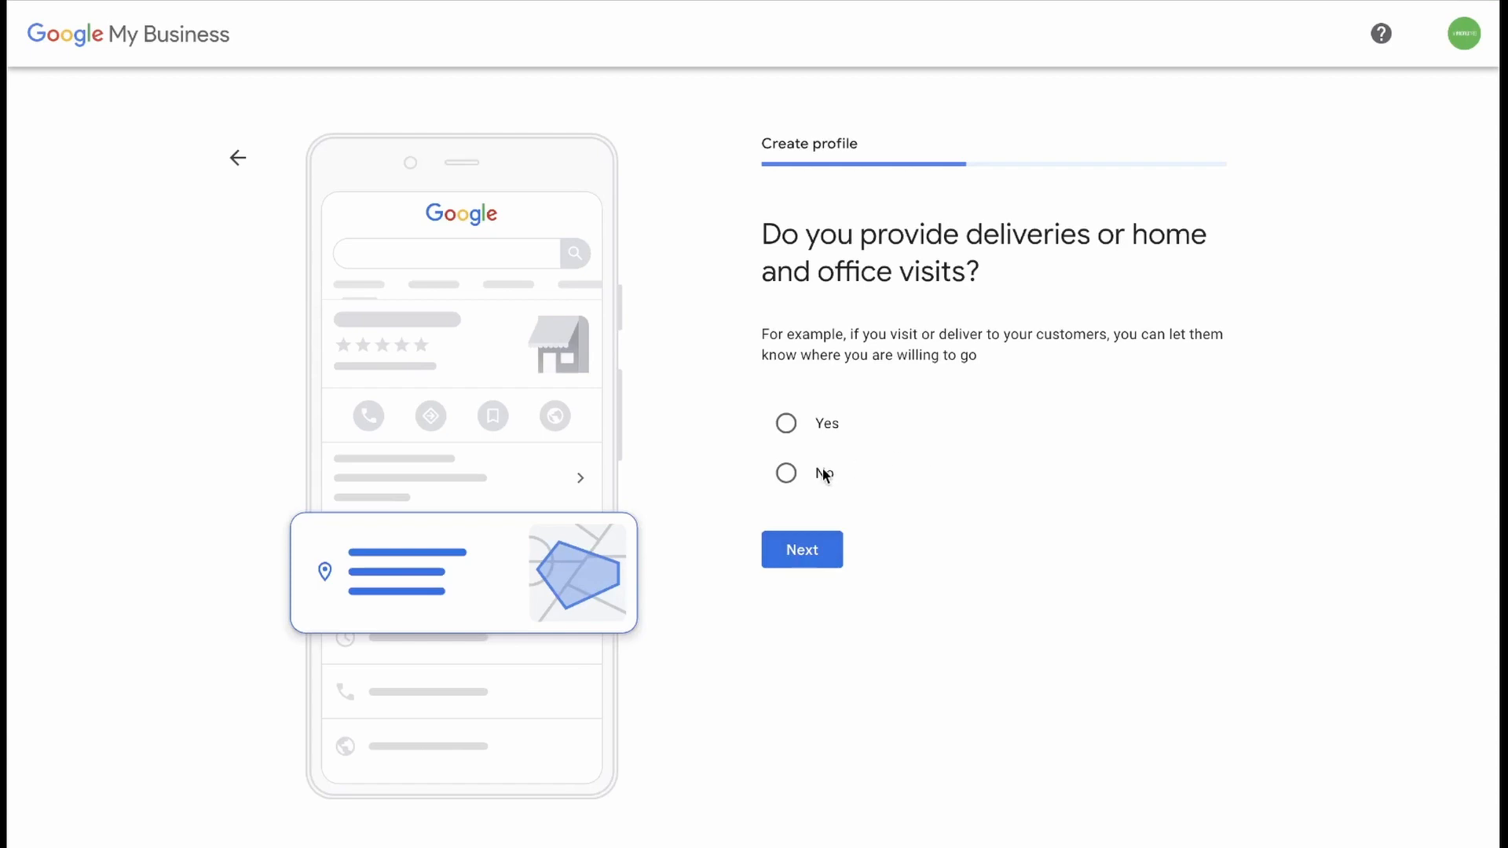
Step: Answer No to offering deliveries or home and office visits
{"action": "left_click", "coordinate": [785, 472]}
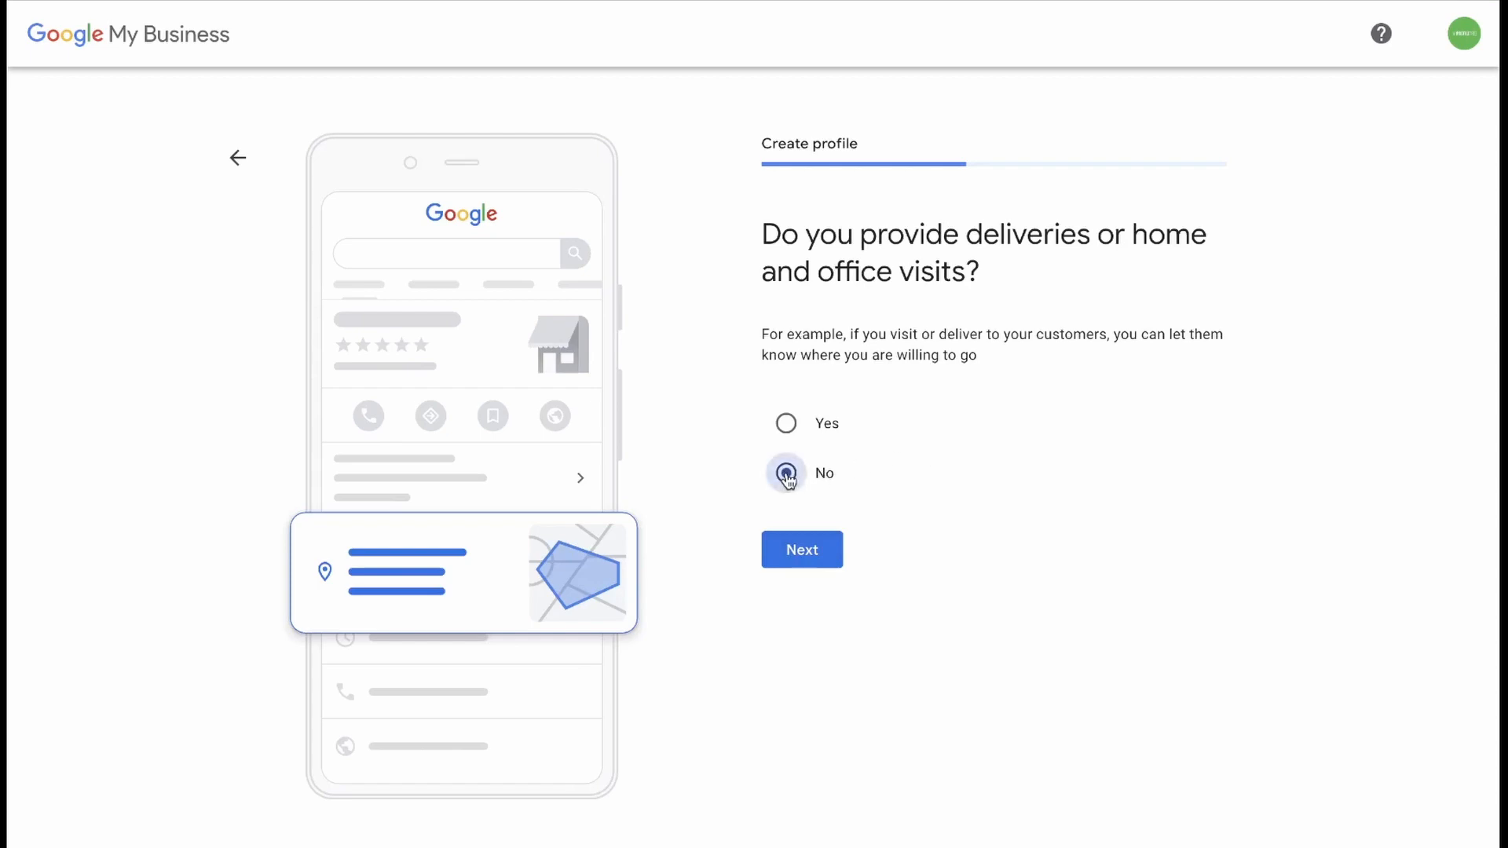
{"action": "left_click", "coordinate": [801, 549]}
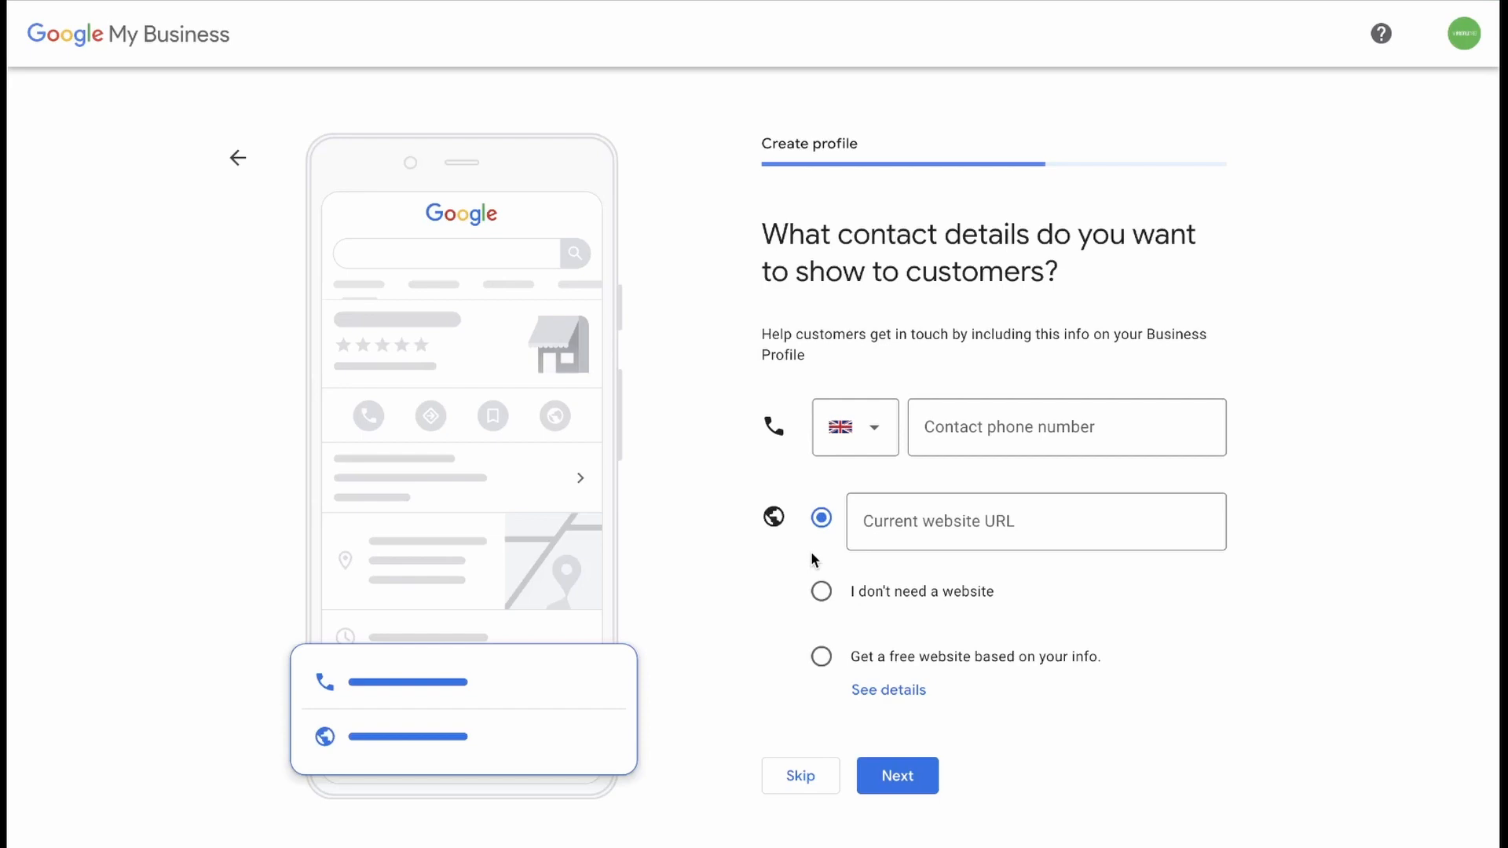
{"action": "mouse_move", "coordinate": [862, 559]}
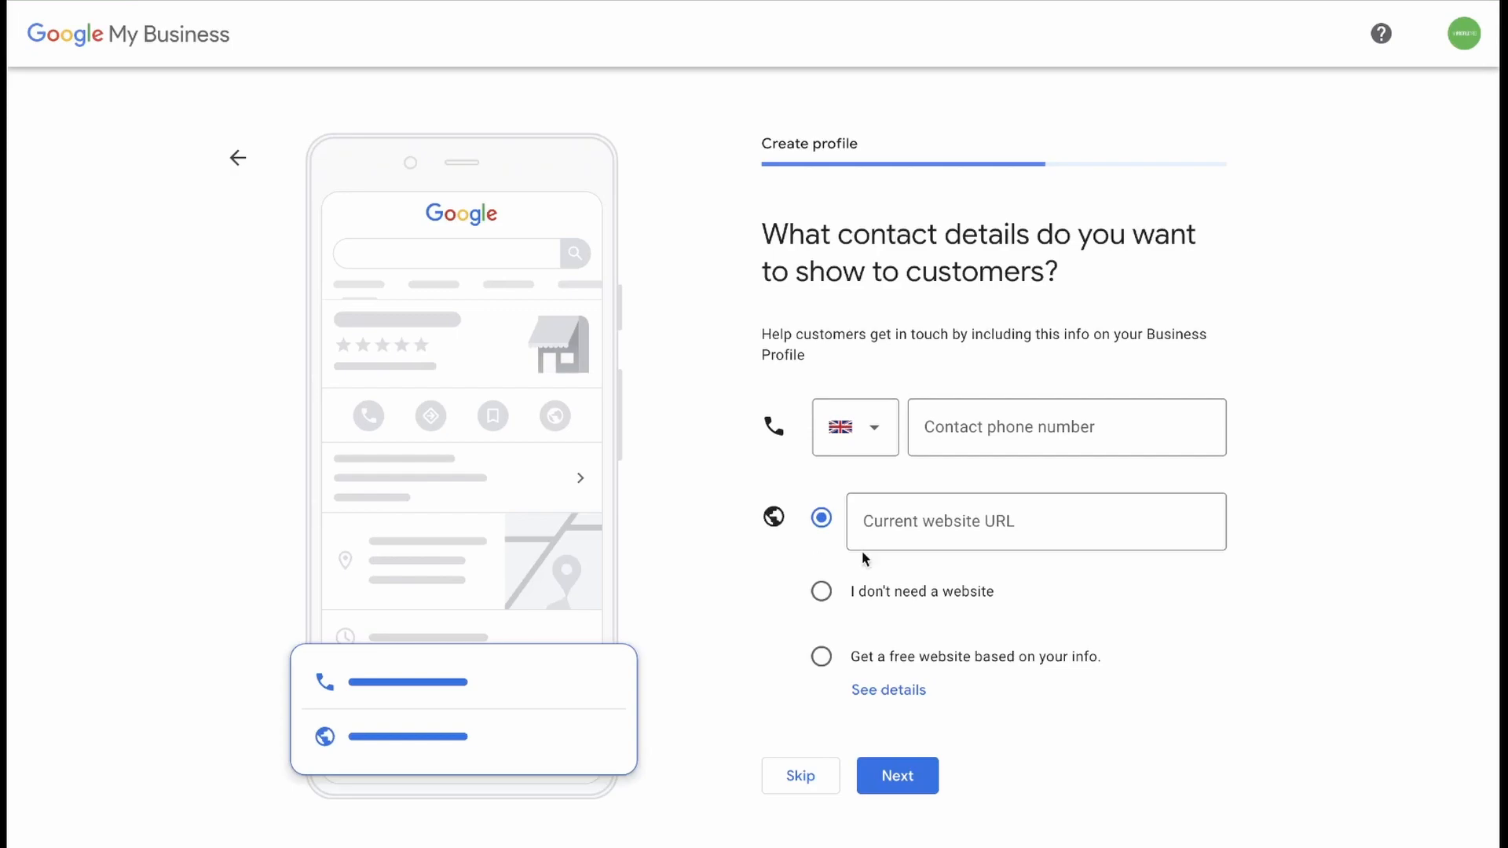
{"action": "left_click", "coordinate": [1066, 427]}
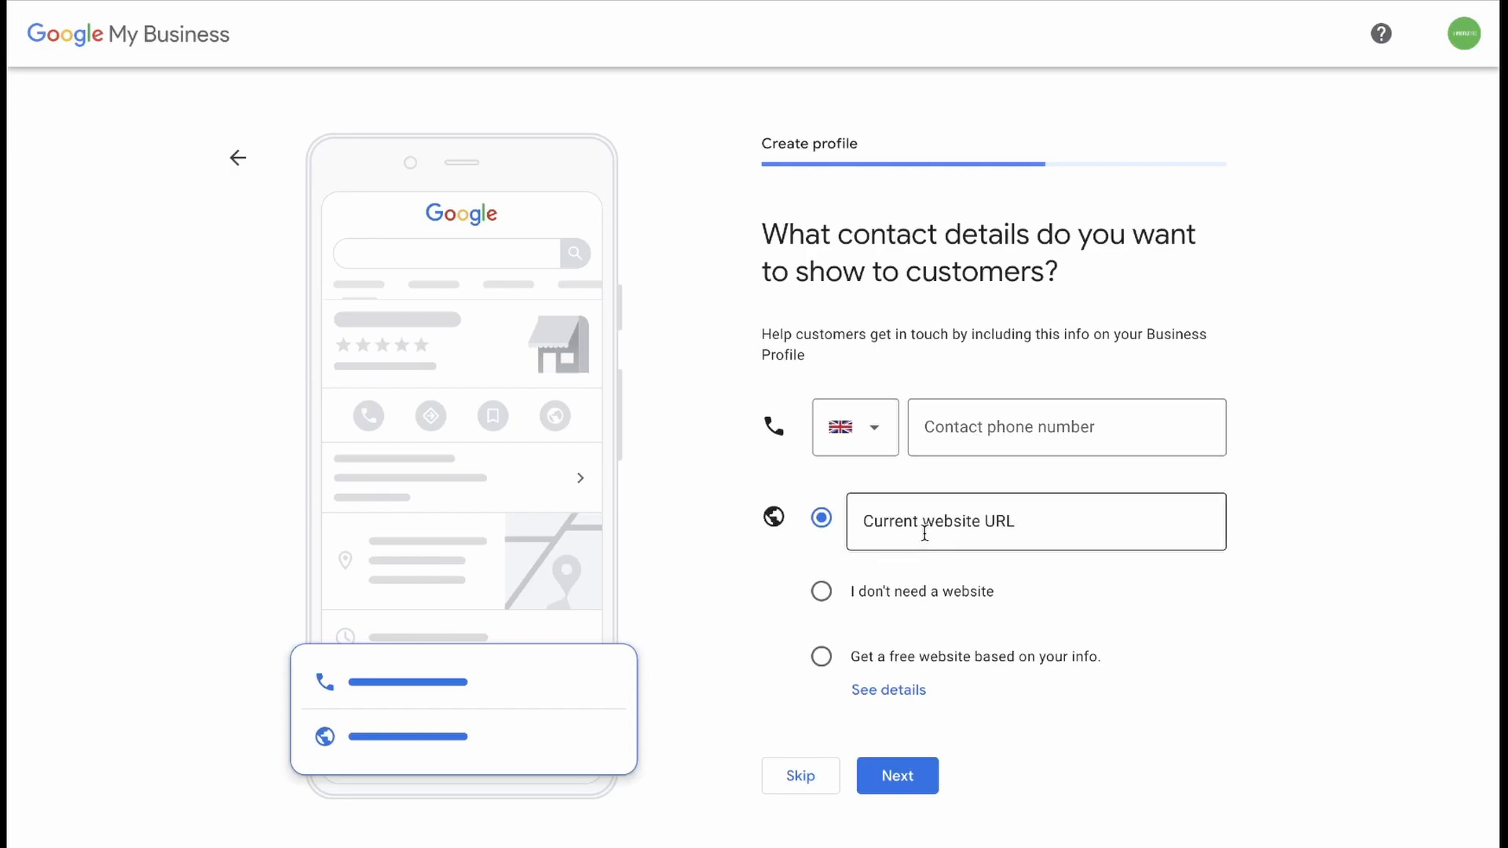
{"action": "type", "text": "profiletree.com"}
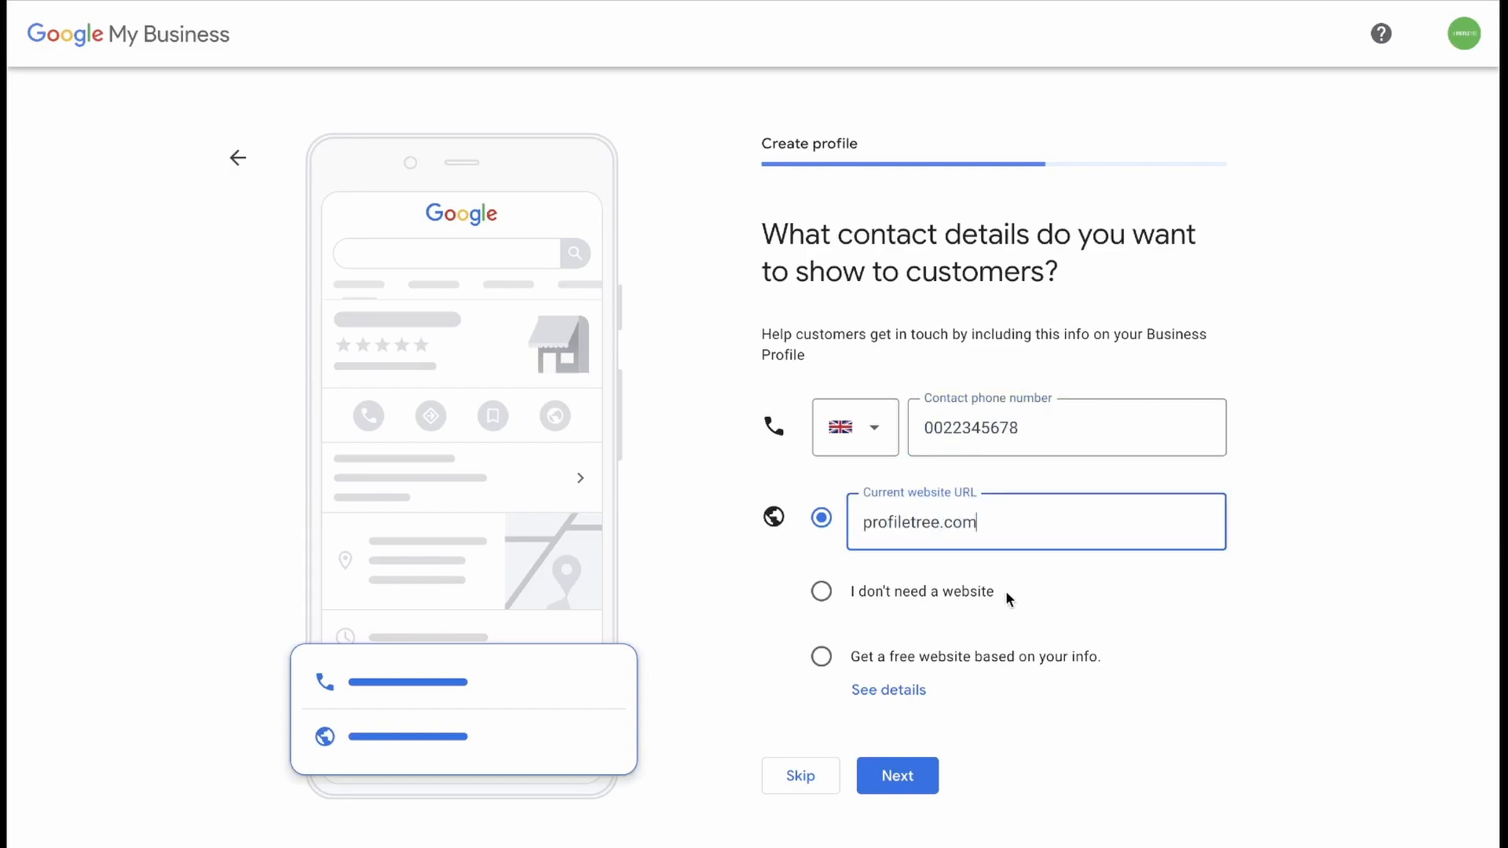
{"action": "mouse_move", "coordinate": [869, 576]}
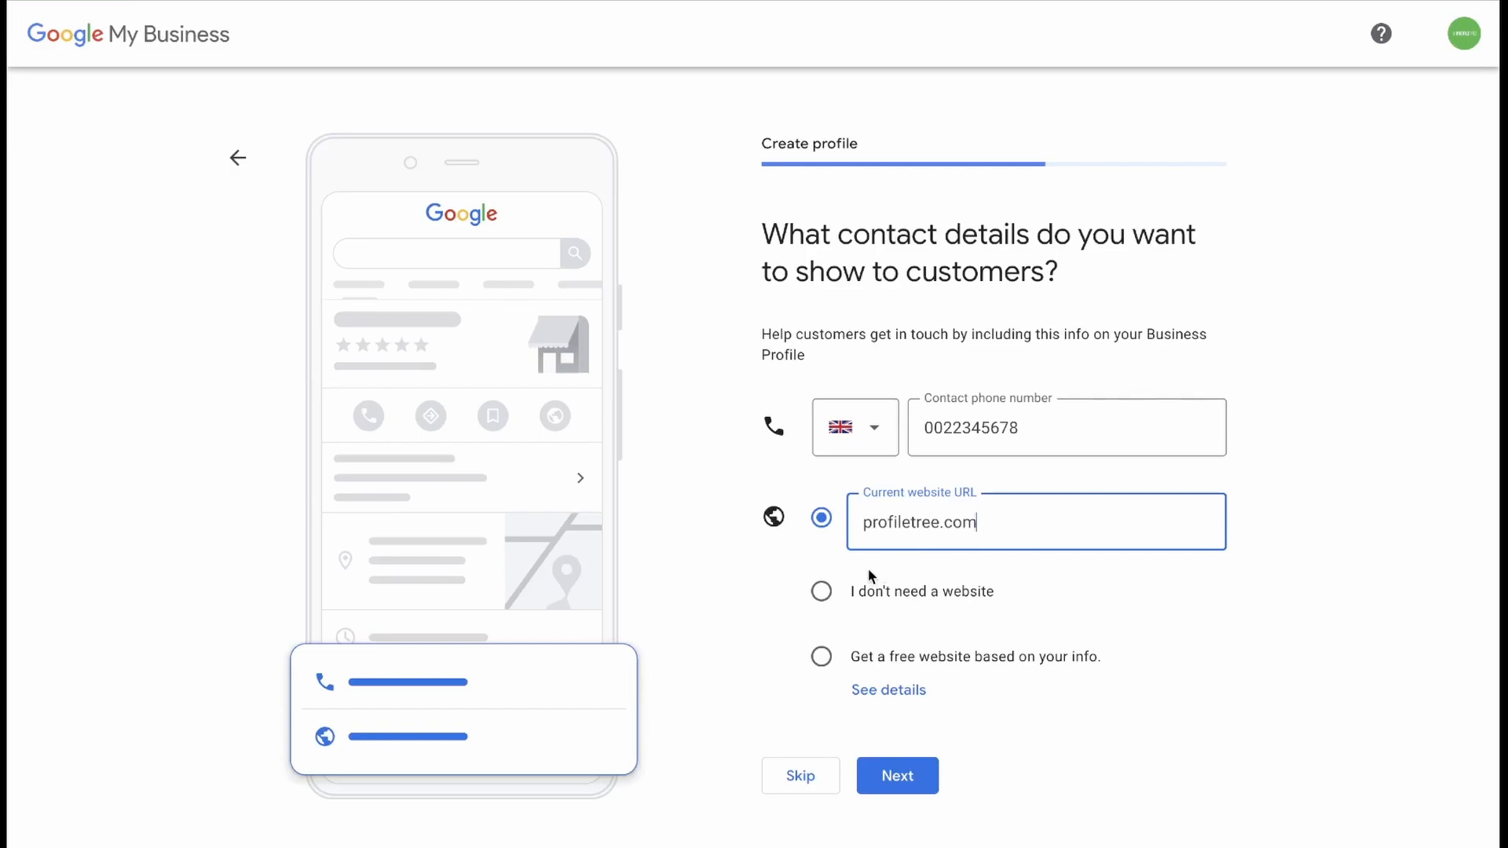
{"action": "mouse_move", "coordinate": [882, 596]}
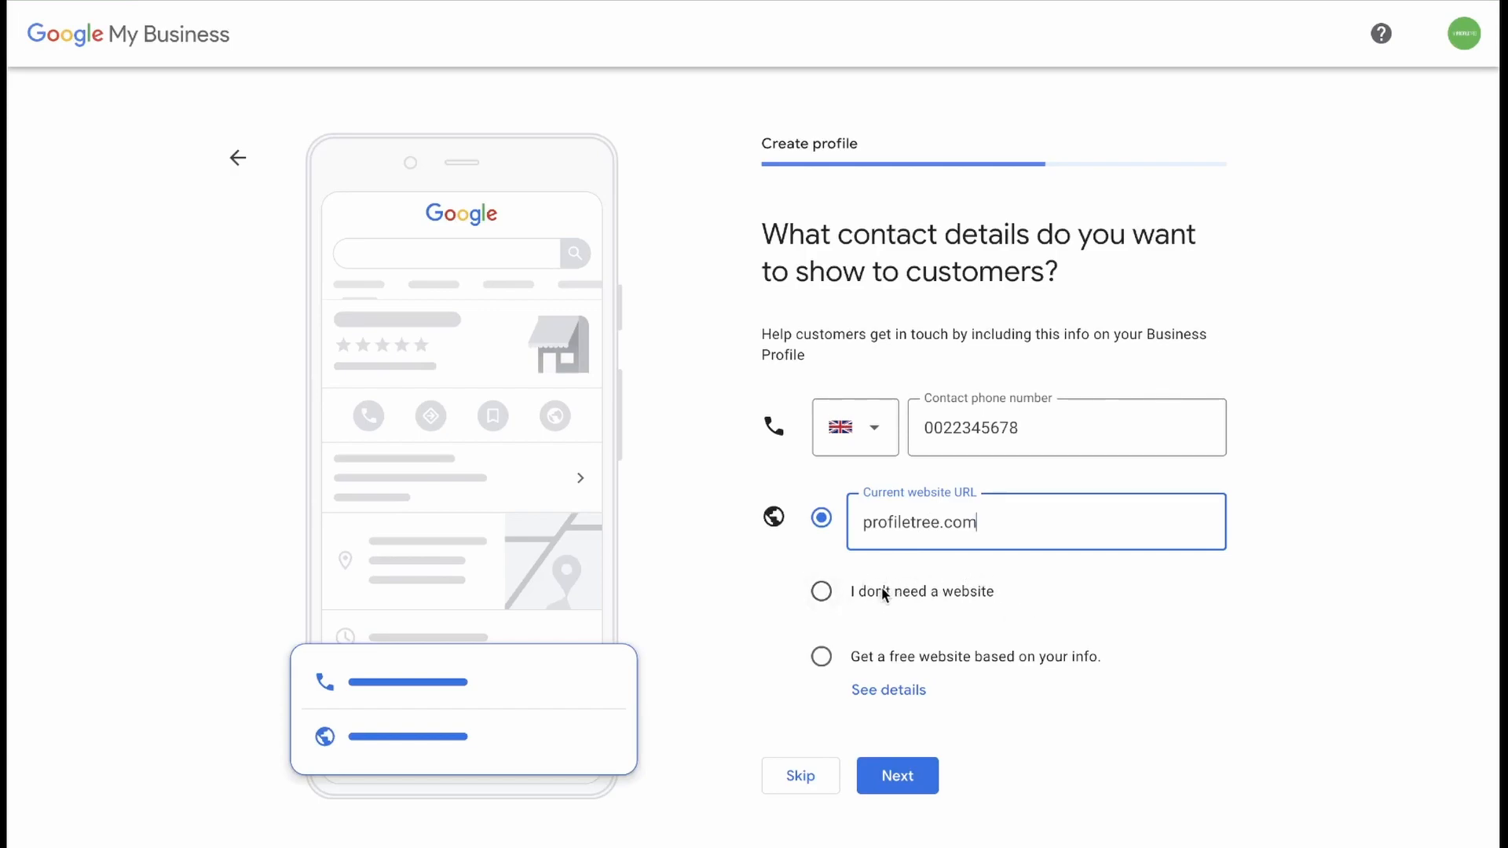
{"action": "mouse_move", "coordinate": [861, 661]}
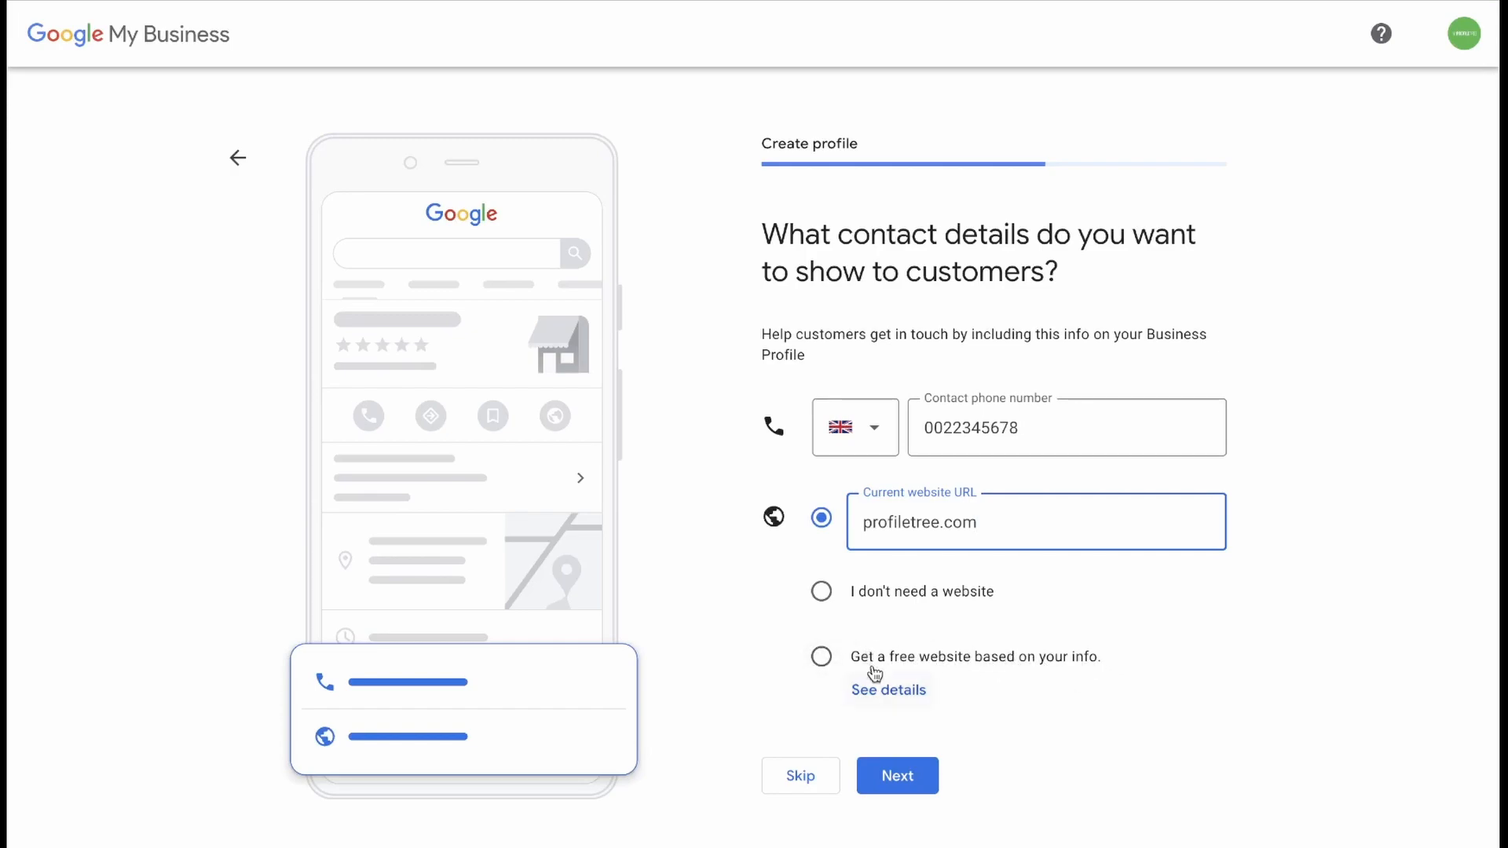
{"action": "left_click", "coordinate": [887, 689]}
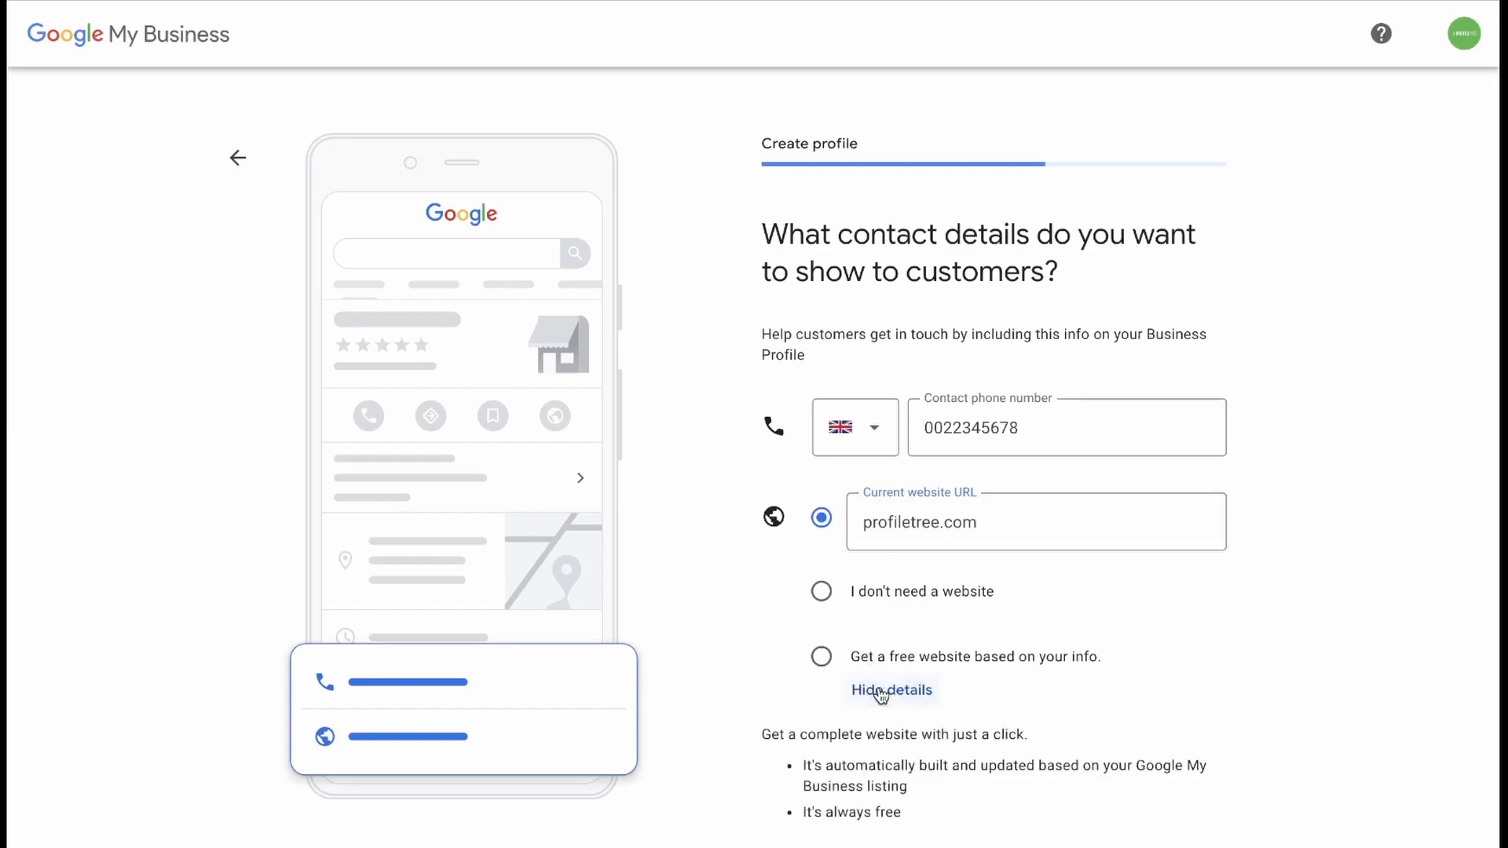
{"action": "scroll", "scroll_direction": "down", "scroll_amount": 3}
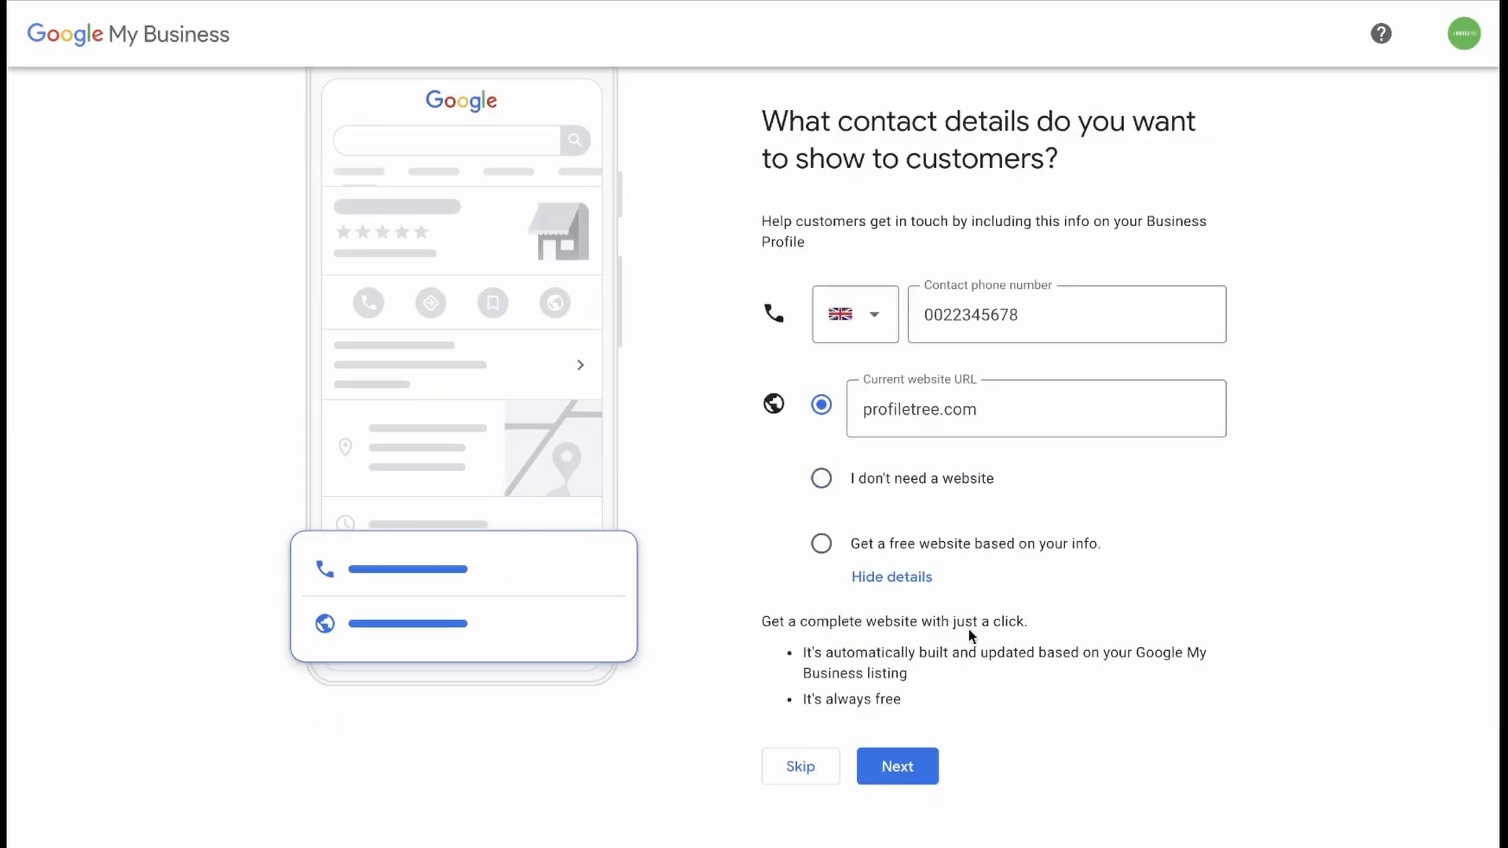
{"action": "mouse_move", "coordinate": [964, 670]}
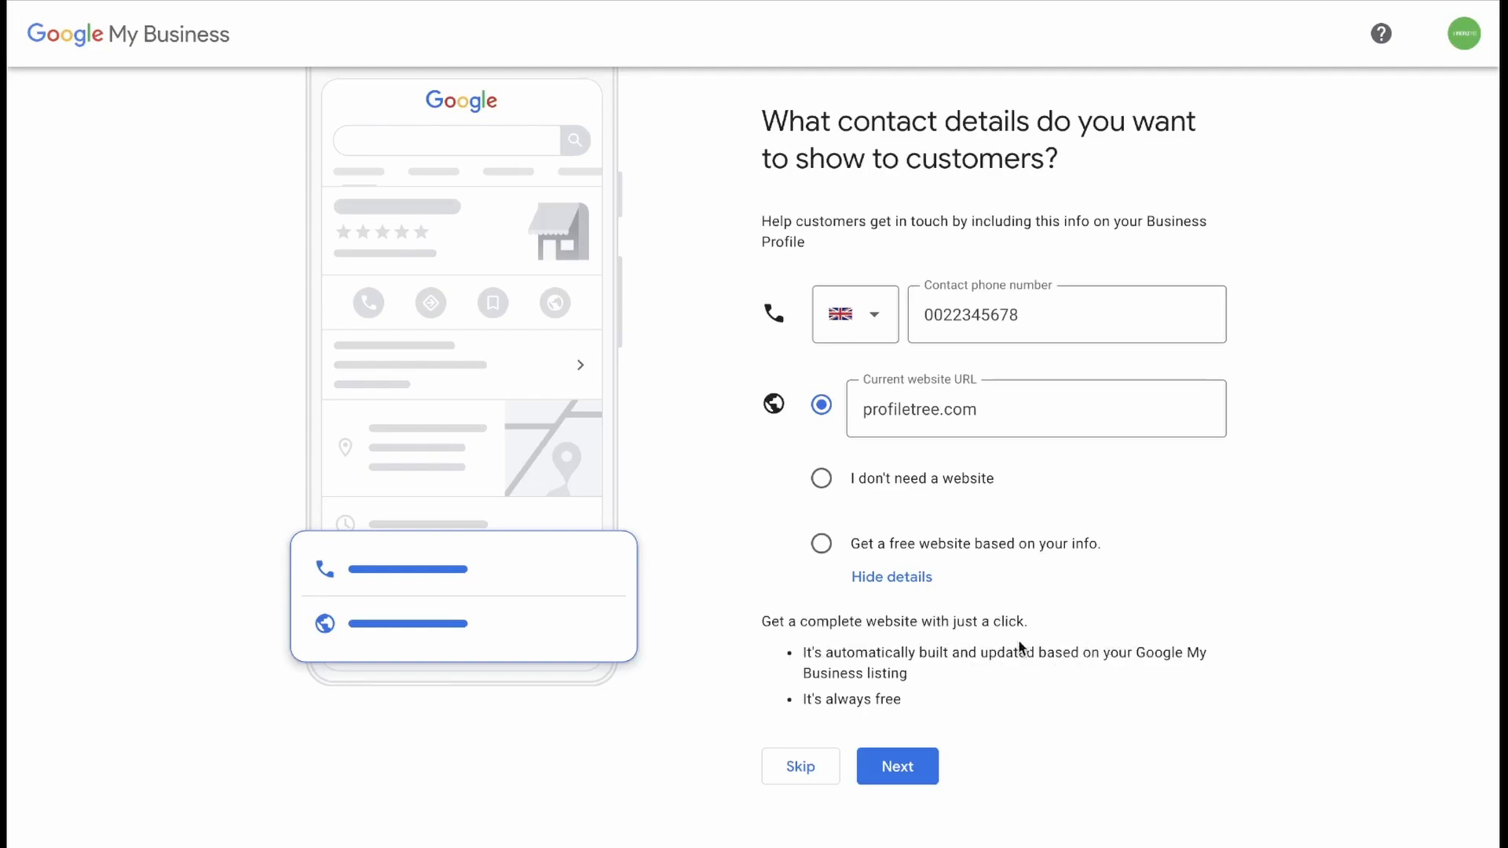
{"action": "mouse_move", "coordinate": [841, 370]}
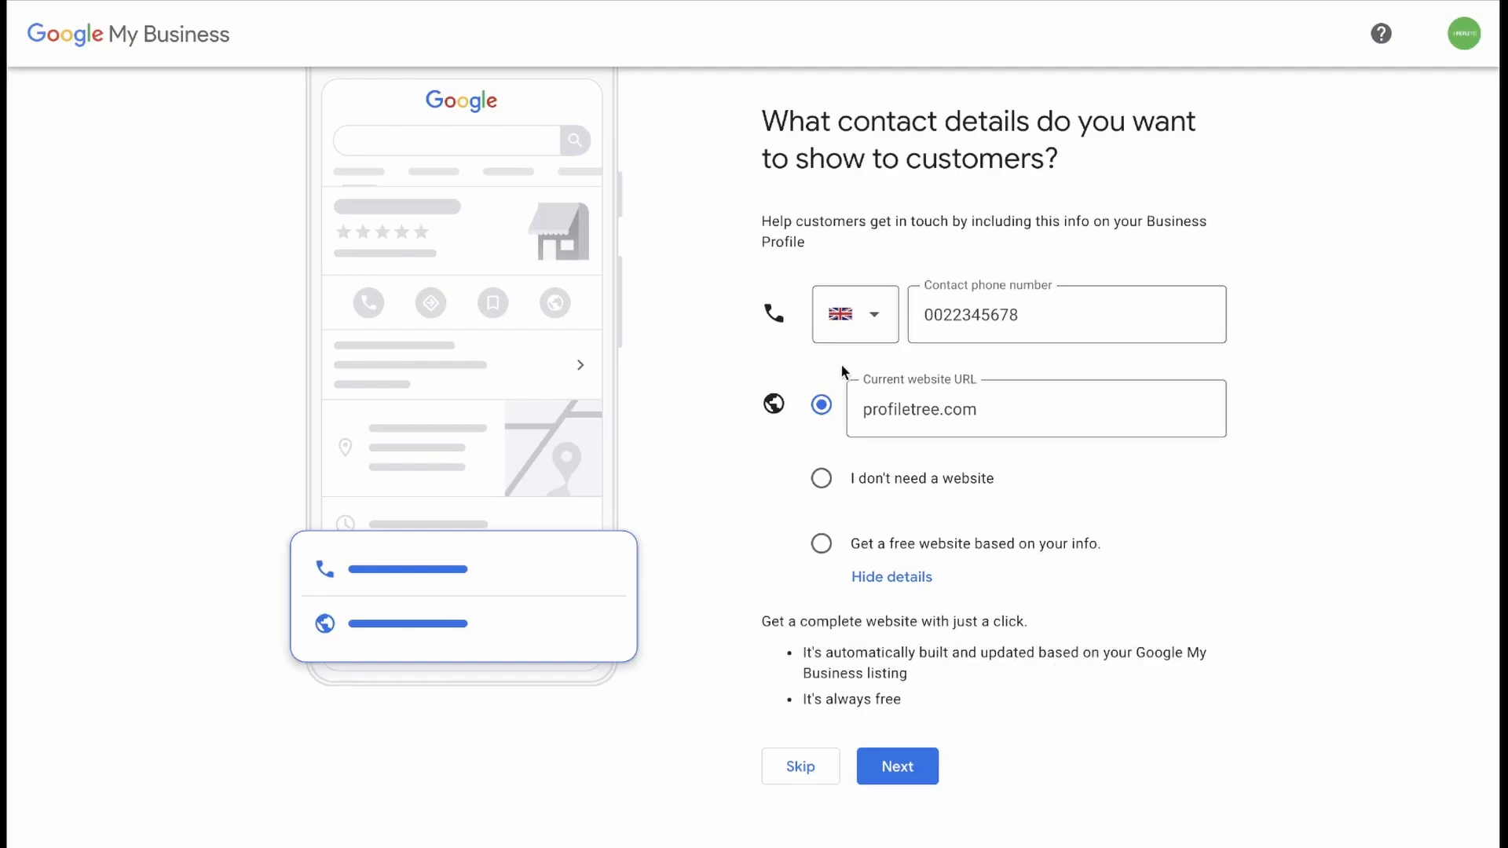
{"action": "left_click", "coordinate": [1036, 407]}
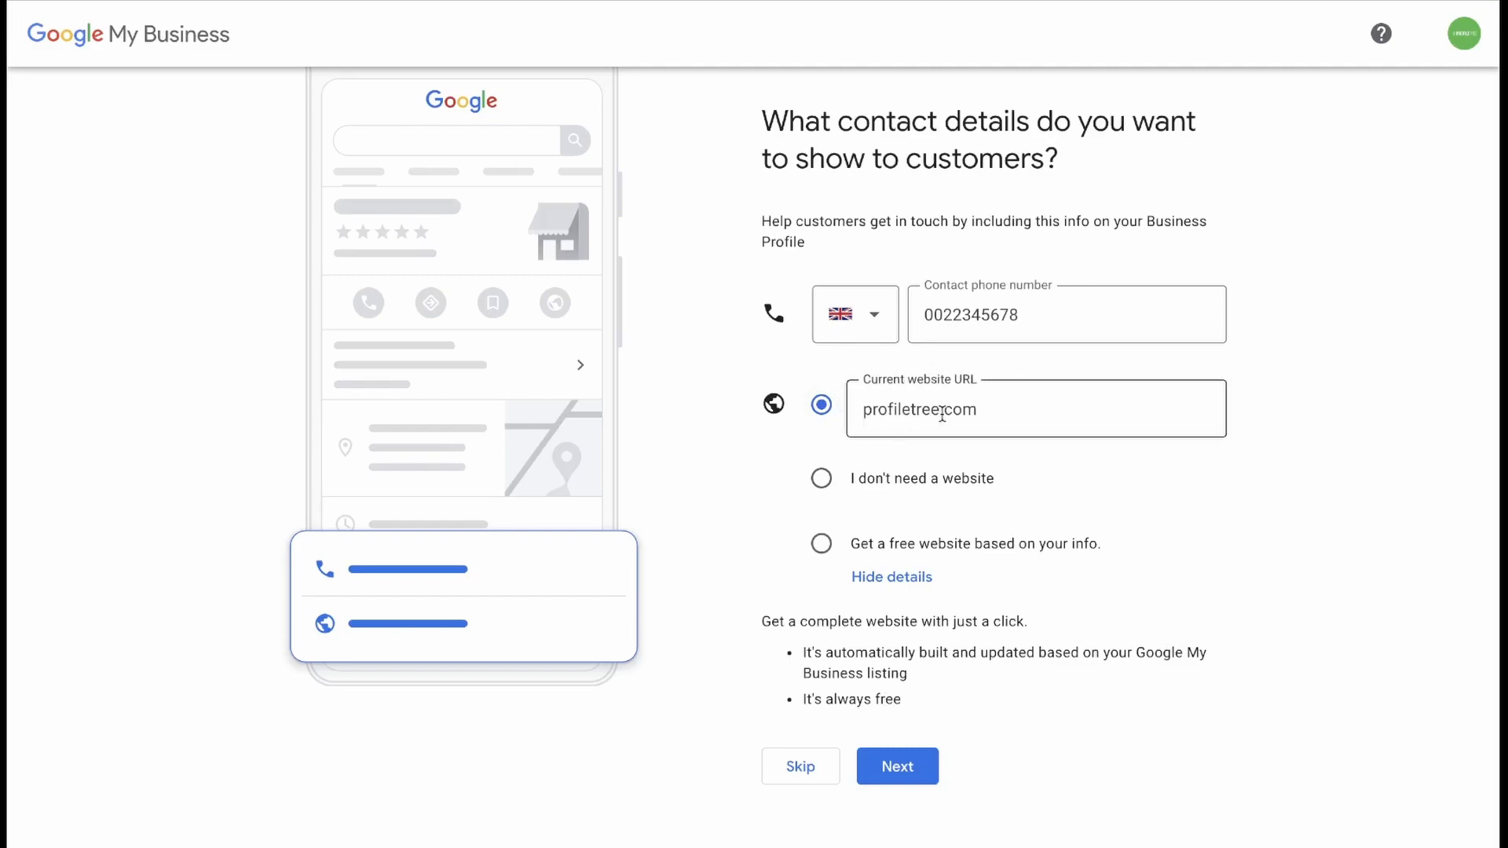
{"action": "left_click", "coordinate": [896, 766]}
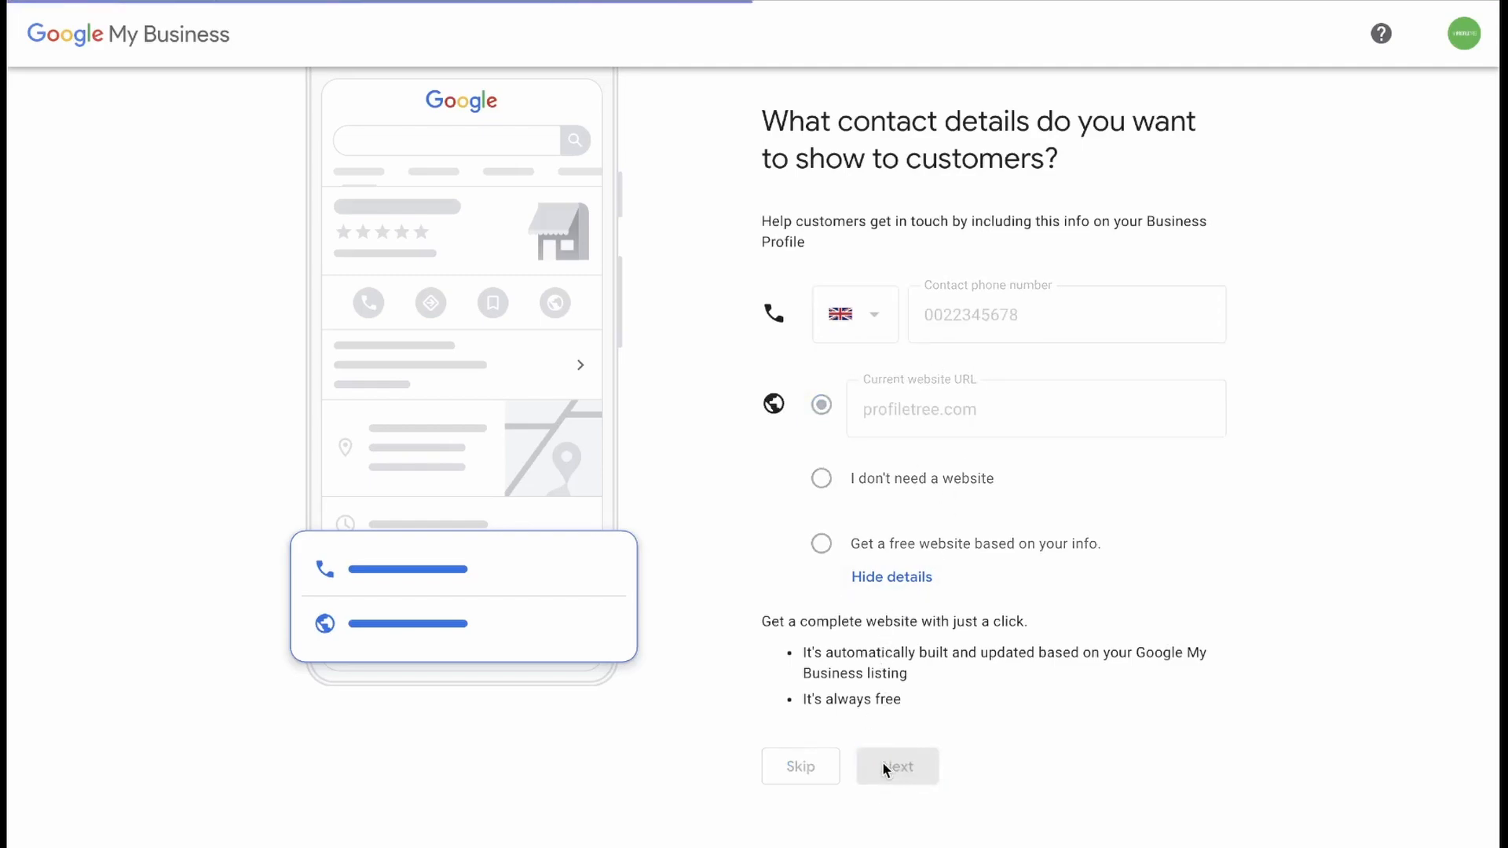
Step: Choose Yes under 'Stay in the know' to receive Google updates and recommendations
{"action": "left_click", "coordinate": [895, 767]}
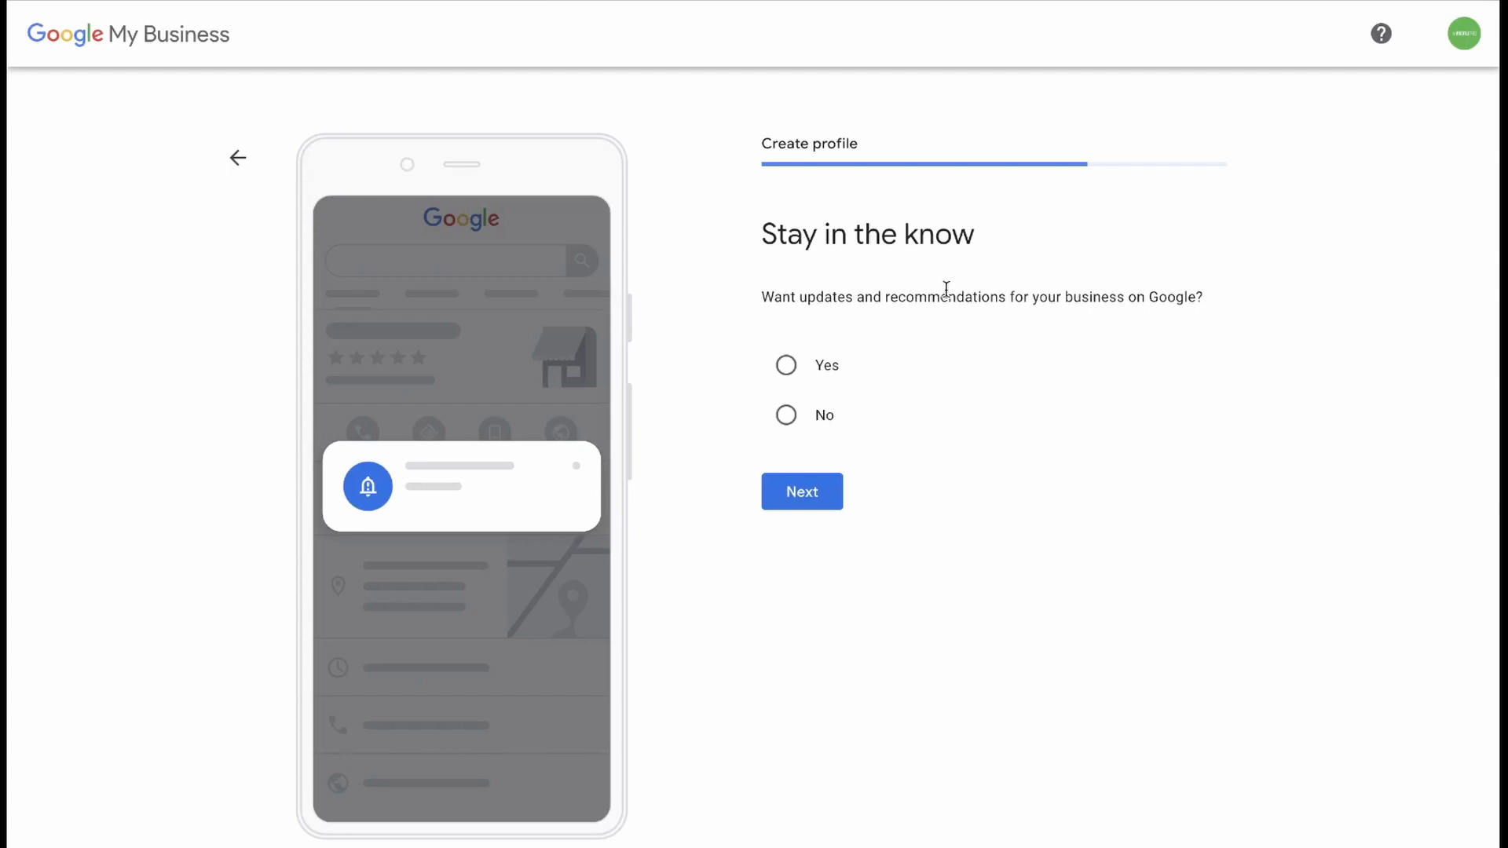
{"action": "mouse_move", "coordinate": [838, 385]}
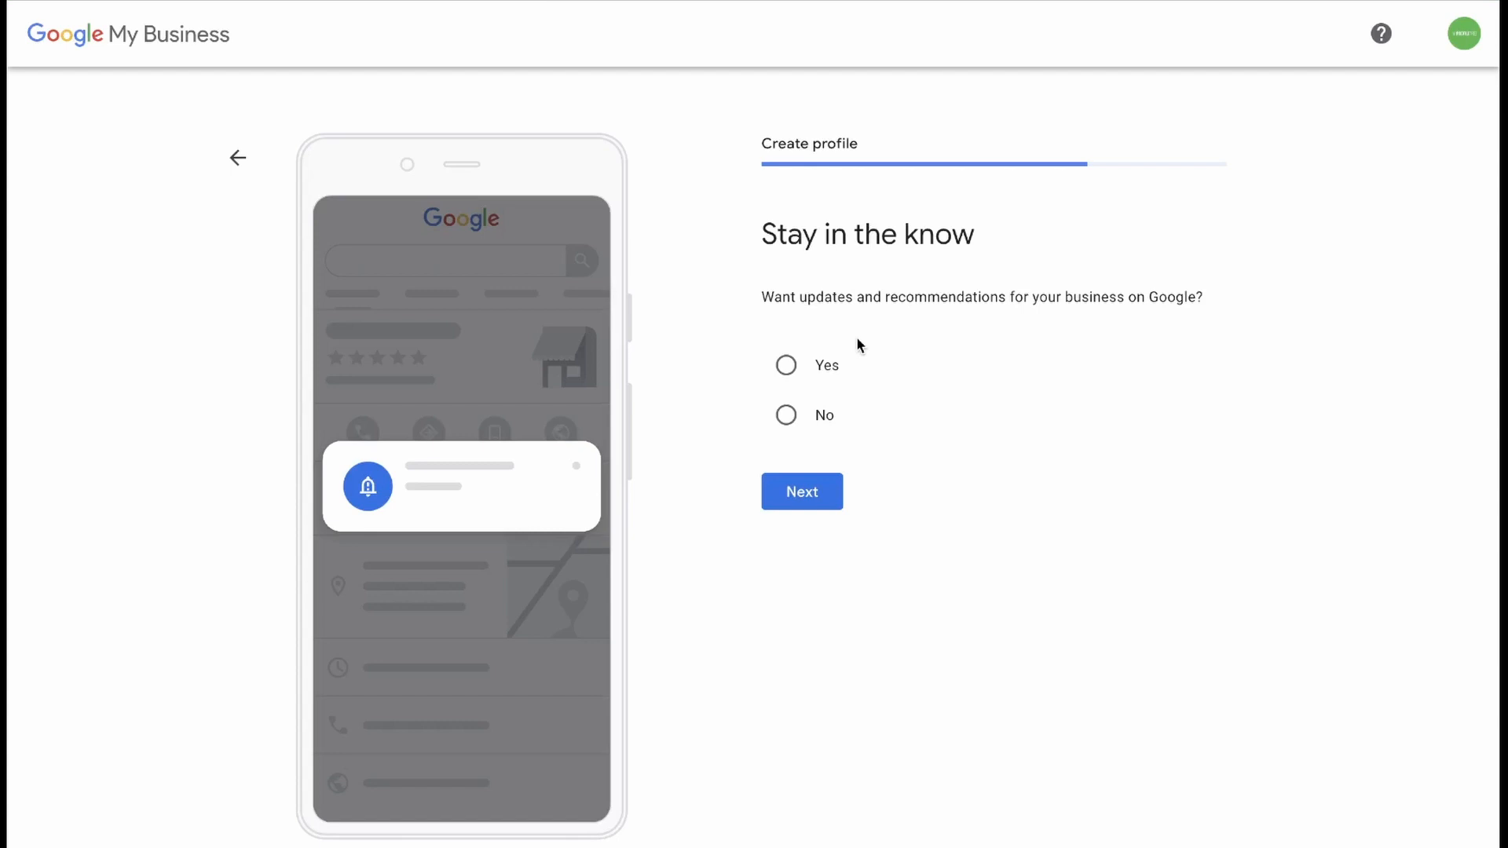
{"action": "mouse_move", "coordinate": [815, 352]}
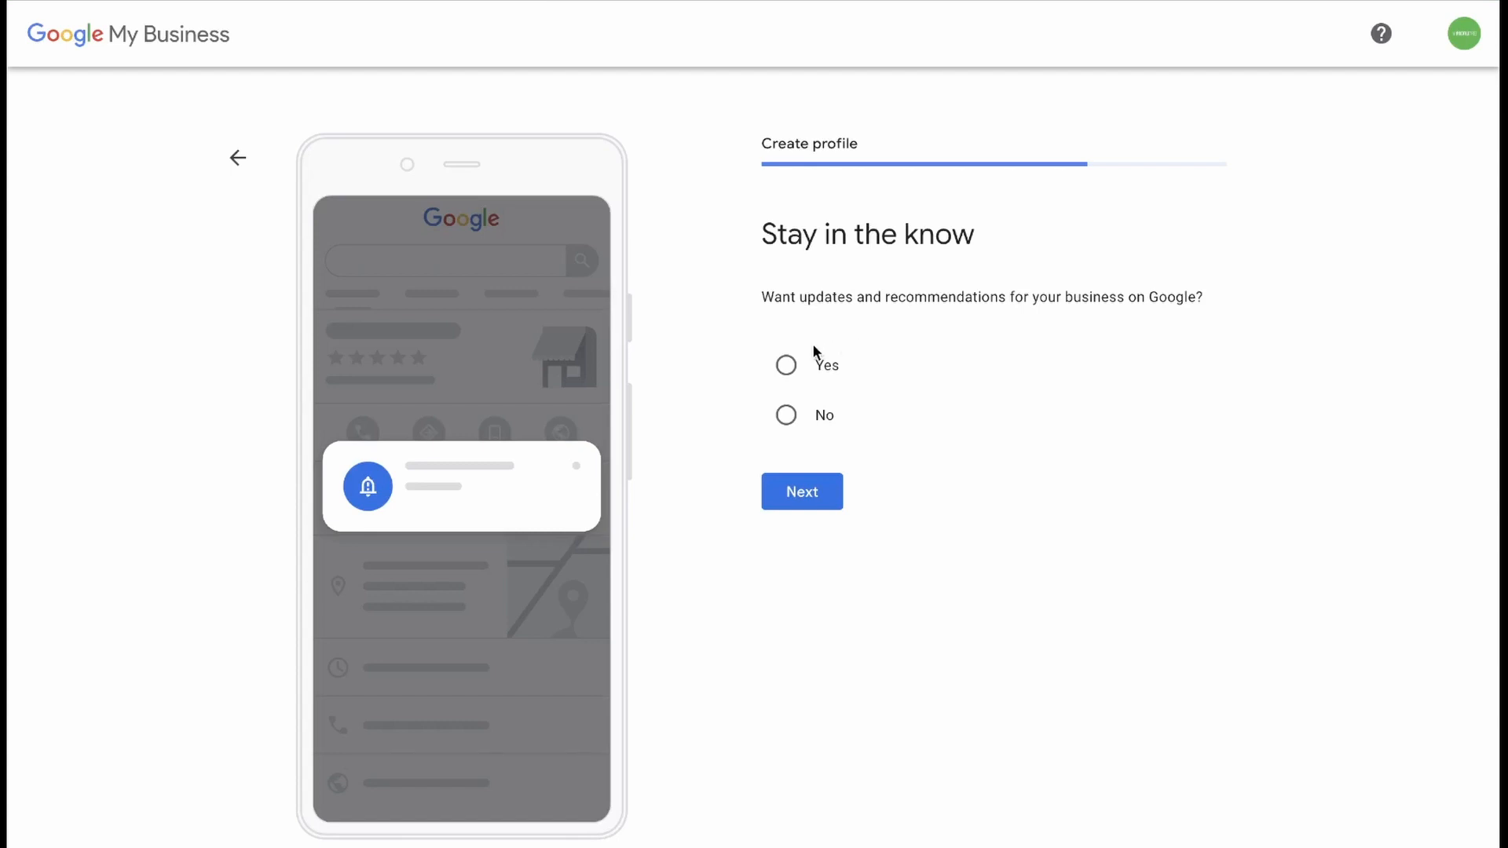
{"action": "left_click", "coordinate": [785, 365]}
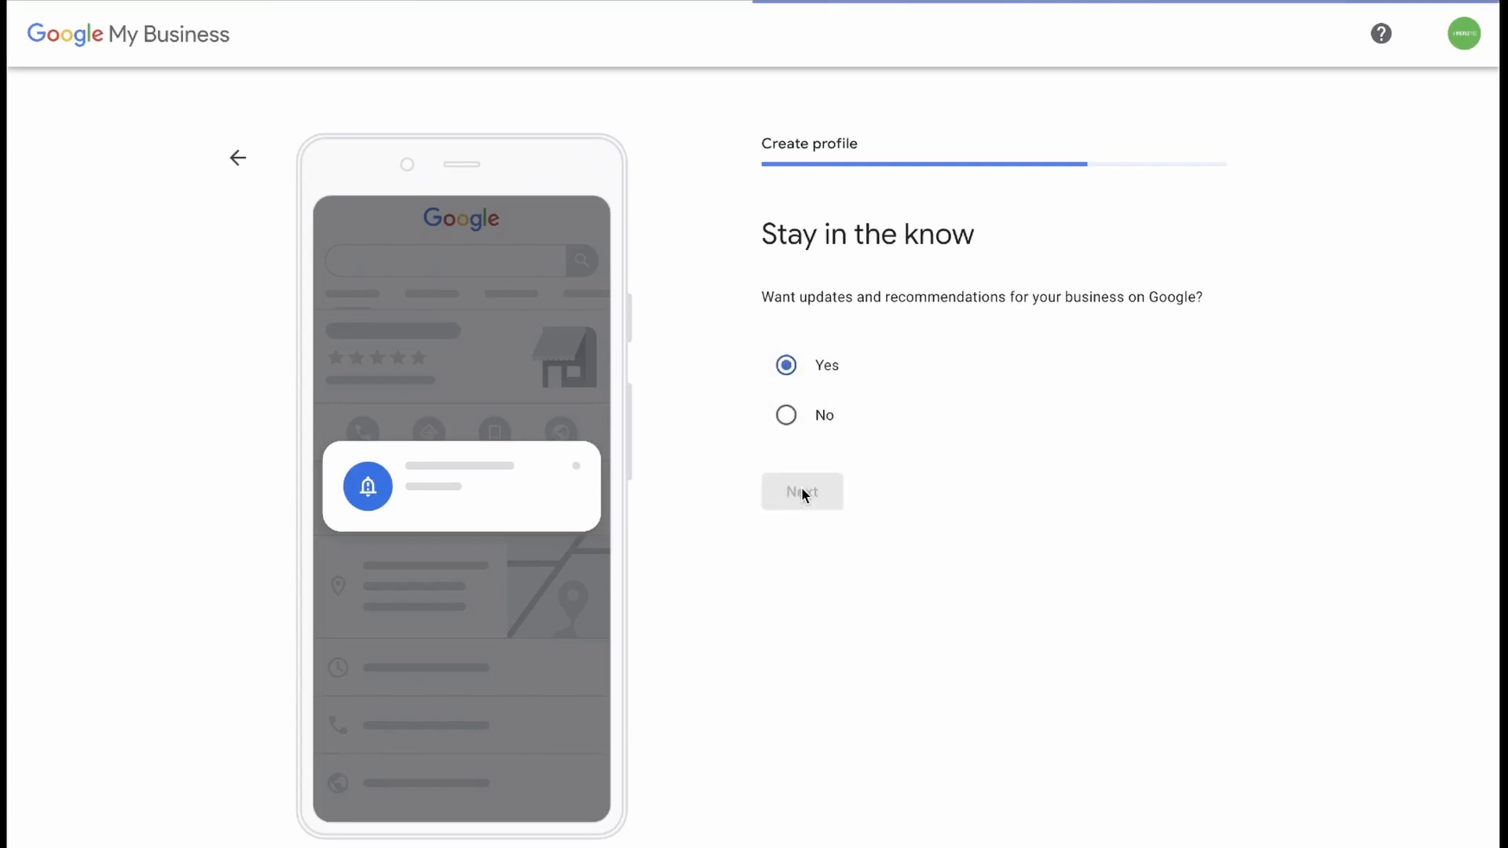
{"action": "left_click", "coordinate": [801, 491]}
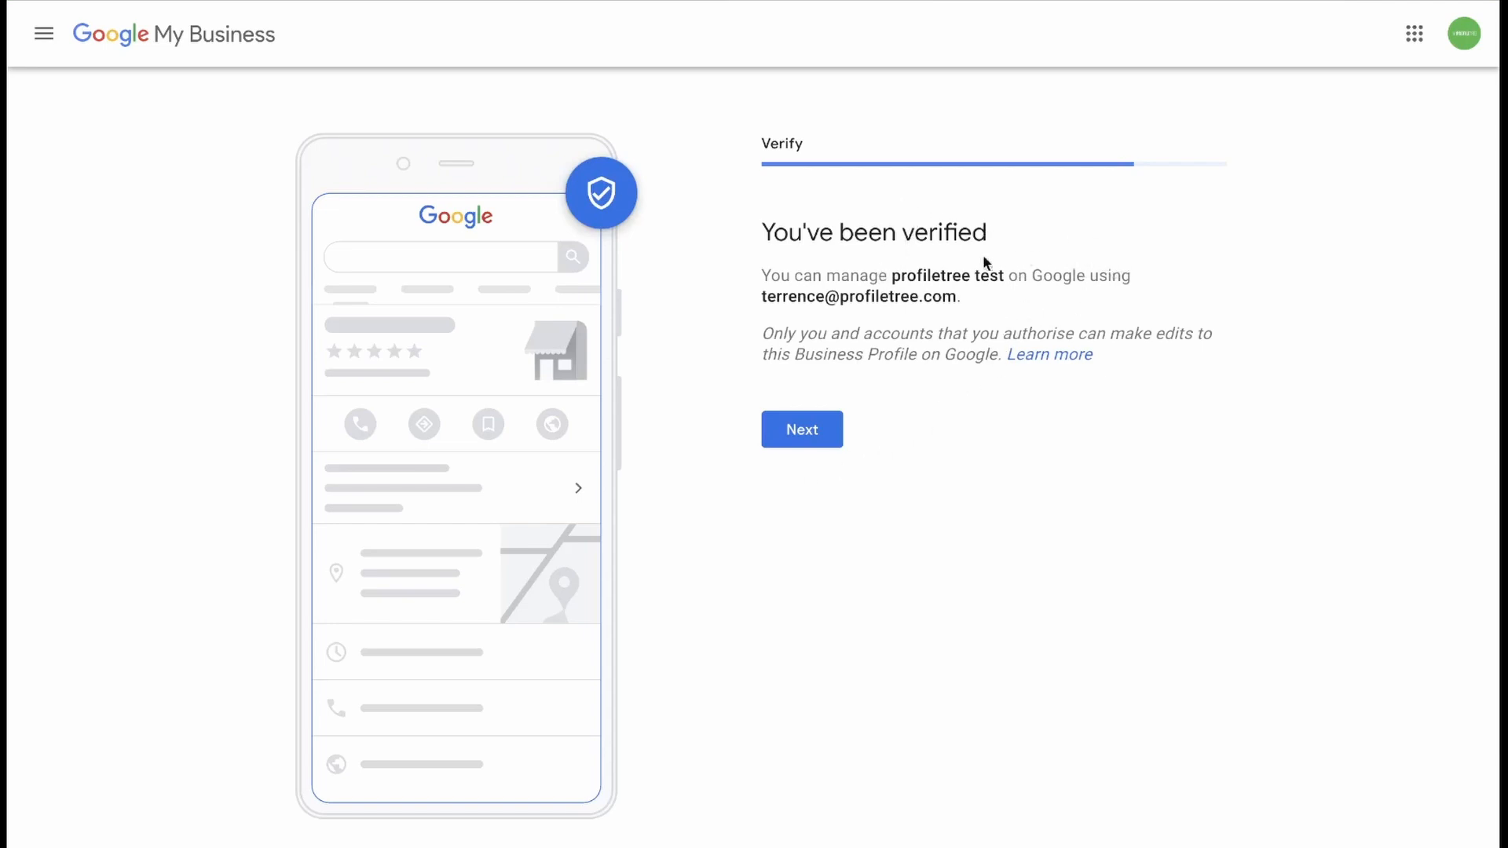
{"action": "mouse_move", "coordinate": [775, 328]}
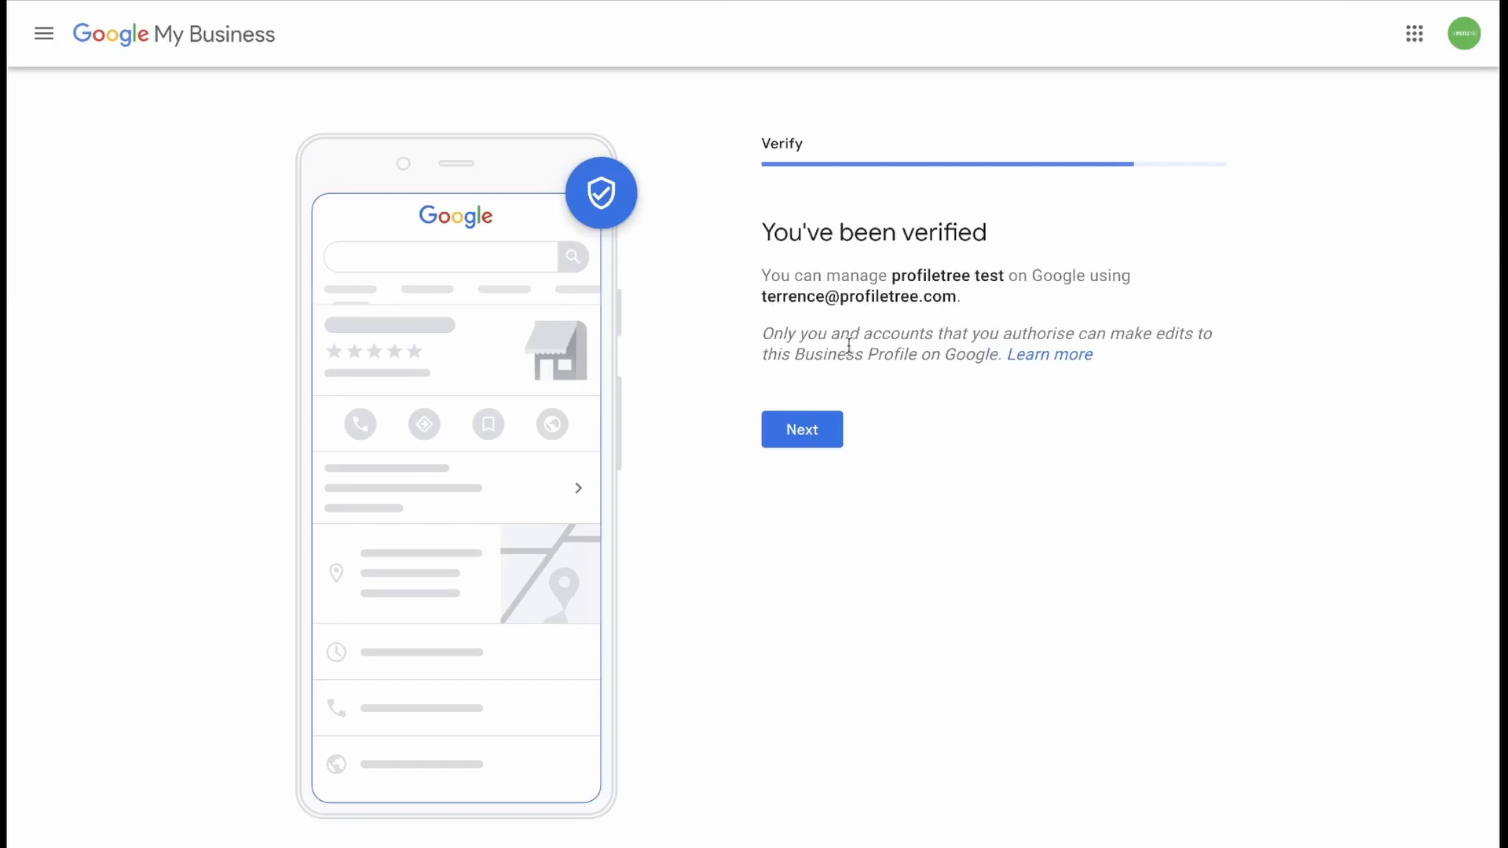
{"action": "mouse_move", "coordinate": [849, 332]}
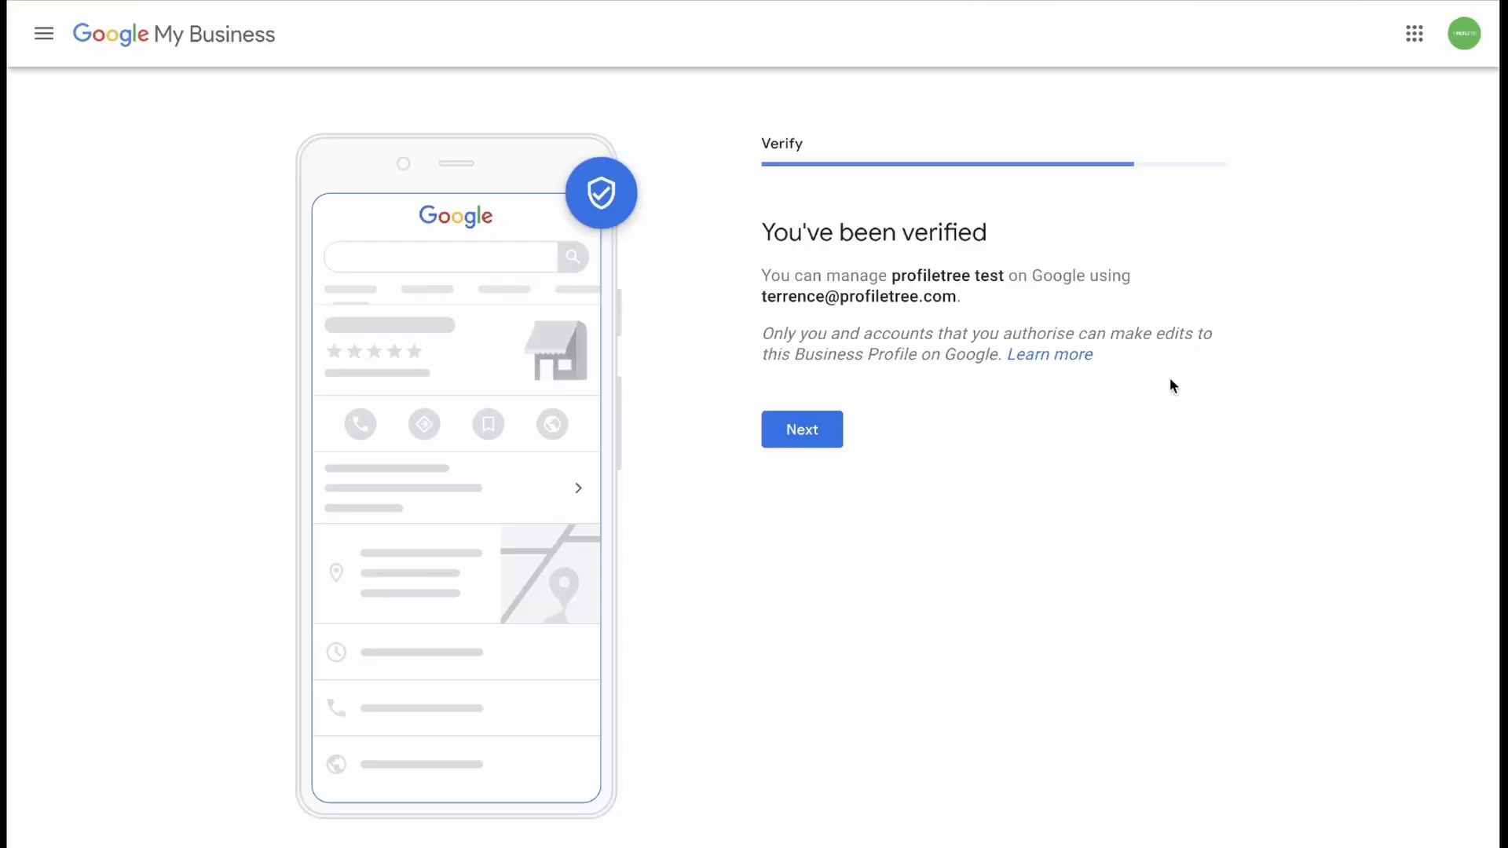
{"action": "mouse_move", "coordinate": [802, 430]}
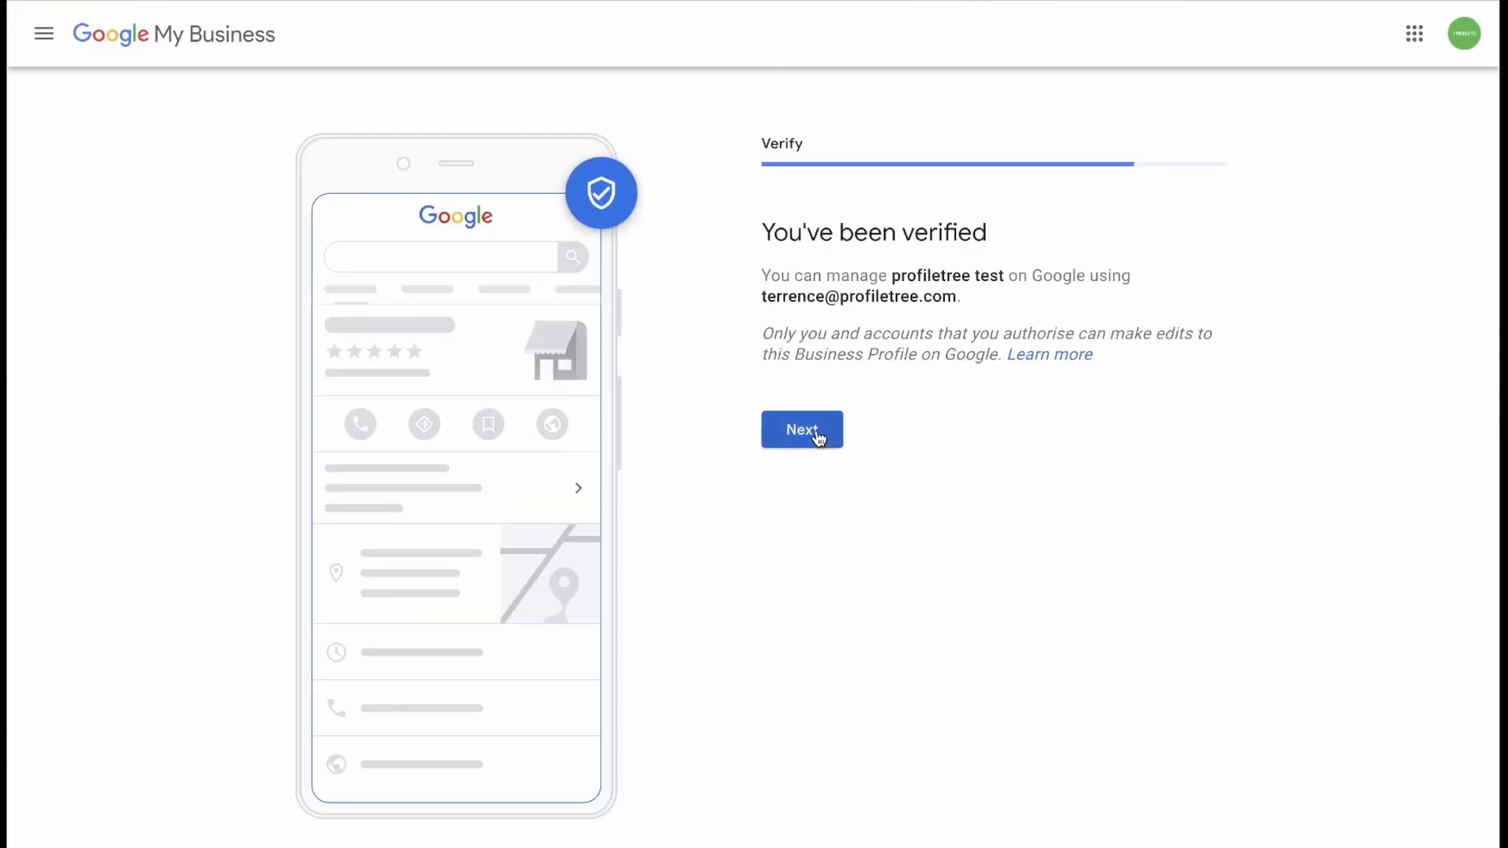
Step: Continue past the 'You've been verified' page
{"action": "left_click", "coordinate": [801, 429]}
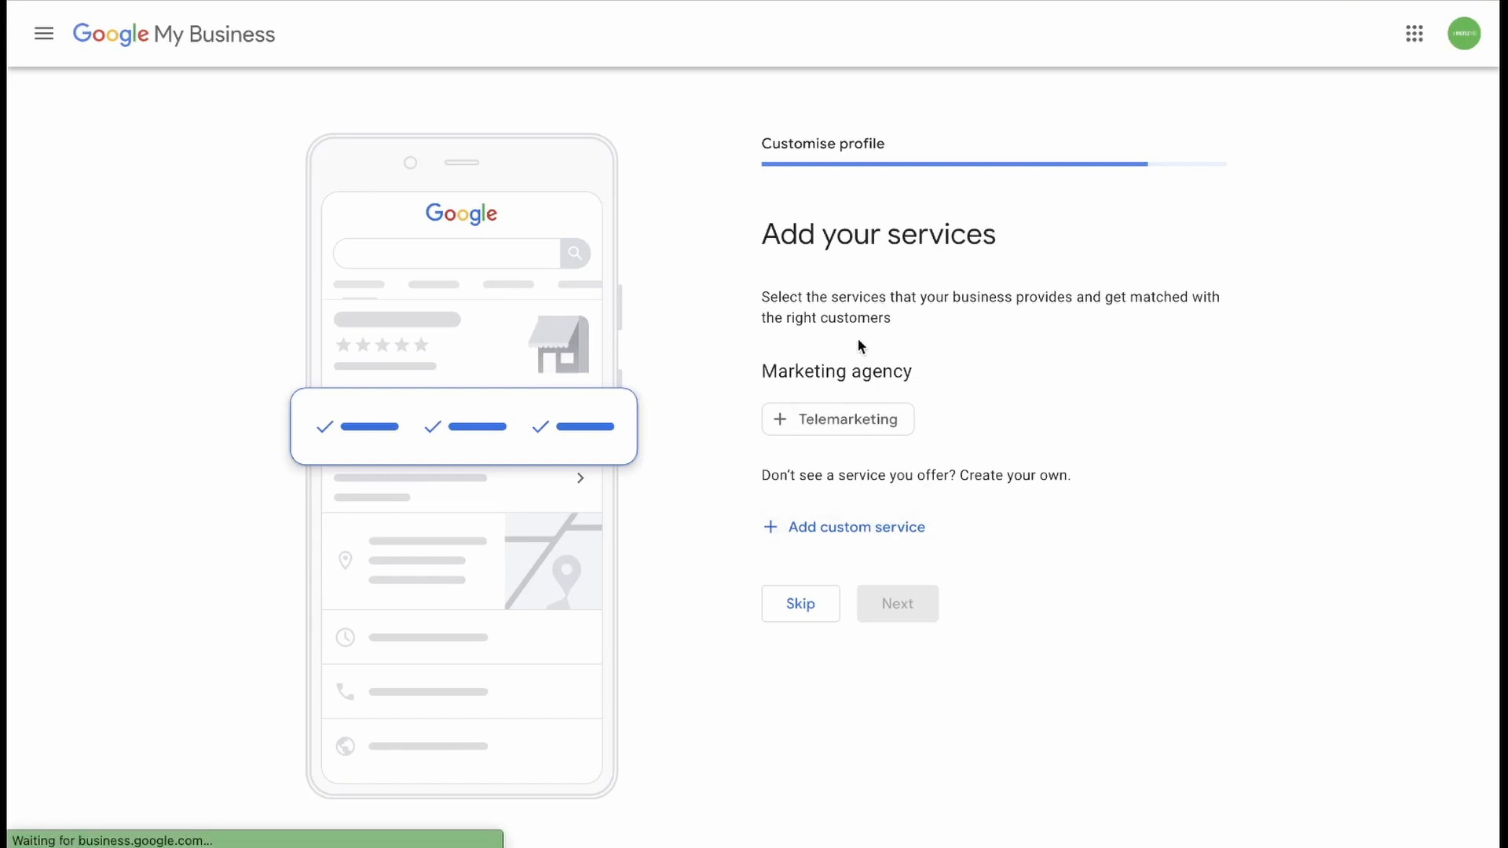
{"action": "mouse_move", "coordinate": [886, 359]}
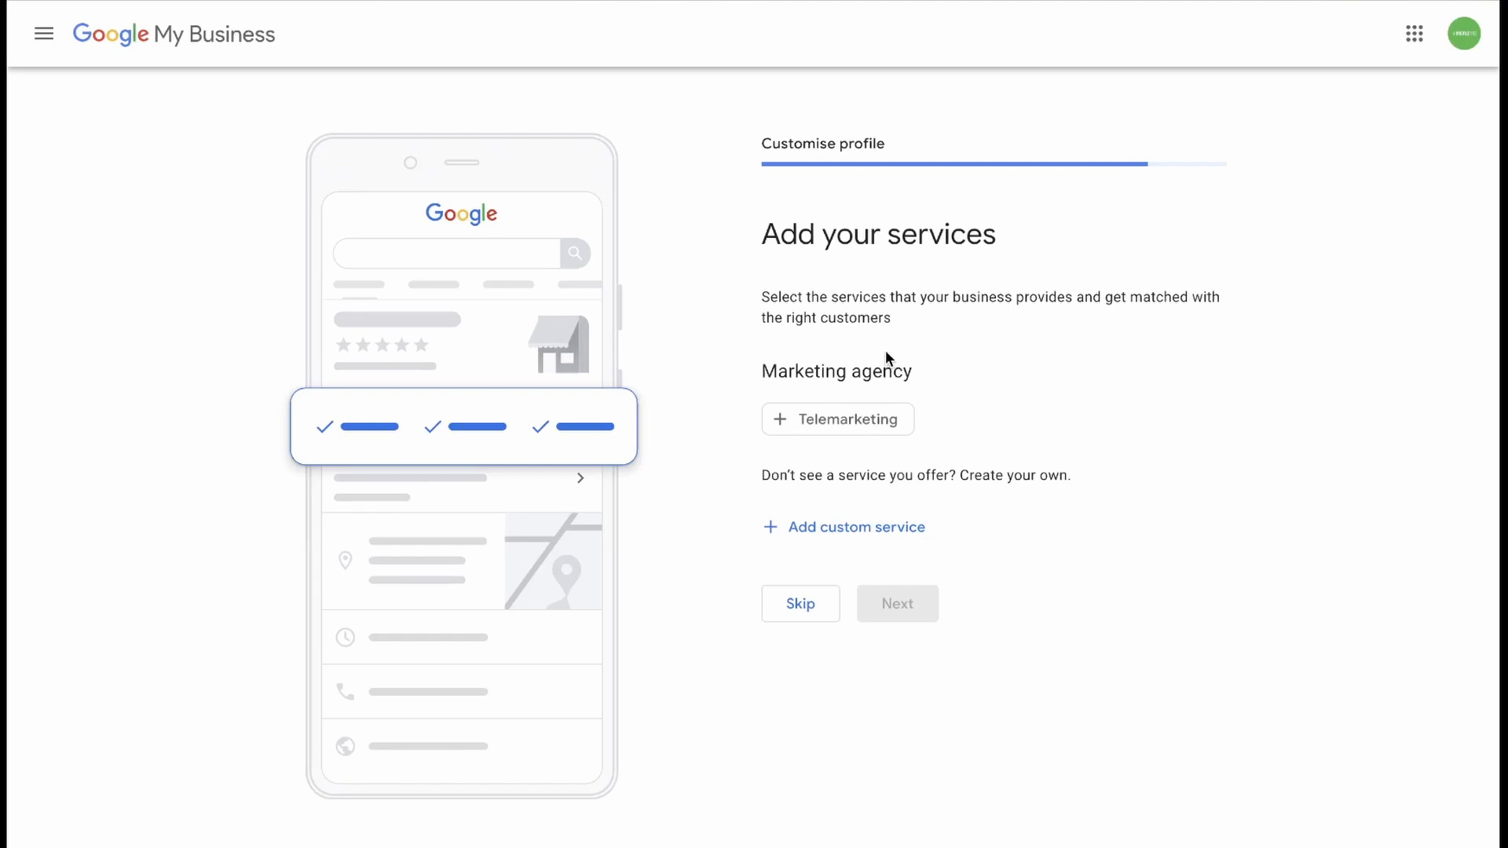
{"action": "mouse_move", "coordinate": [1011, 415]}
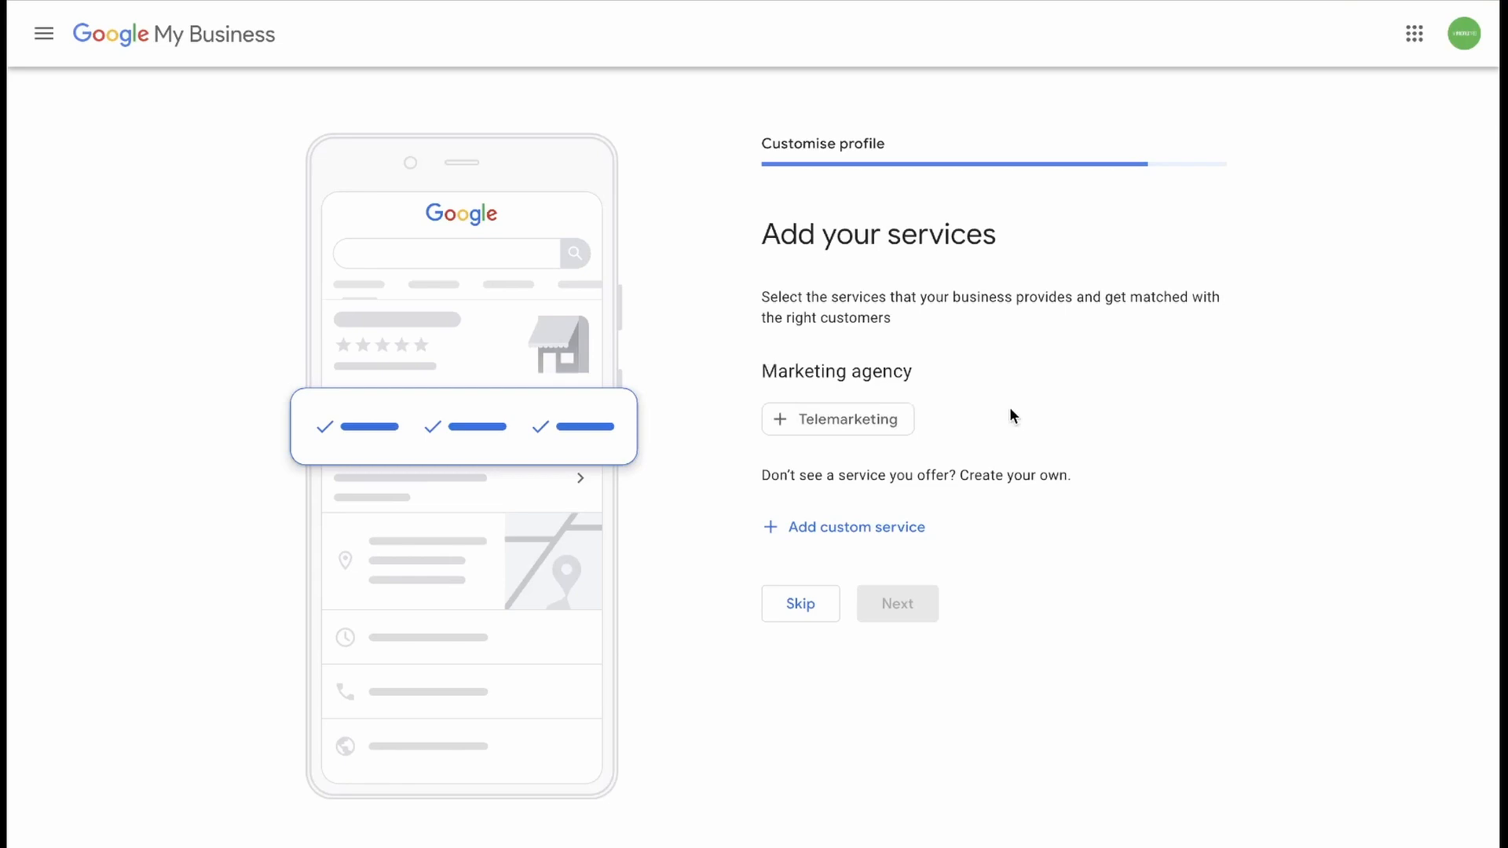
{"action": "mouse_move", "coordinate": [880, 434]}
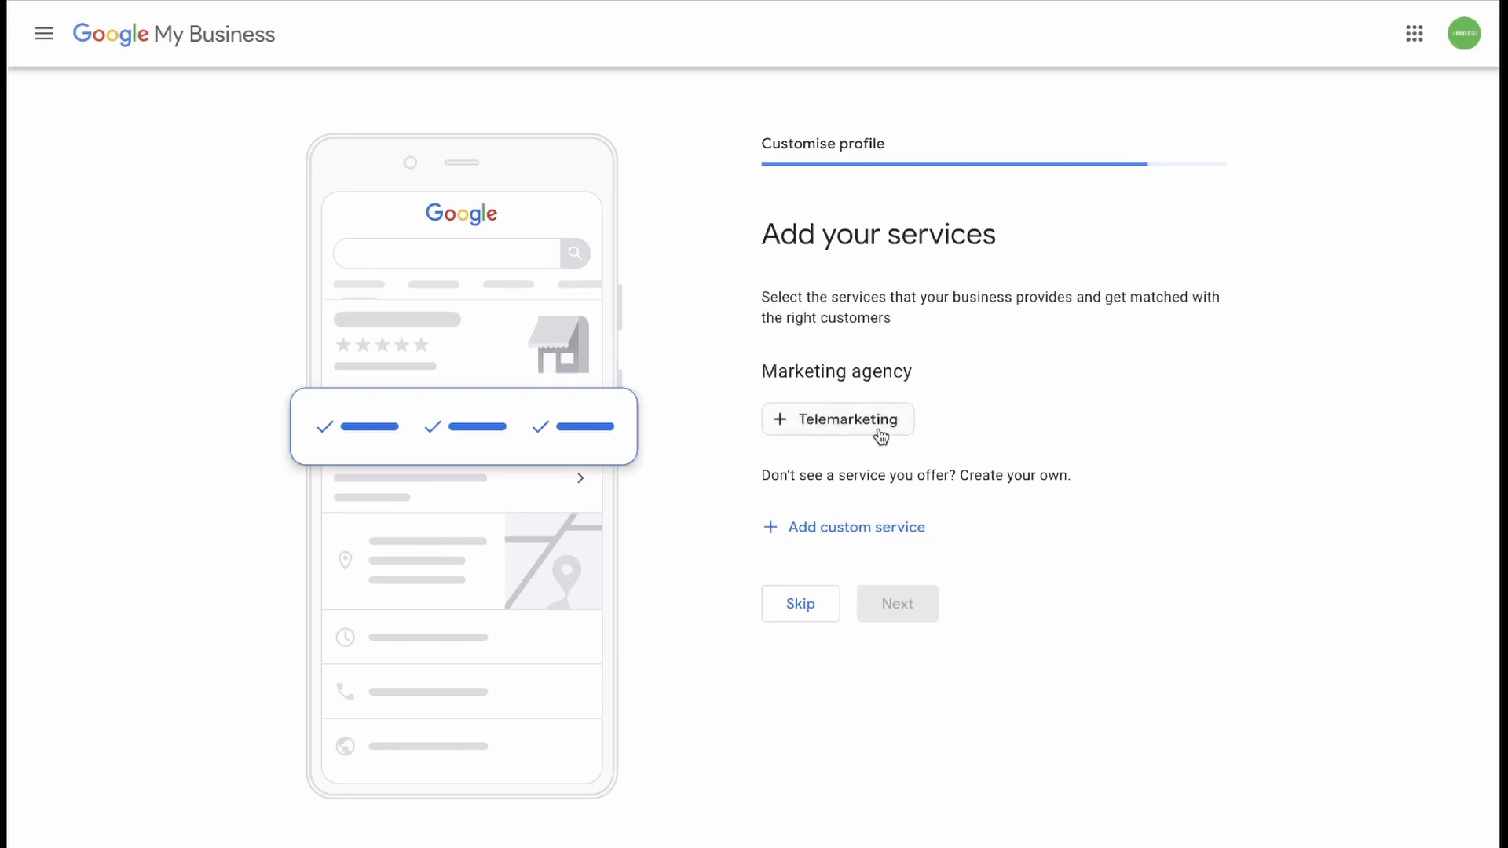
{"action": "mouse_move", "coordinate": [822, 364]}
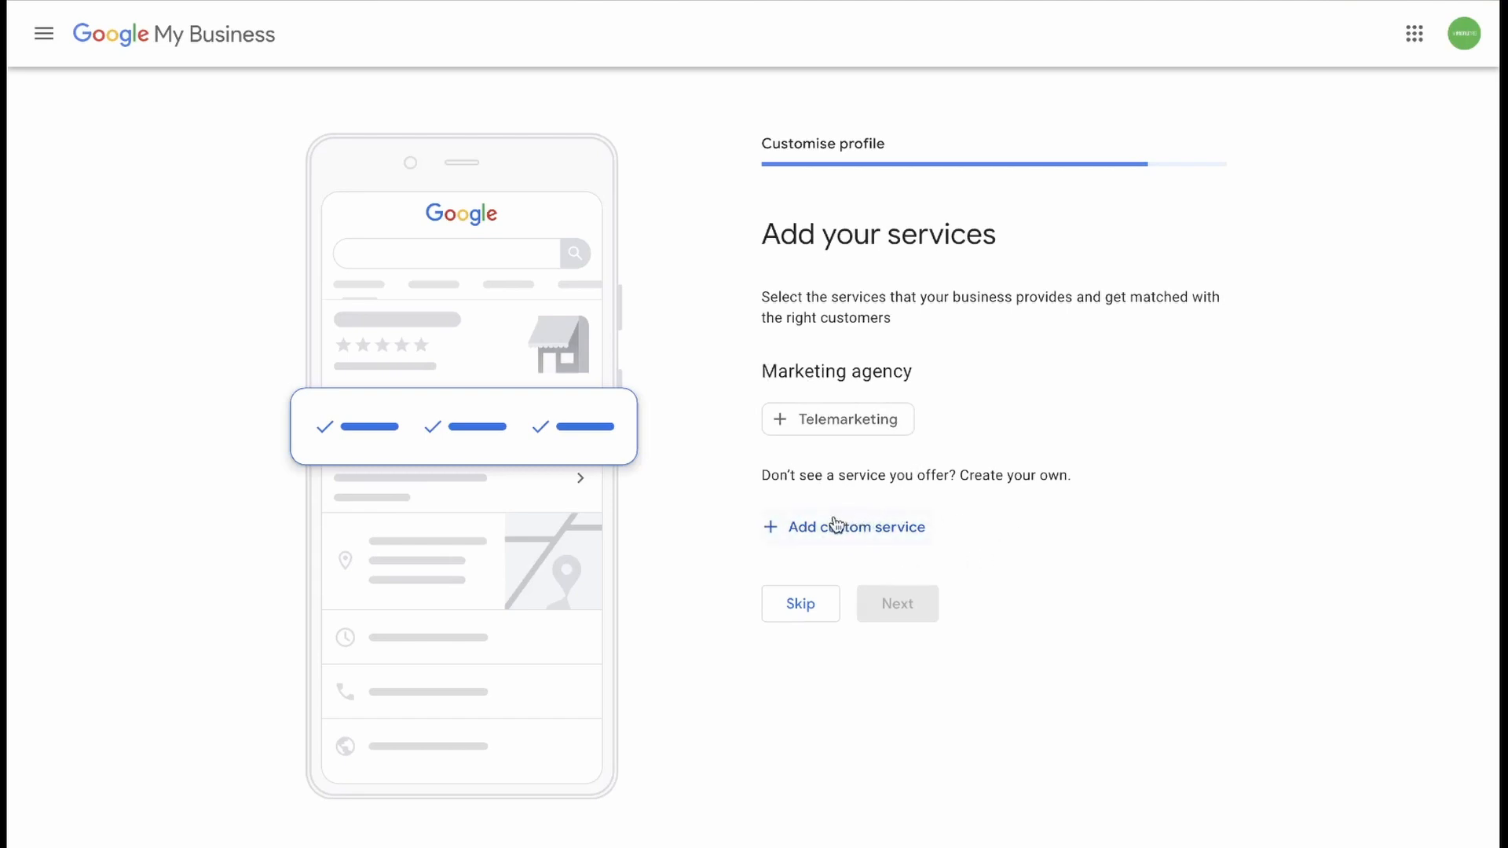
Step: Add the custom services Advertising and Website Build
{"action": "left_click", "coordinate": [854, 527]}
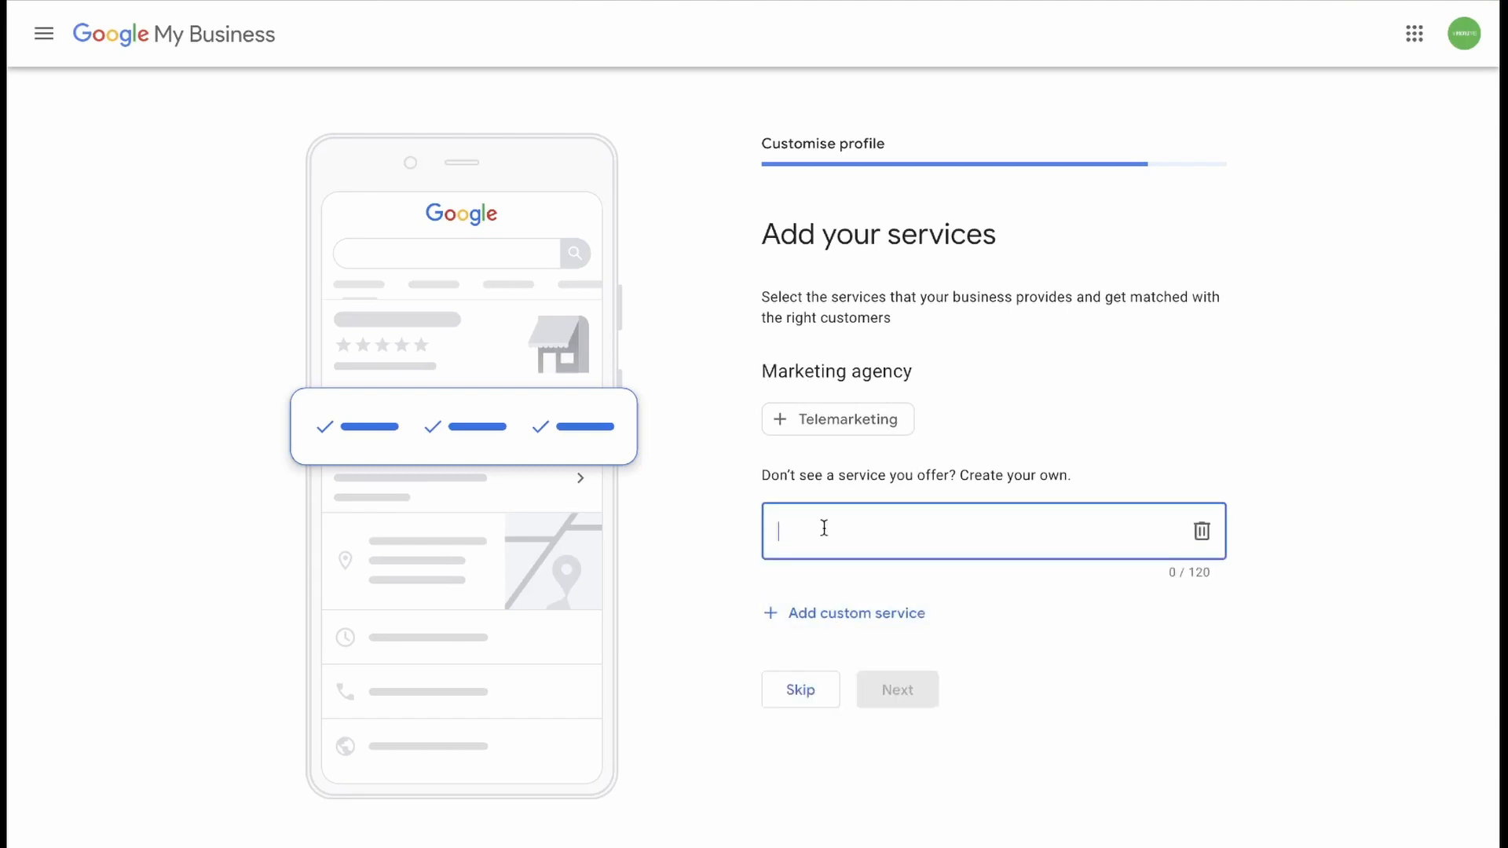
{"action": "type", "text": "Advertis"}
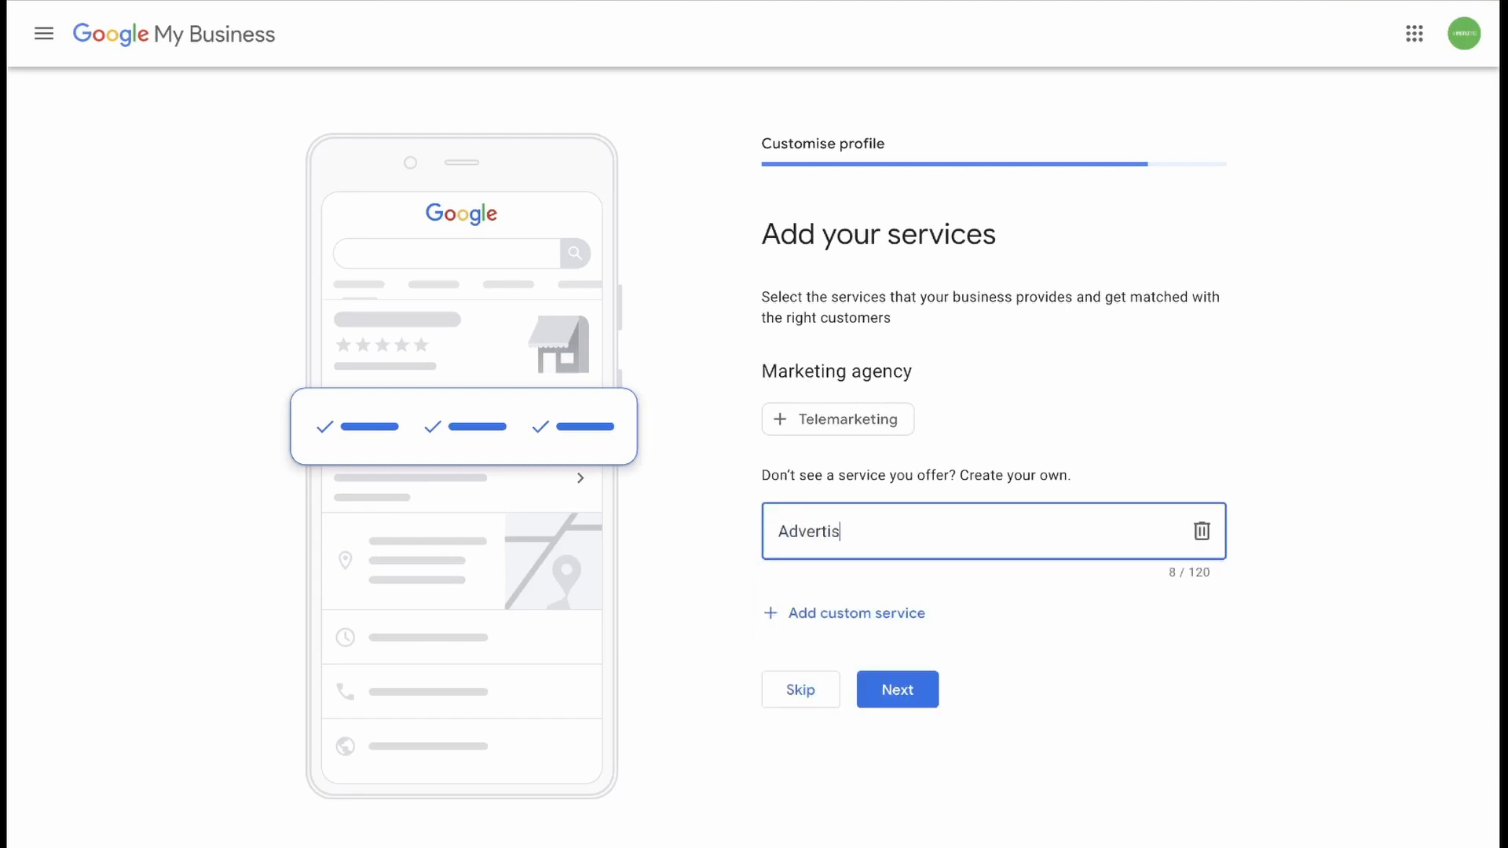
{"action": "type", "text": "ing"}
{"action": "type", "text": "Website Build"}
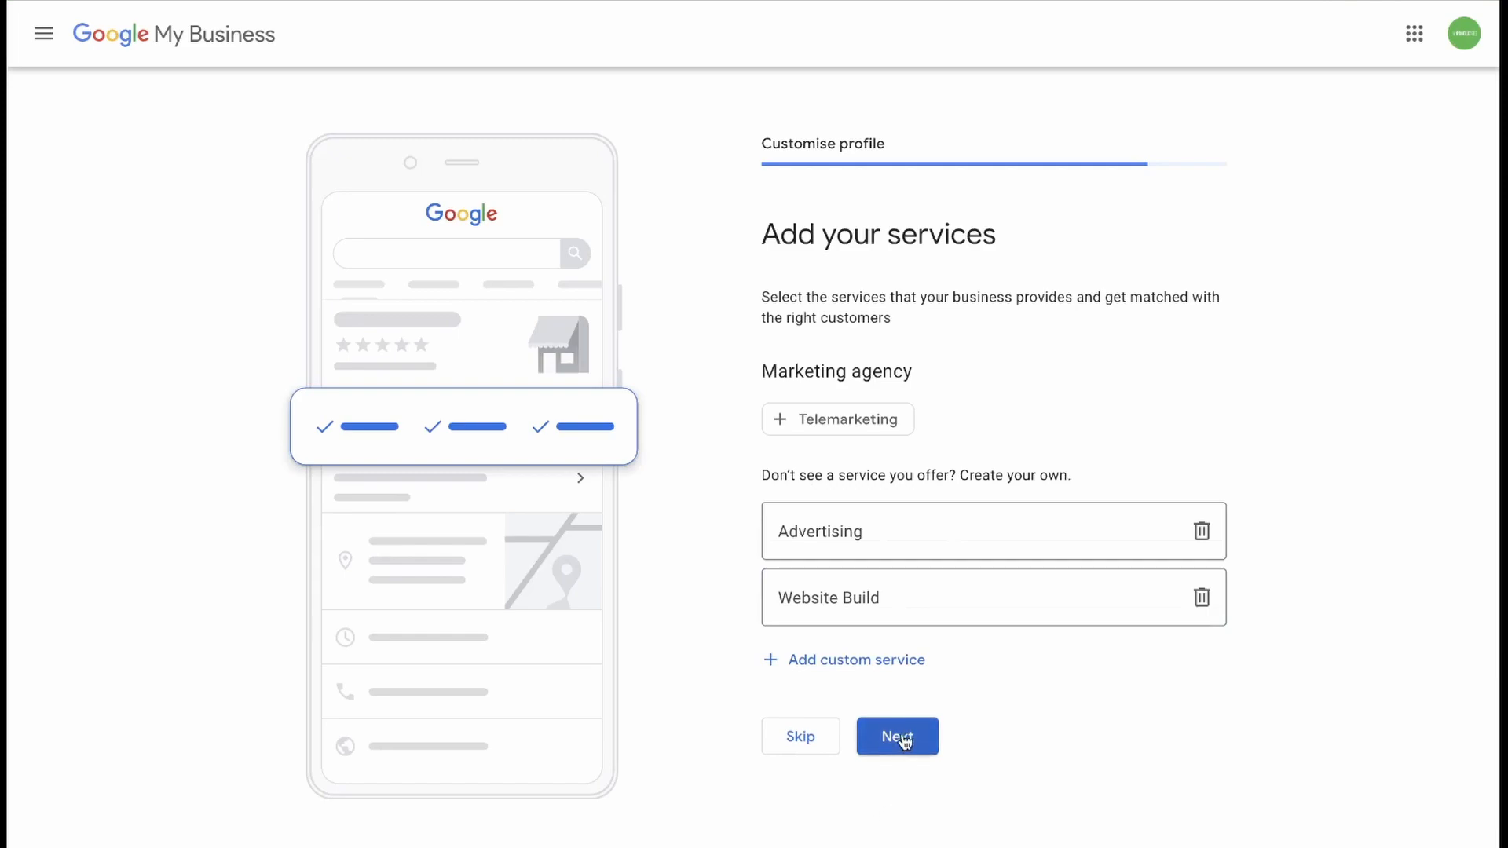
{"action": "left_click", "coordinate": [895, 736]}
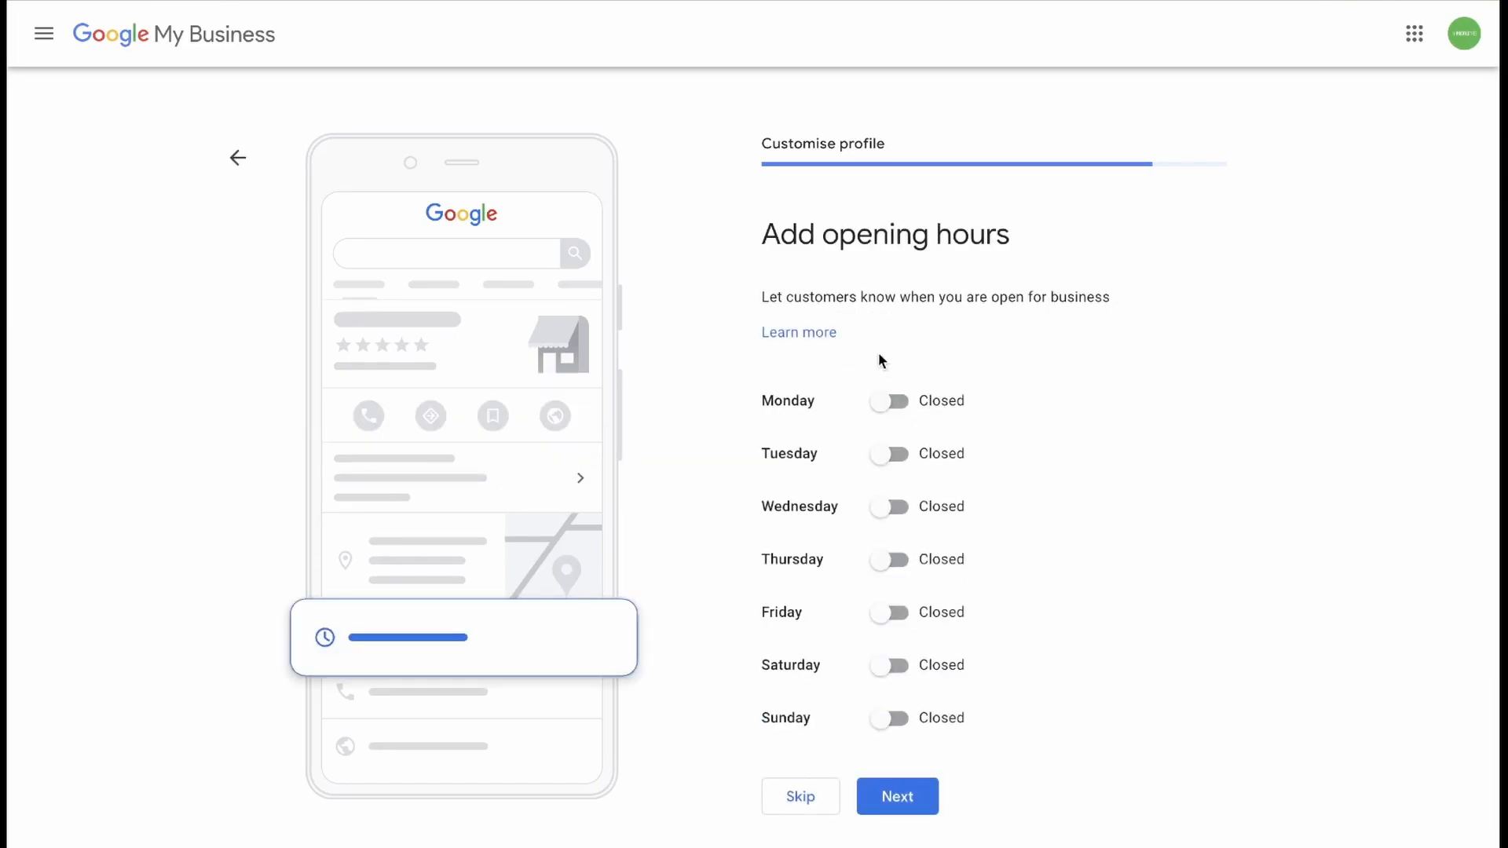
{"action": "mouse_move", "coordinate": [874, 327]}
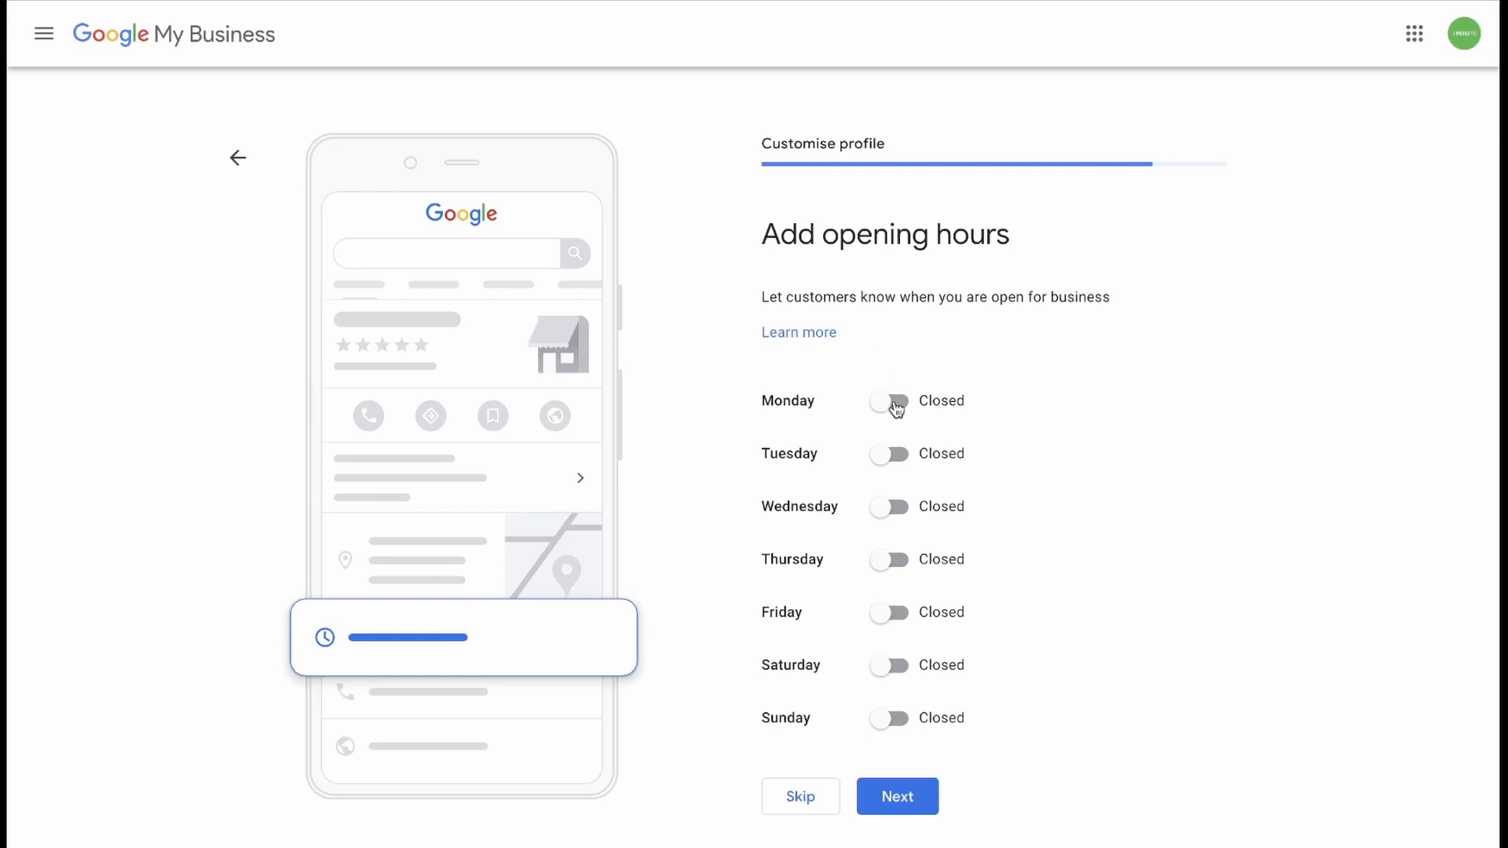
Step: Open Monday from 07:30 to 17:00 and switch Tuesday to open
{"action": "left_click", "coordinate": [888, 401]}
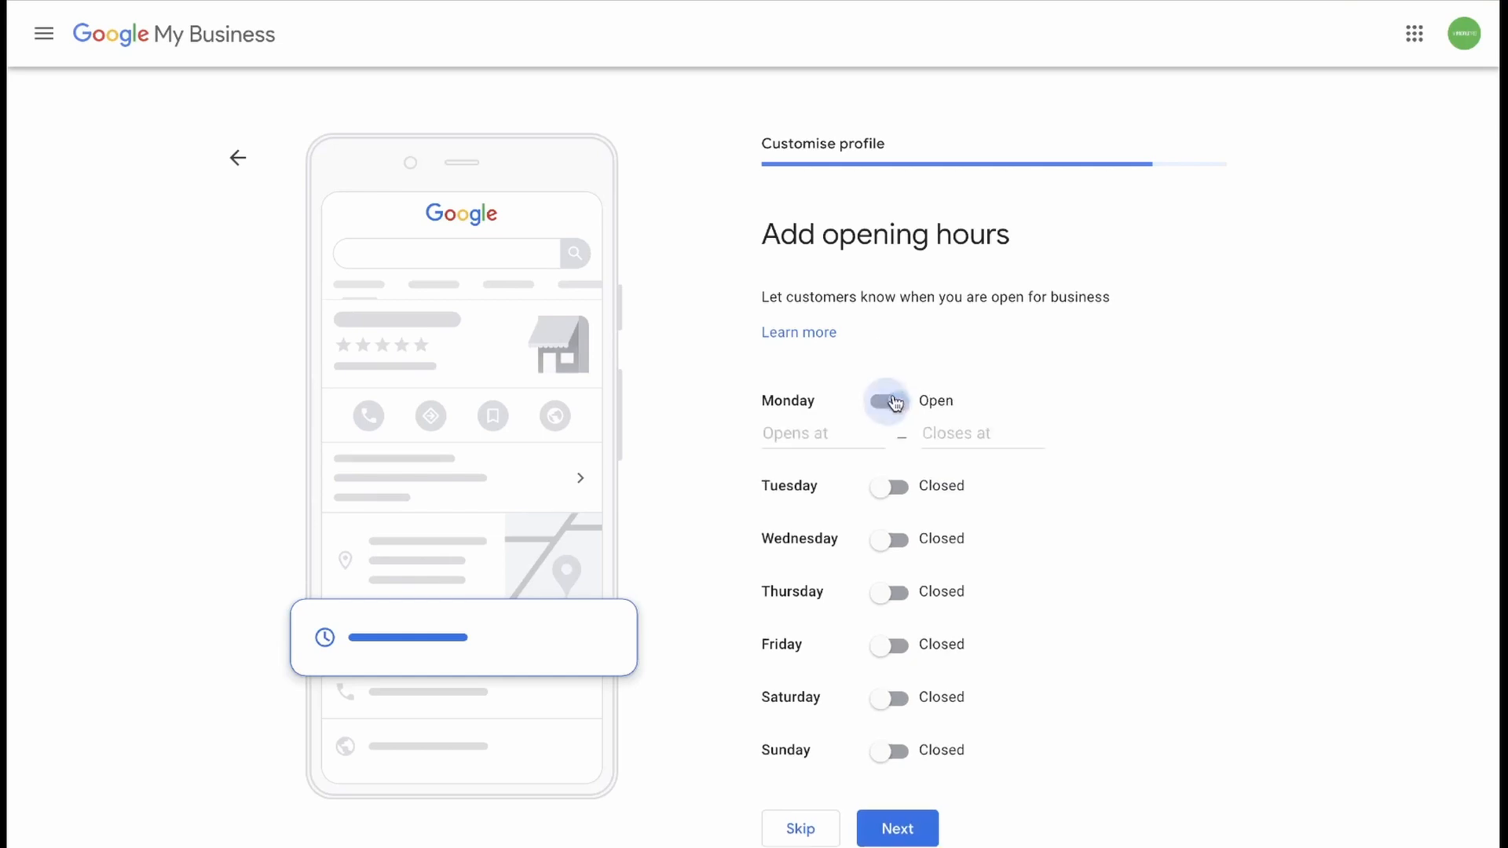
{"action": "left_click", "coordinate": [887, 485]}
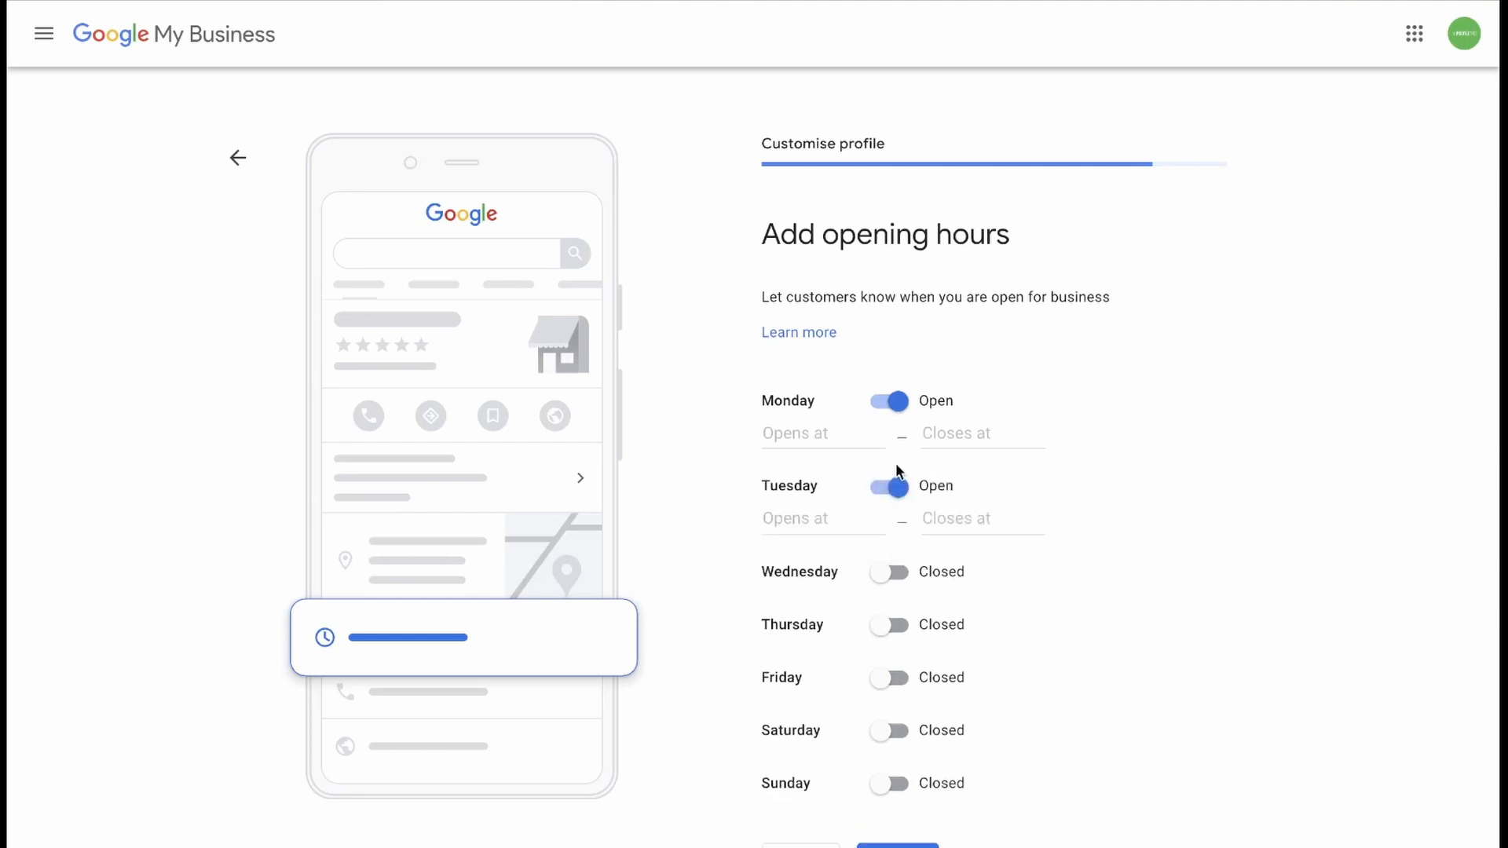
{"action": "left_click", "coordinate": [887, 402]}
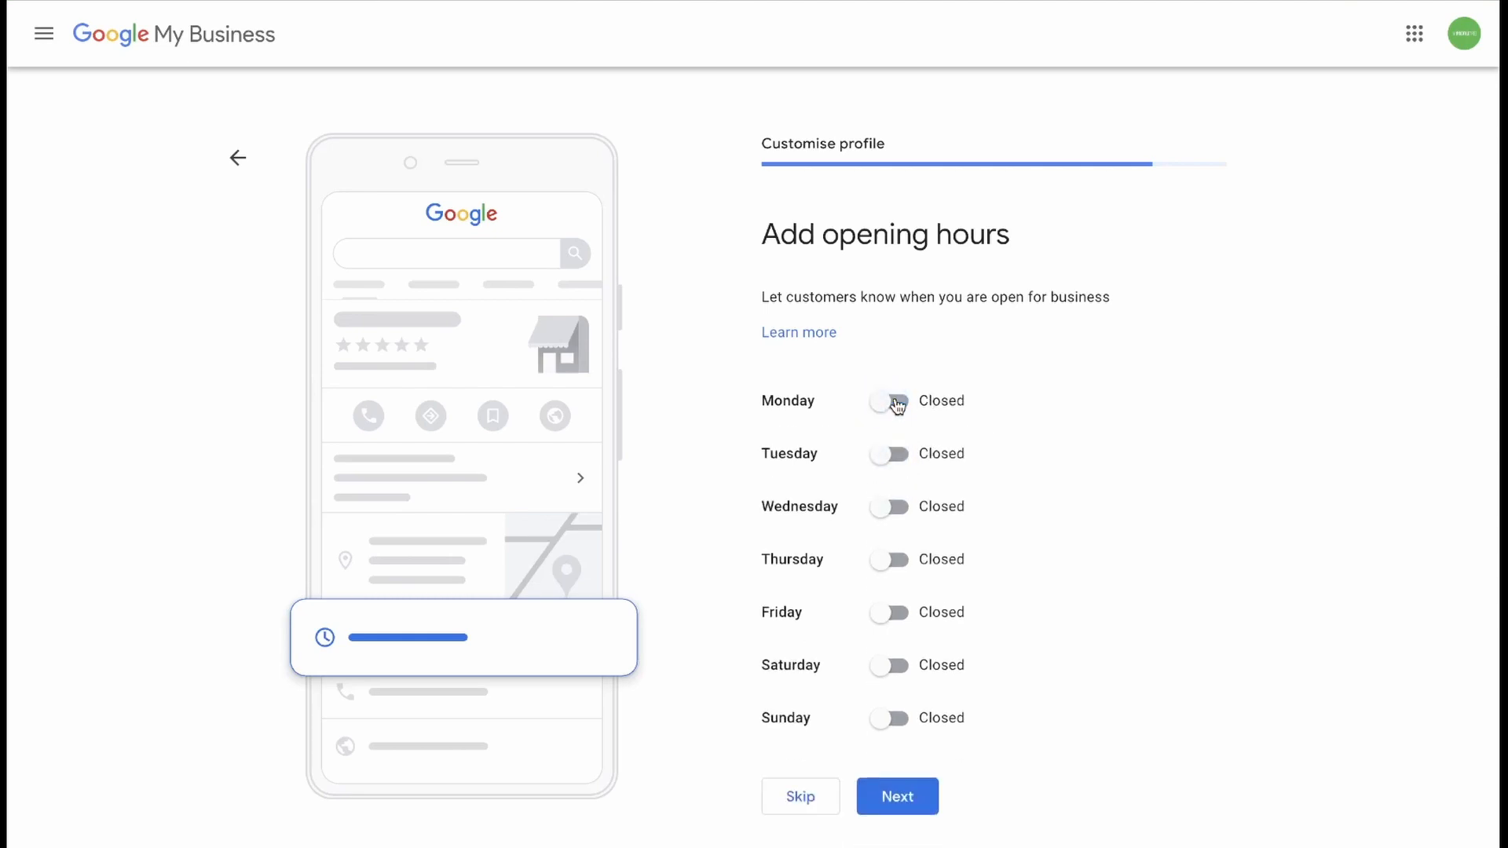
{"action": "left_click", "coordinate": [887, 401]}
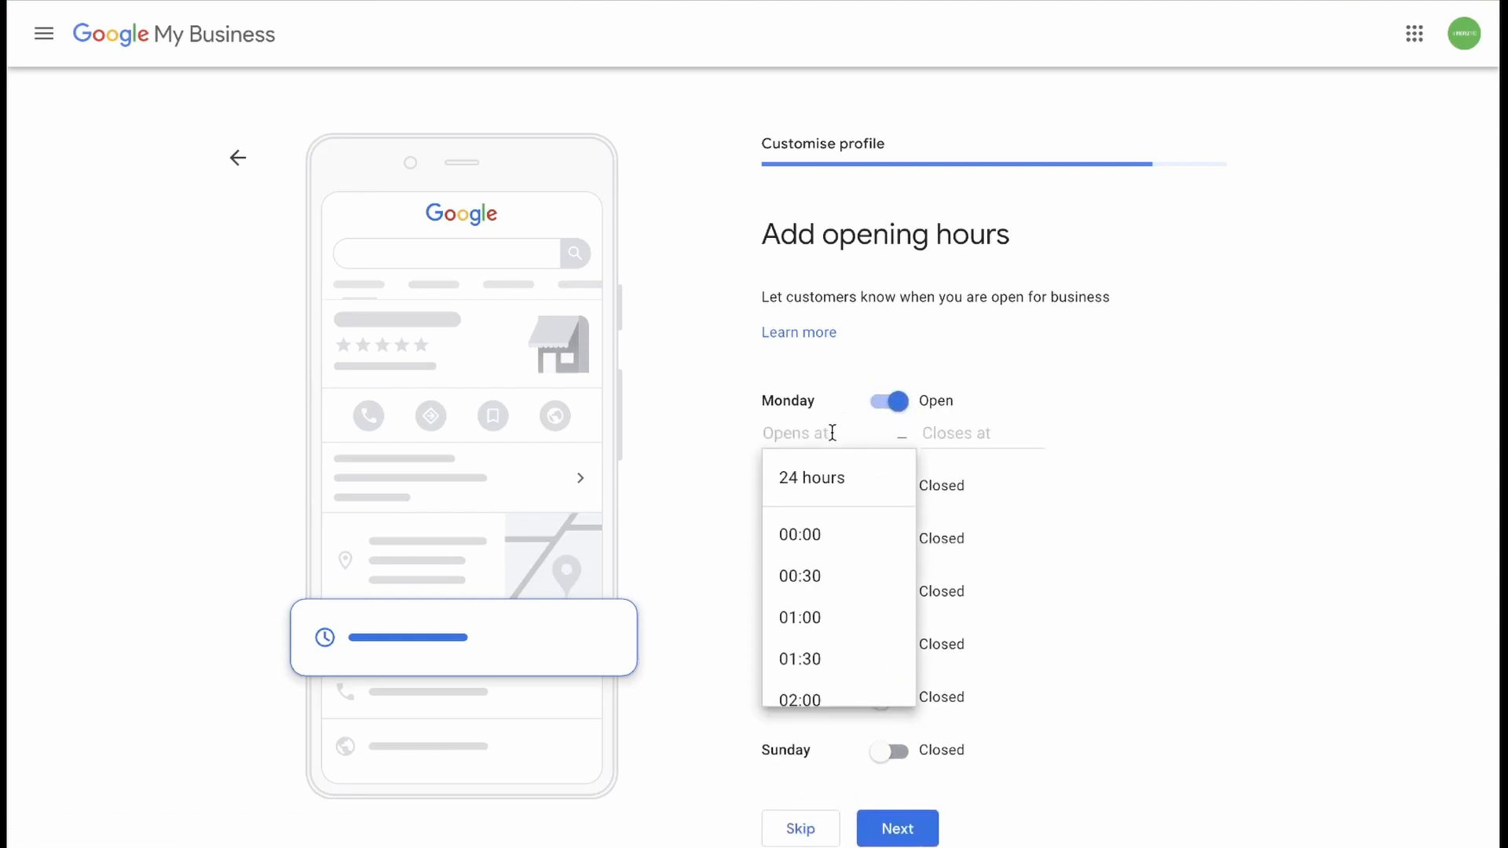
{"action": "type", "text": "07:30"}
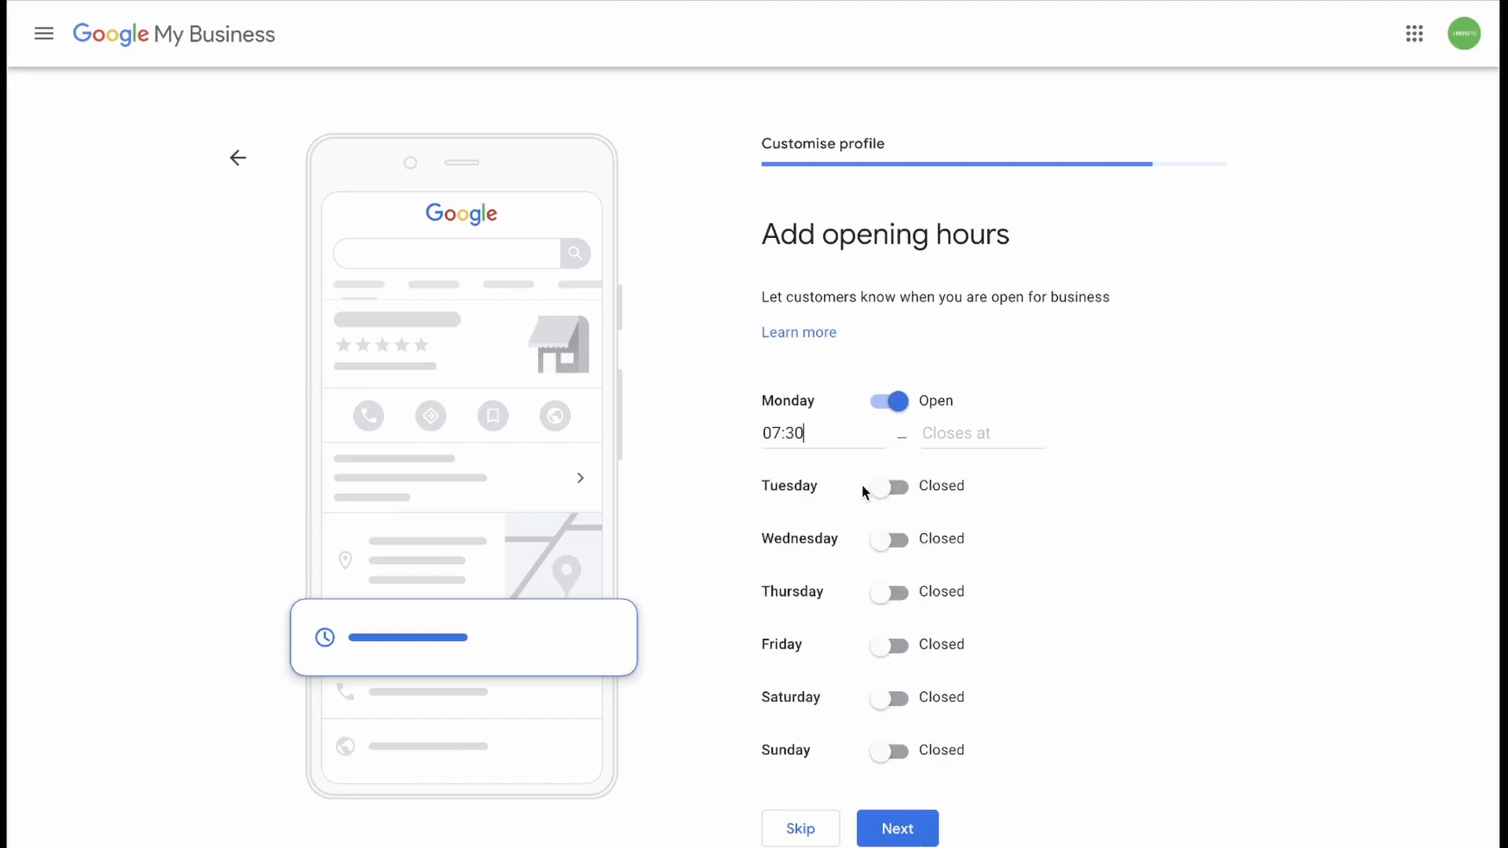
{"action": "left_click", "coordinate": [980, 433]}
{"action": "type", "text": "17:00"}
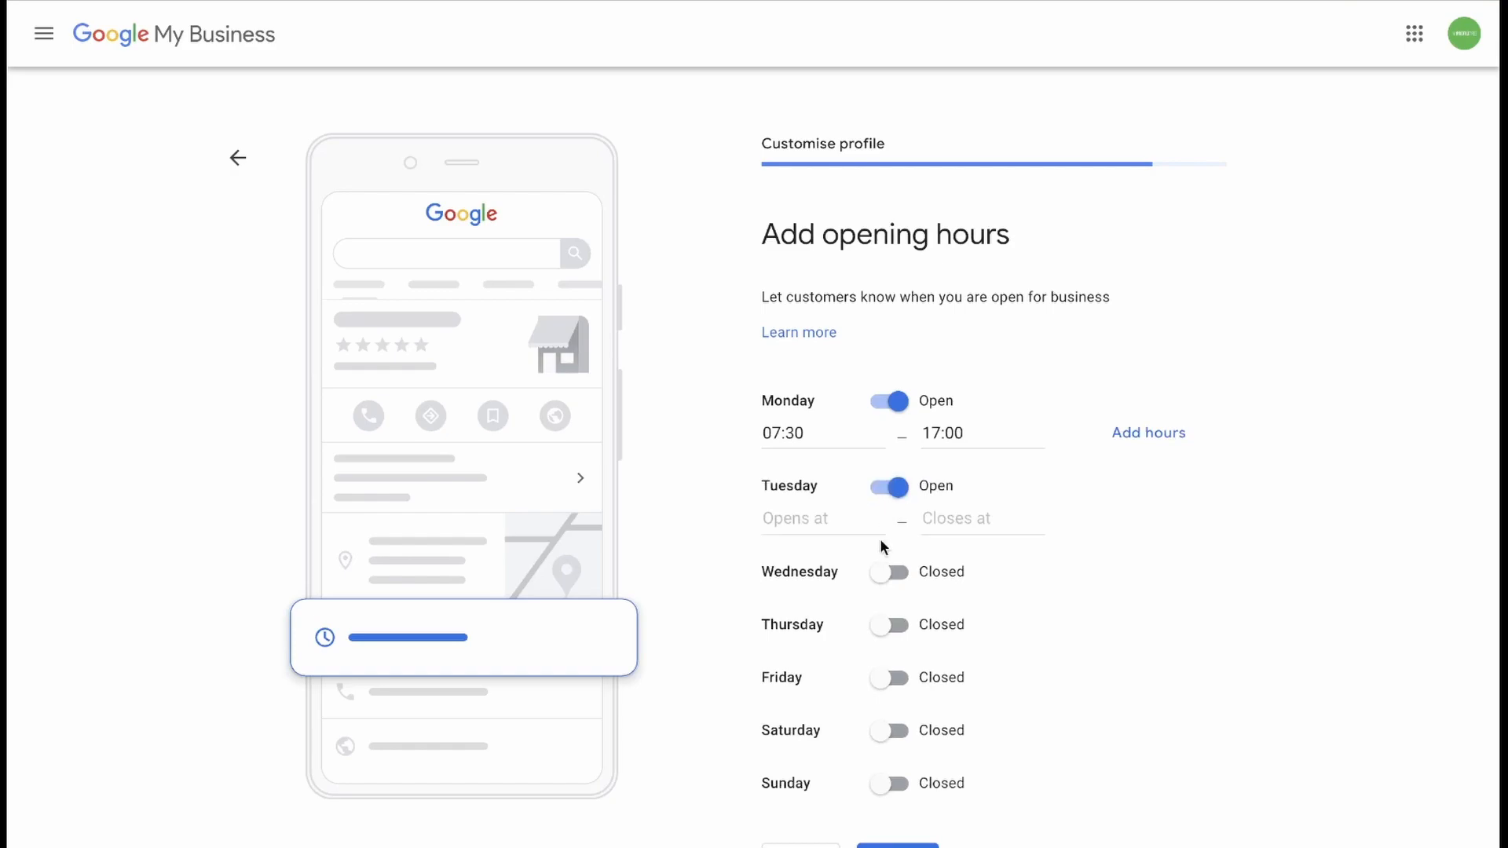
{"action": "left_click", "coordinate": [887, 571]}
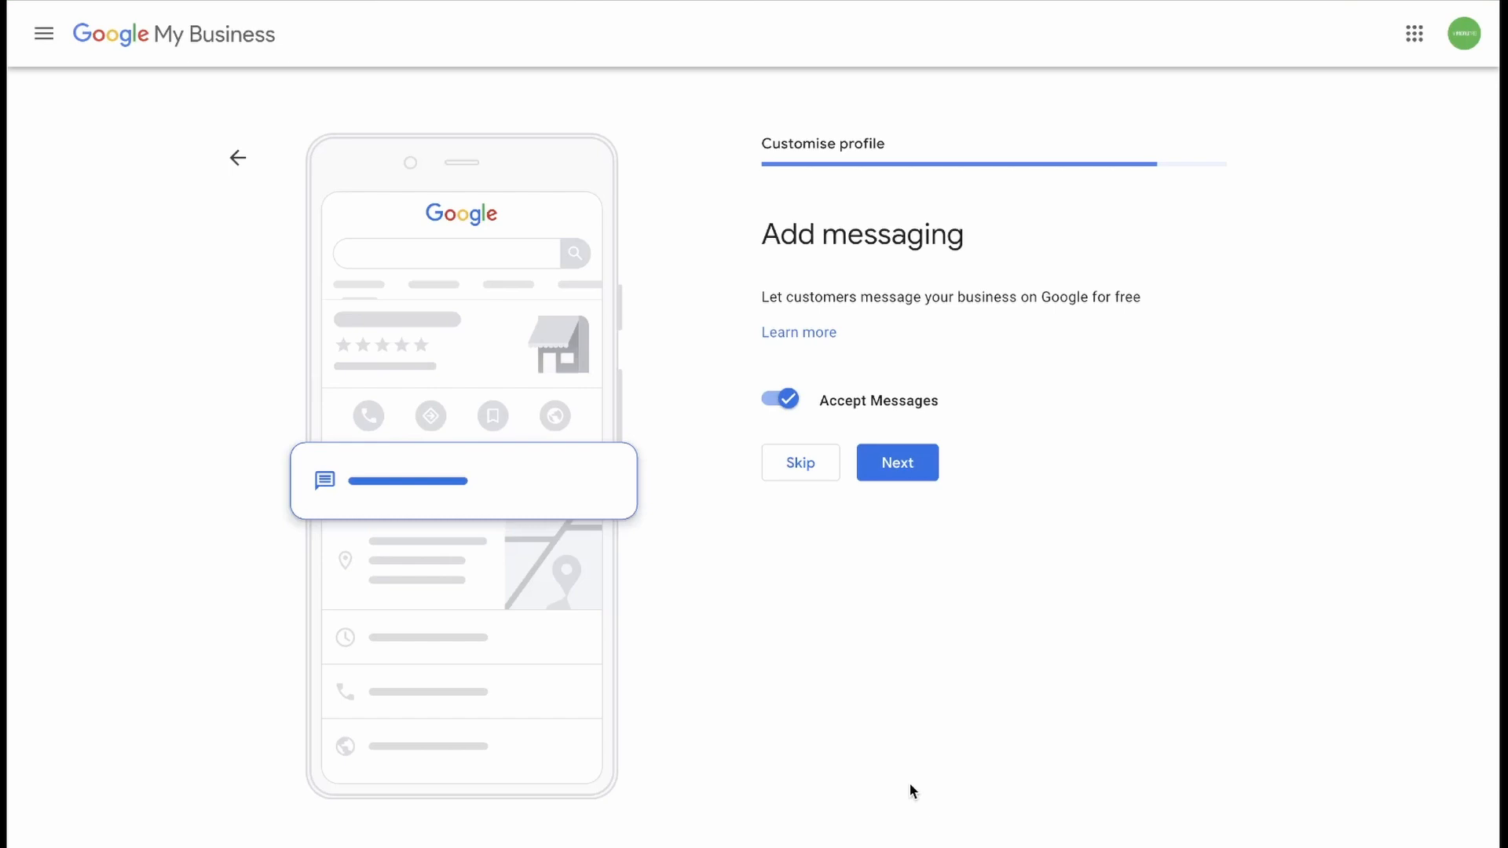
Step: Leave Accept Messages on and move past the messaging step
{"action": "left_click", "coordinate": [896, 463]}
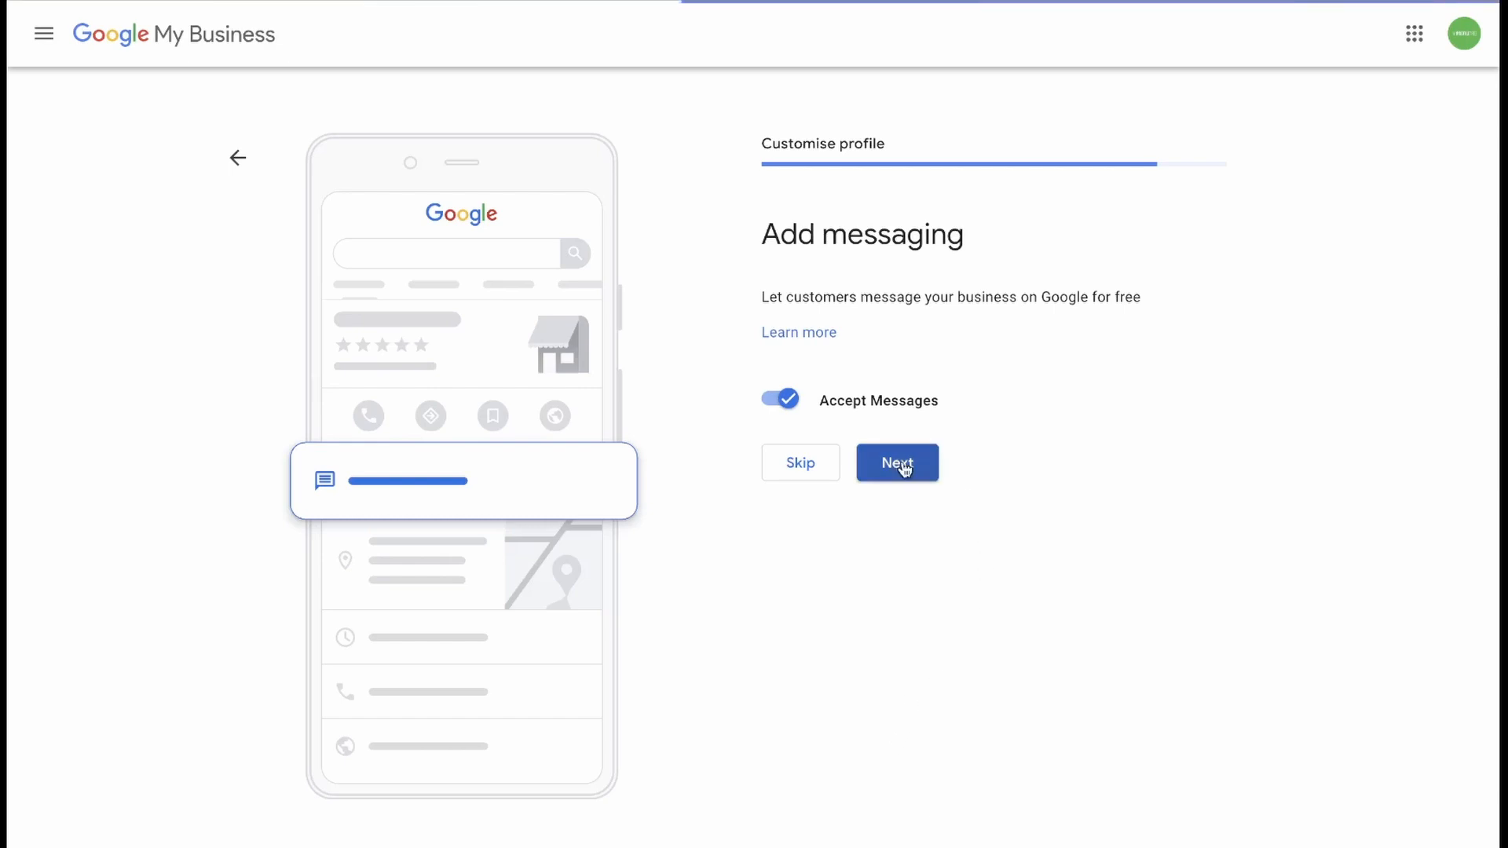
Step: Enter the description about building trendy websites, UX/UI and digital marketing with guaranteed results, and submit
{"action": "left_click", "coordinate": [895, 463]}
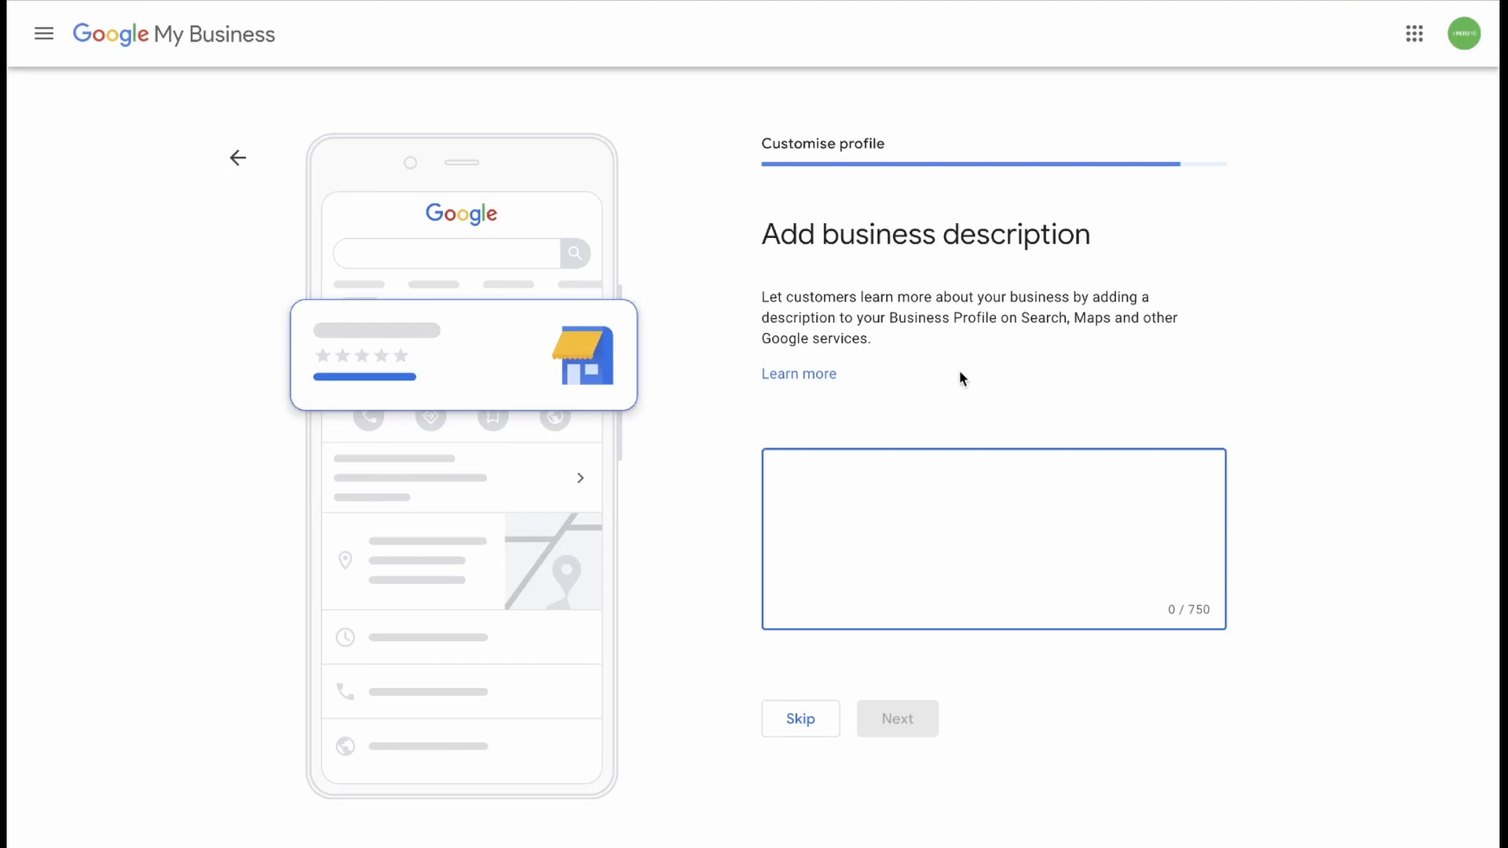
{"action": "type", "text": "We are a company that specialises in building tr"}
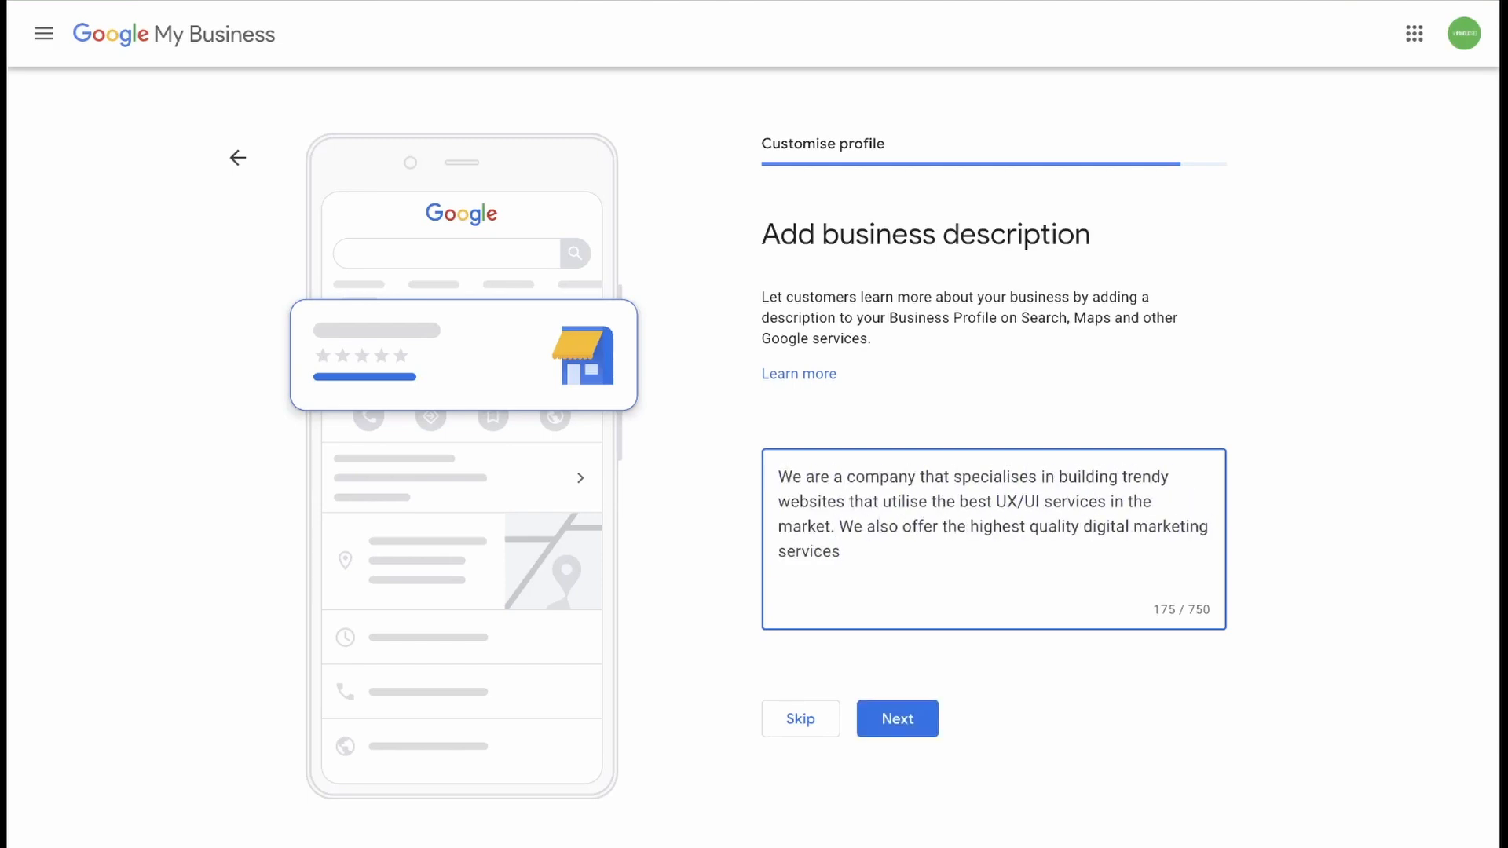
{"action": "type", "text": "with guaranteed results."}
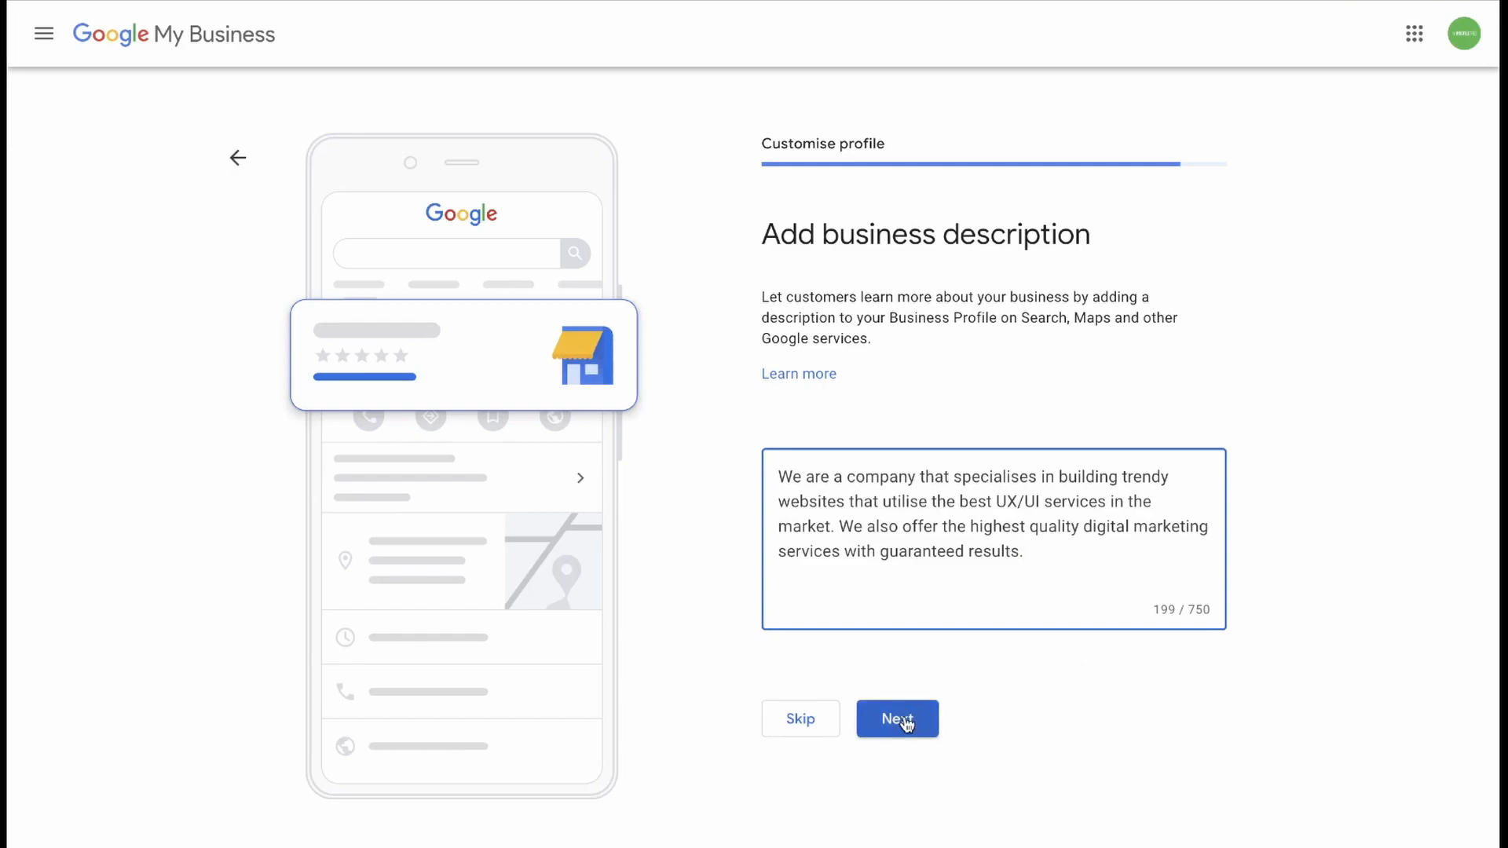
{"action": "left_click", "coordinate": [896, 719]}
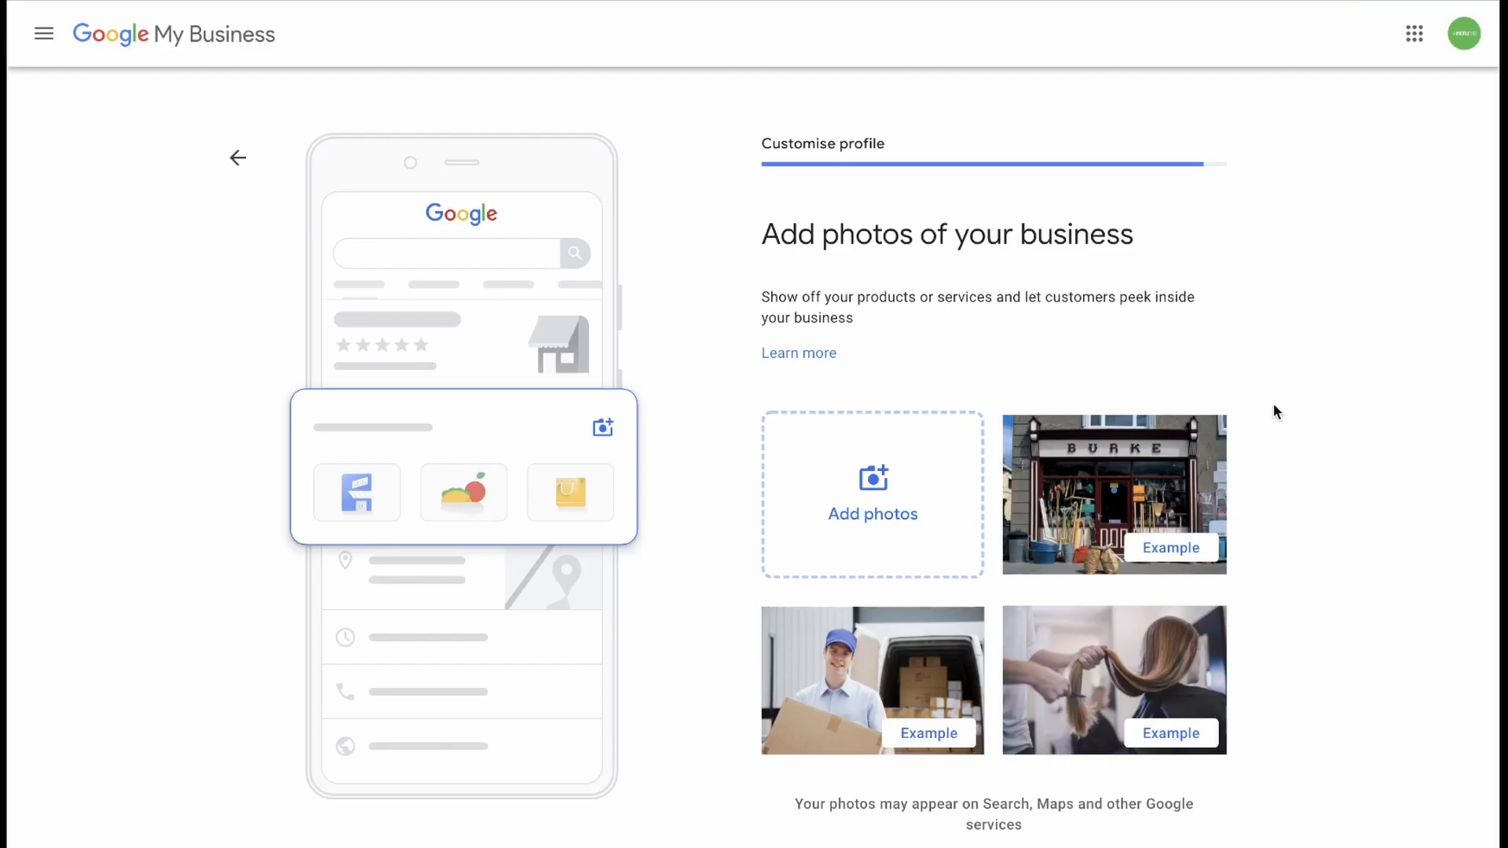
Step: Upload four team and worksite photos to the business photos step
{"action": "scroll", "scroll_direction": "down", "scroll_amount": 3}
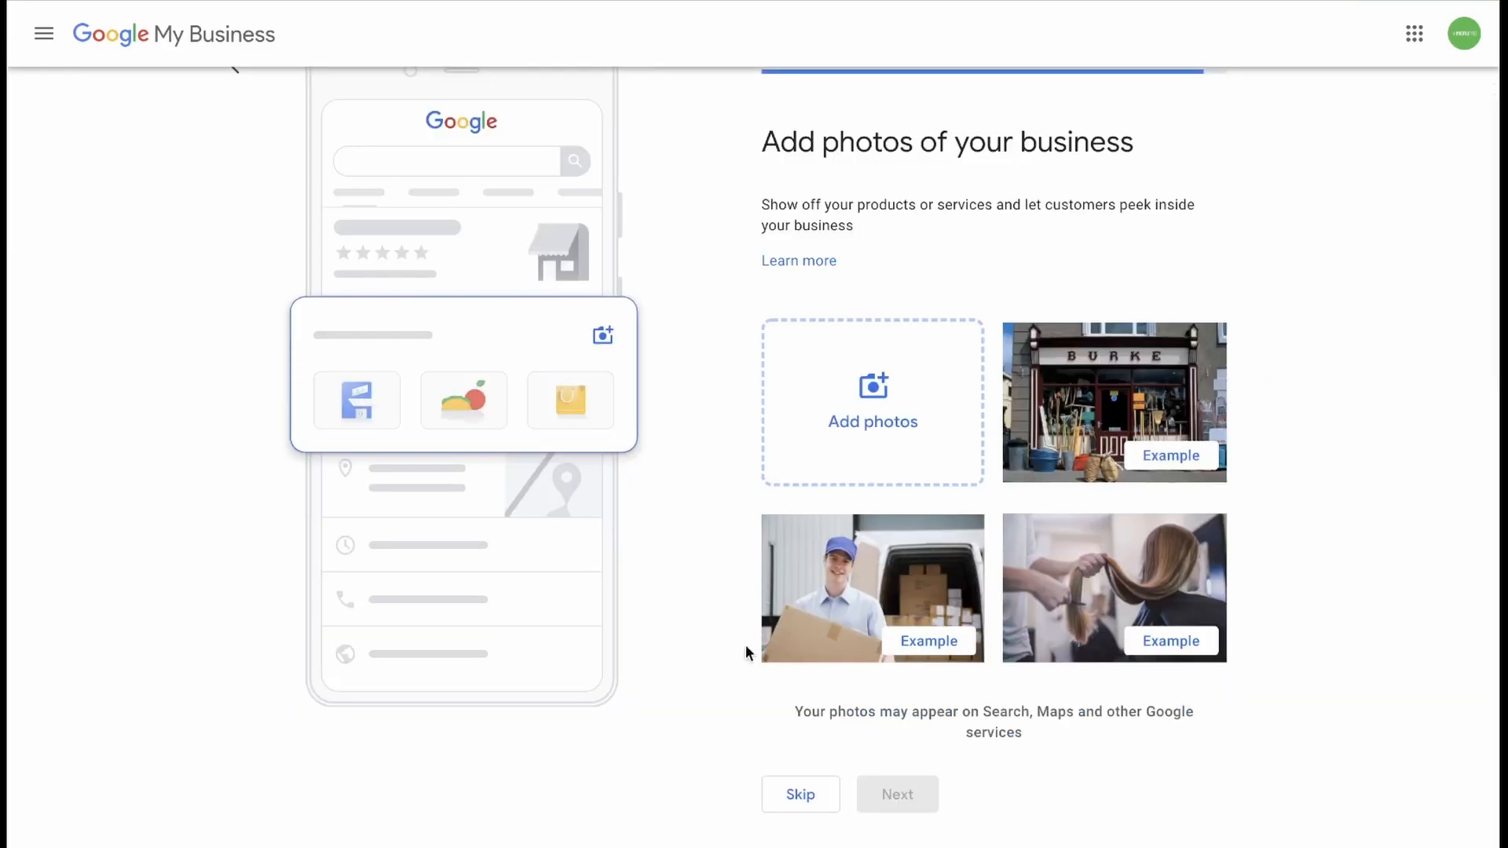
{"action": "mouse_move", "coordinate": [1007, 390]}
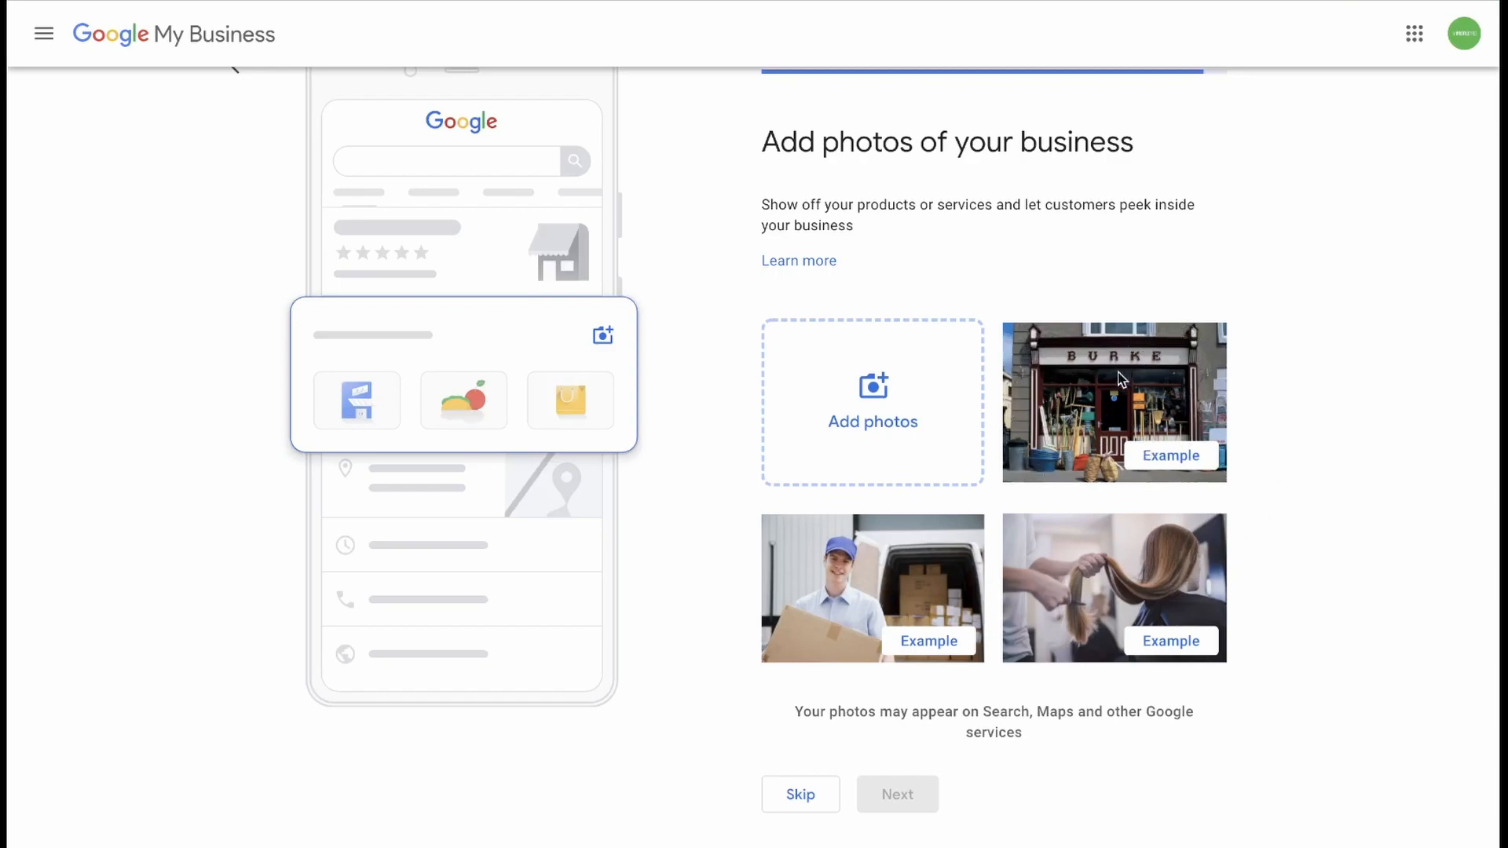
{"action": "mouse_move", "coordinate": [845, 690]}
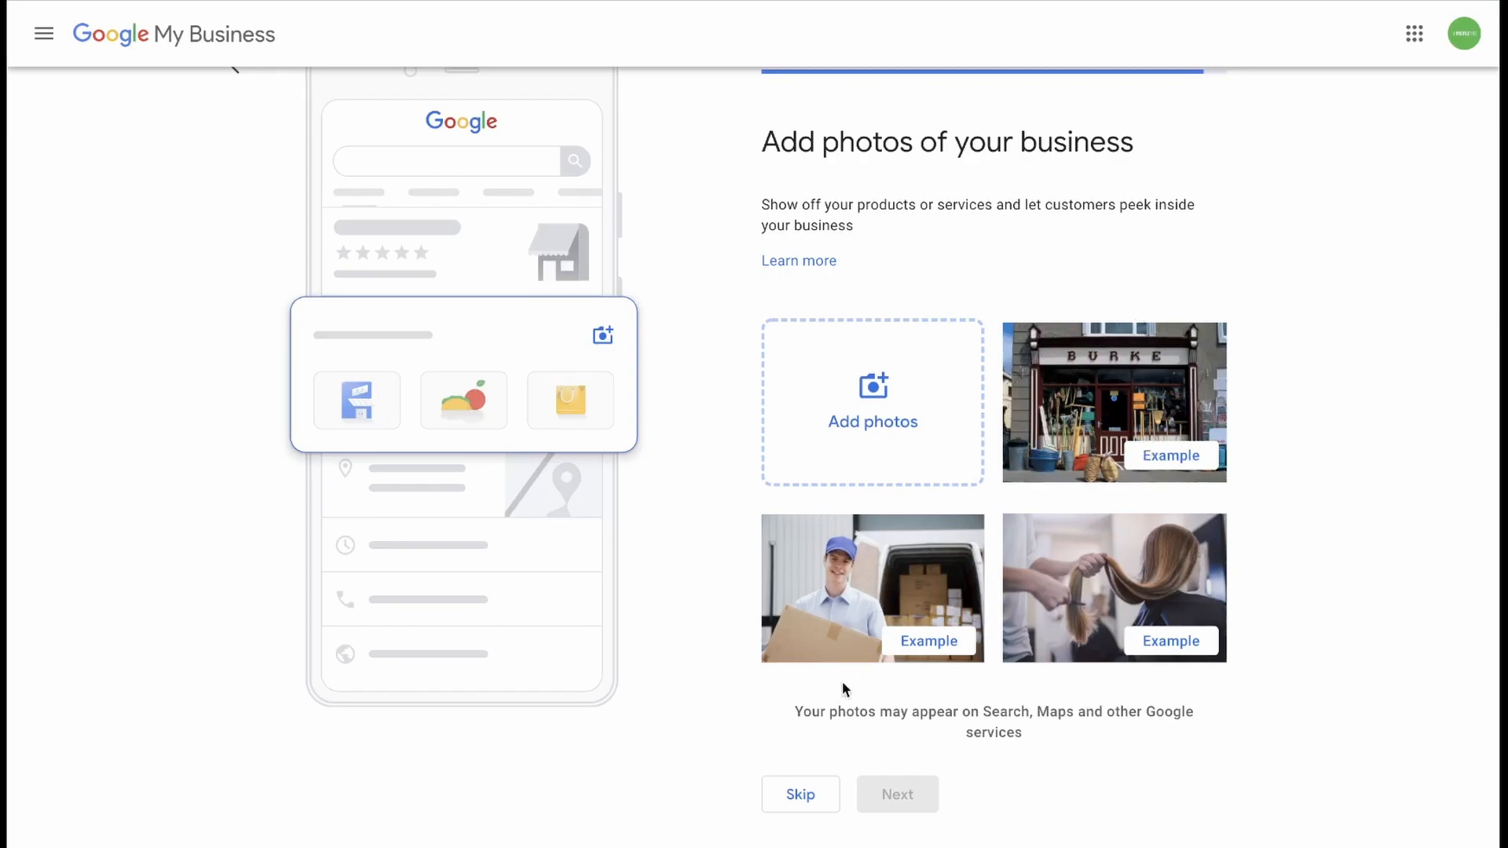
{"action": "mouse_move", "coordinate": [899, 604]}
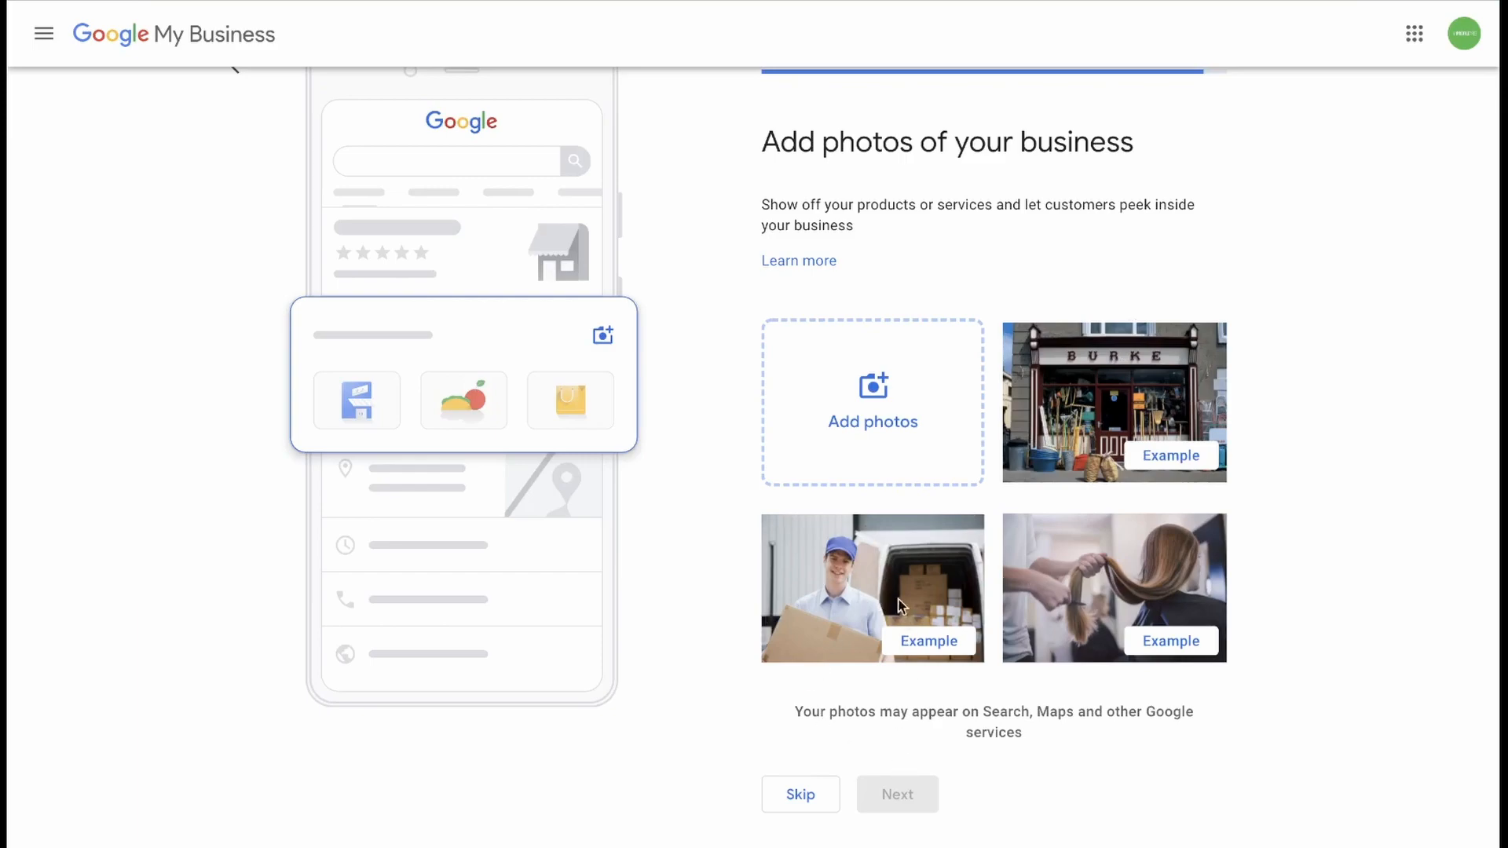
{"action": "mouse_move", "coordinate": [1066, 535]}
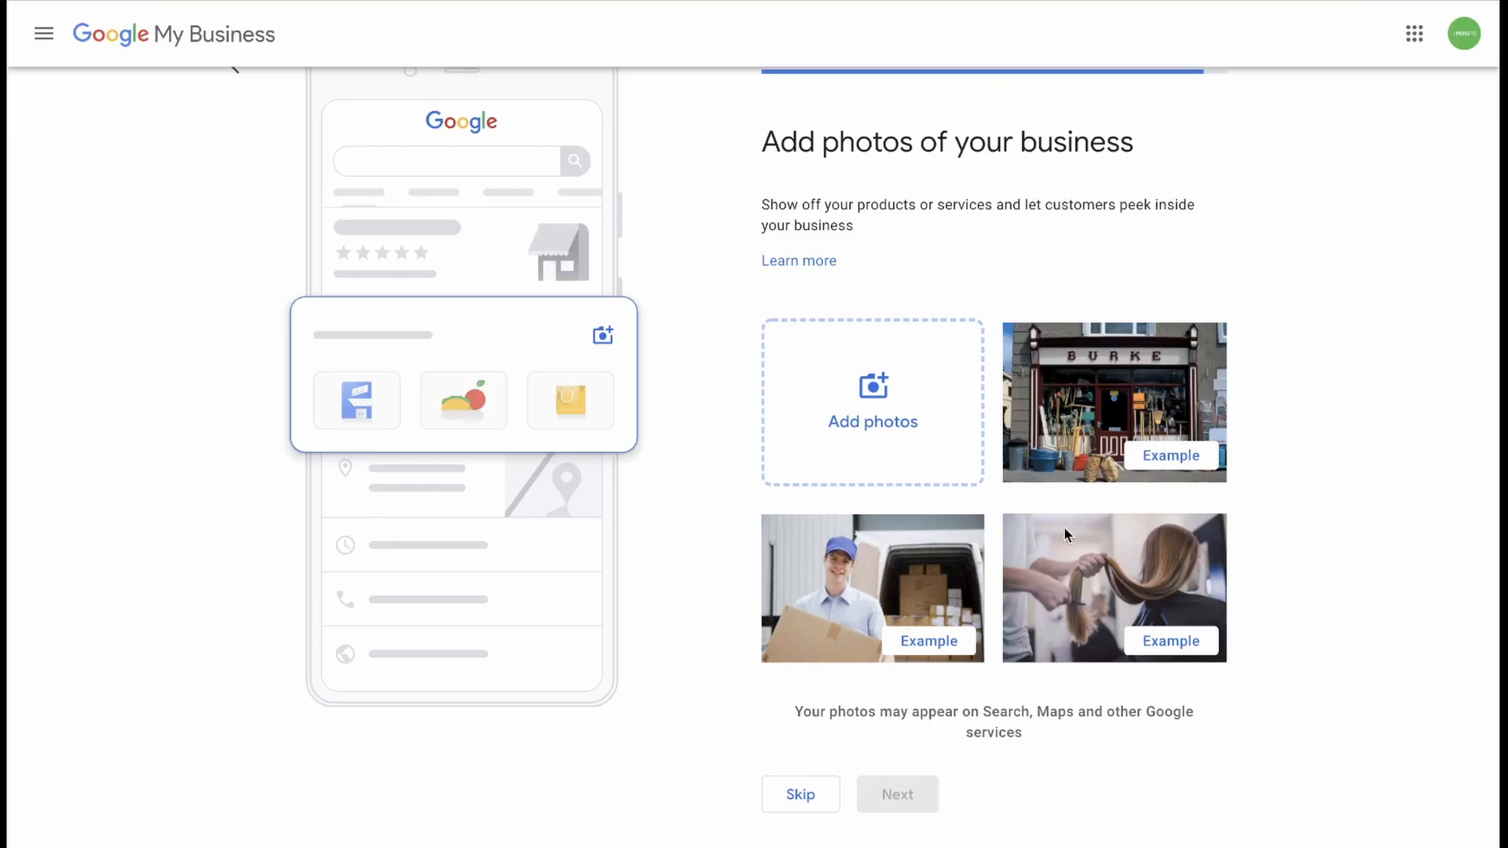
{"action": "mouse_move", "coordinate": [1179, 608]}
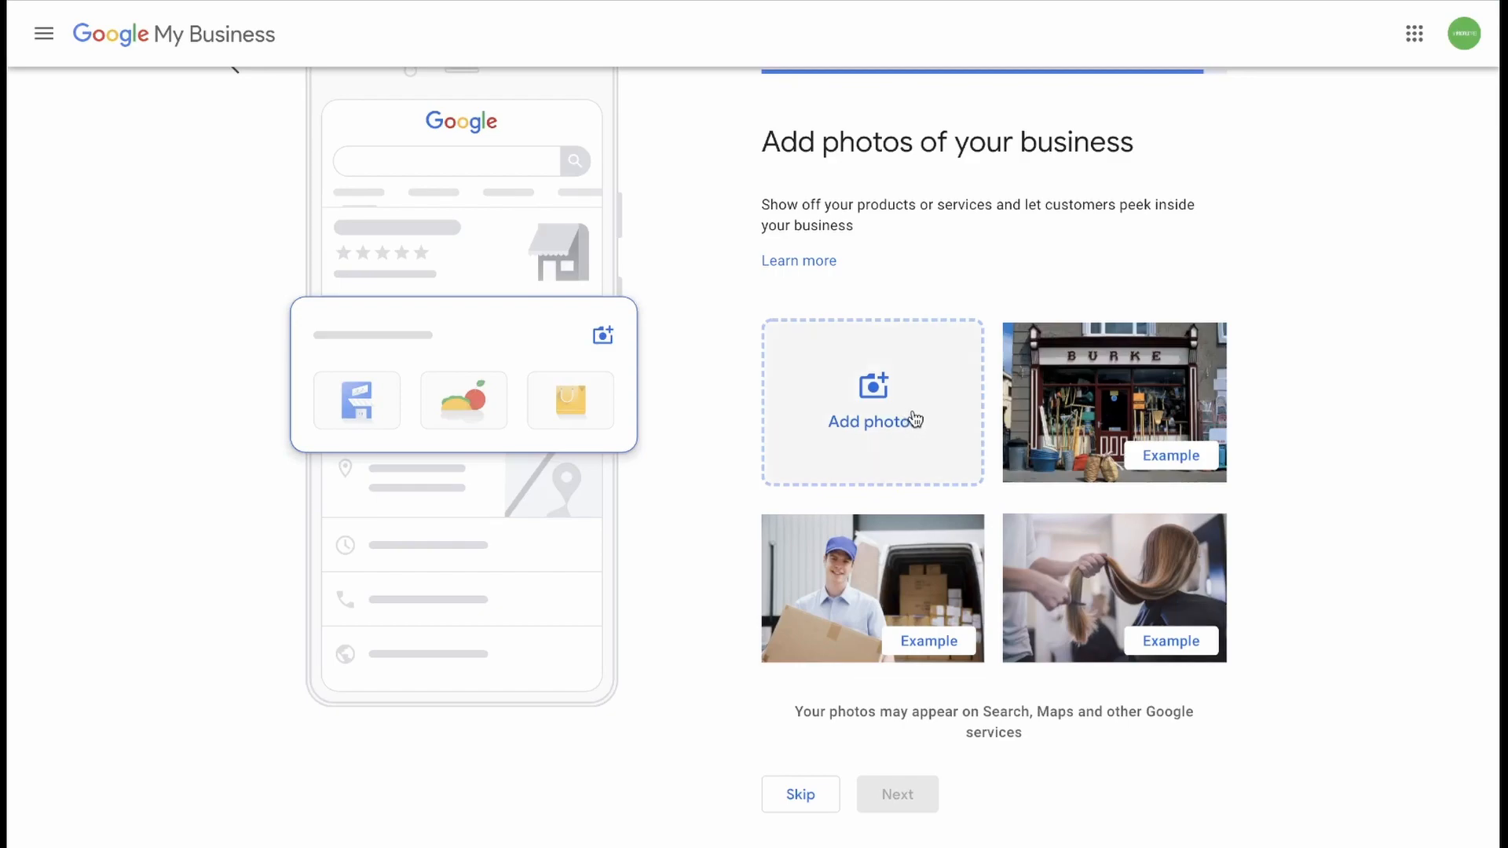
{"action": "left_click", "coordinate": [870, 402]}
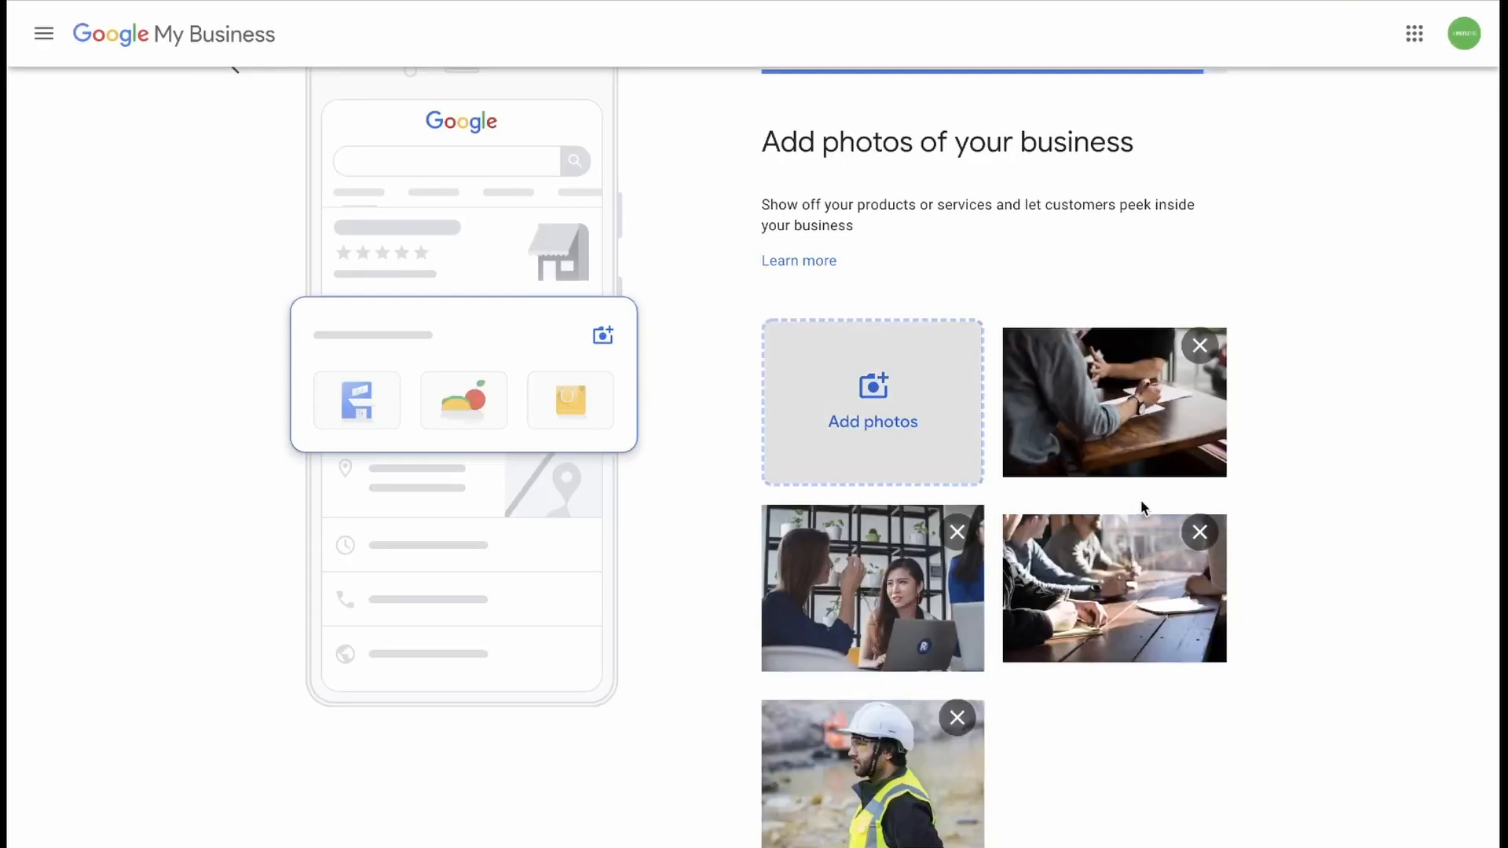
{"action": "scroll", "scroll_direction": "down", "scroll_amount": 3}
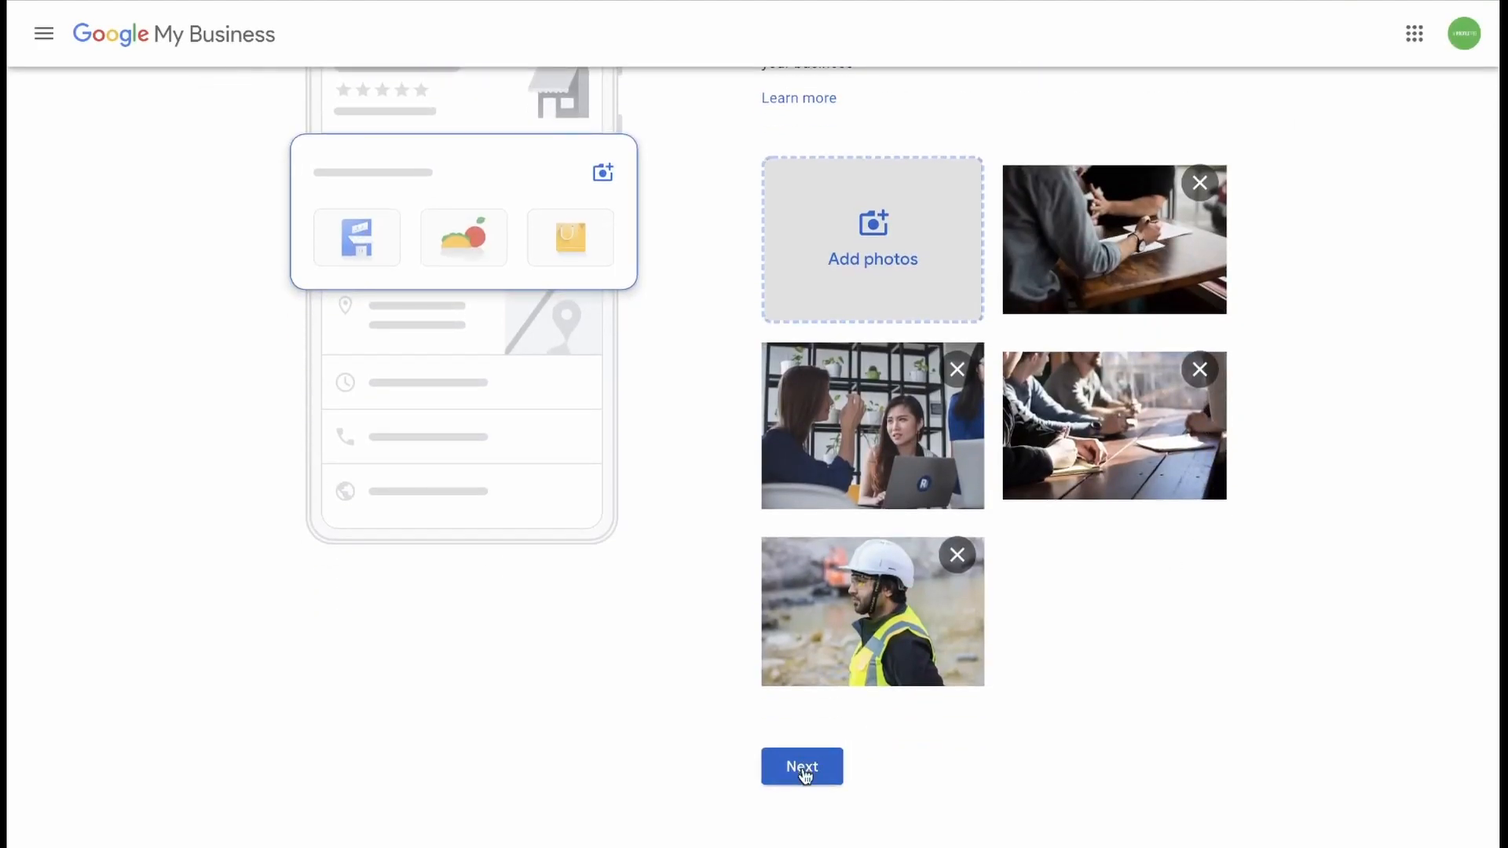
Step: Submit the photos and continue from the 'almost ready' screen to the dashboard
{"action": "left_click", "coordinate": [801, 766]}
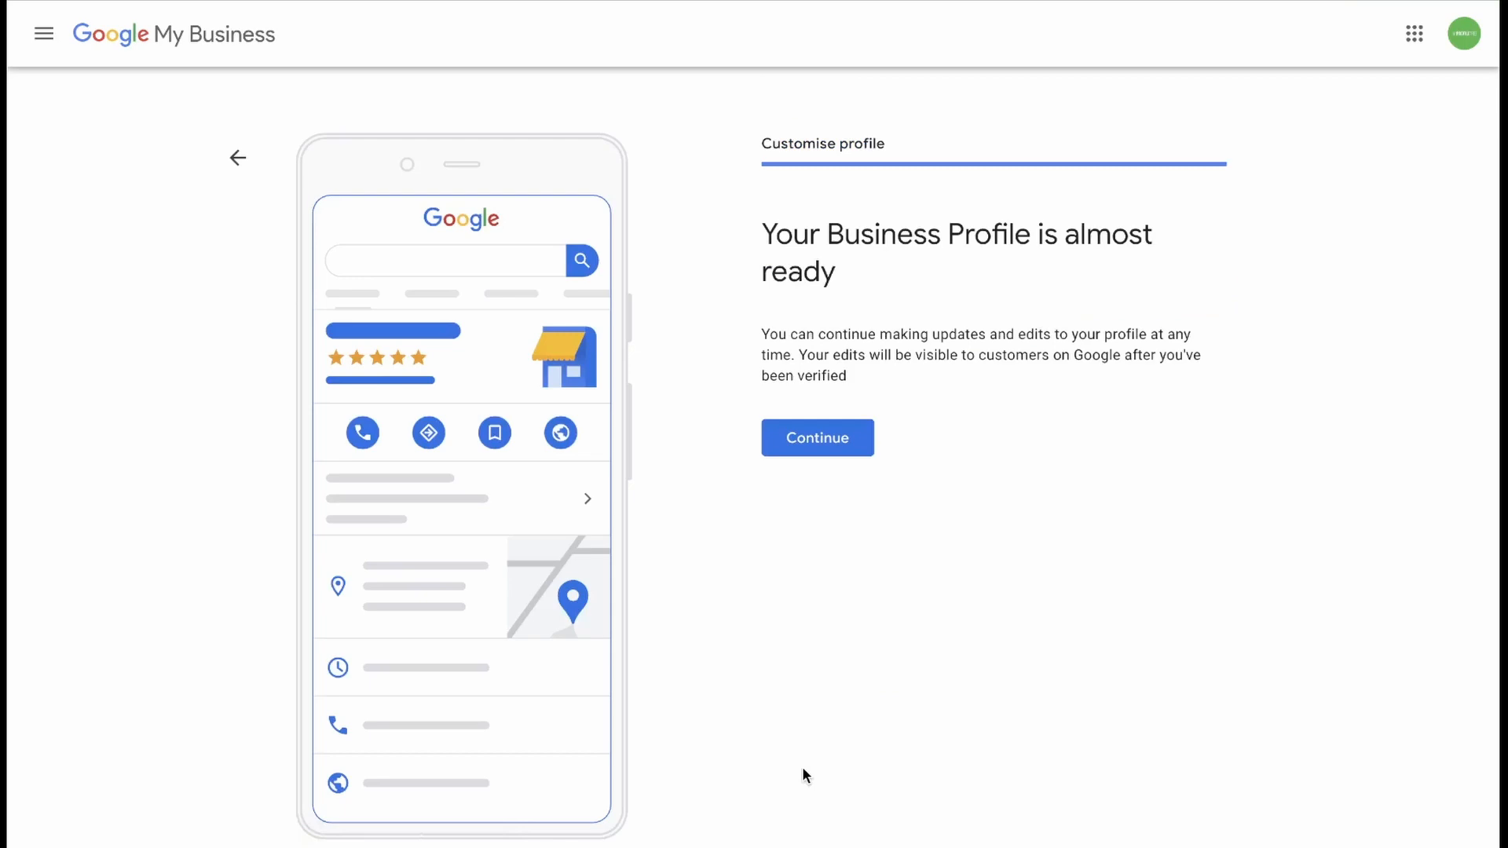
{"action": "left_click", "coordinate": [817, 438]}
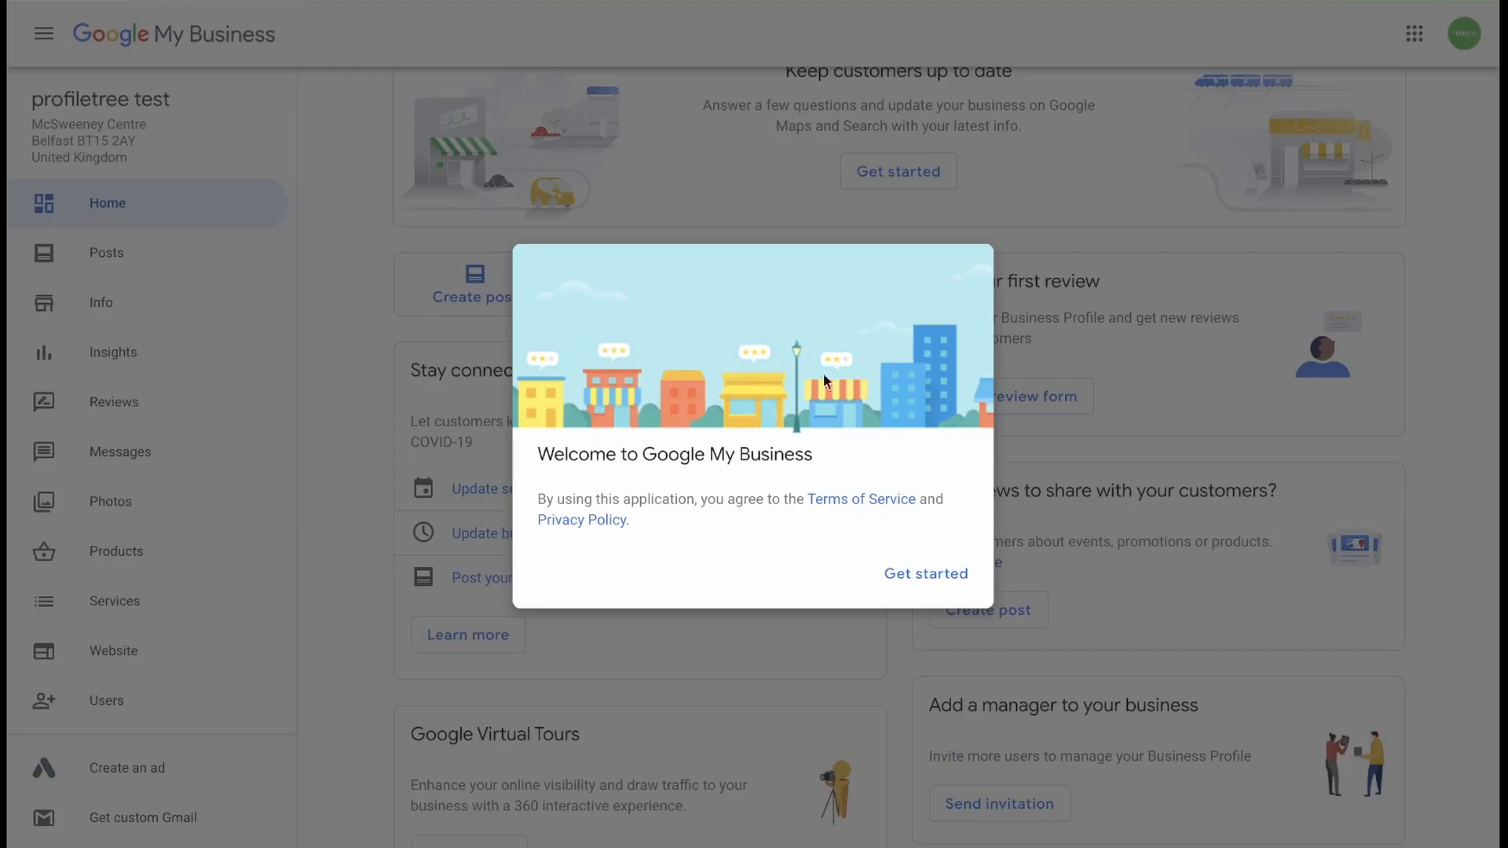
{"action": "mouse_move", "coordinate": [951, 584]}
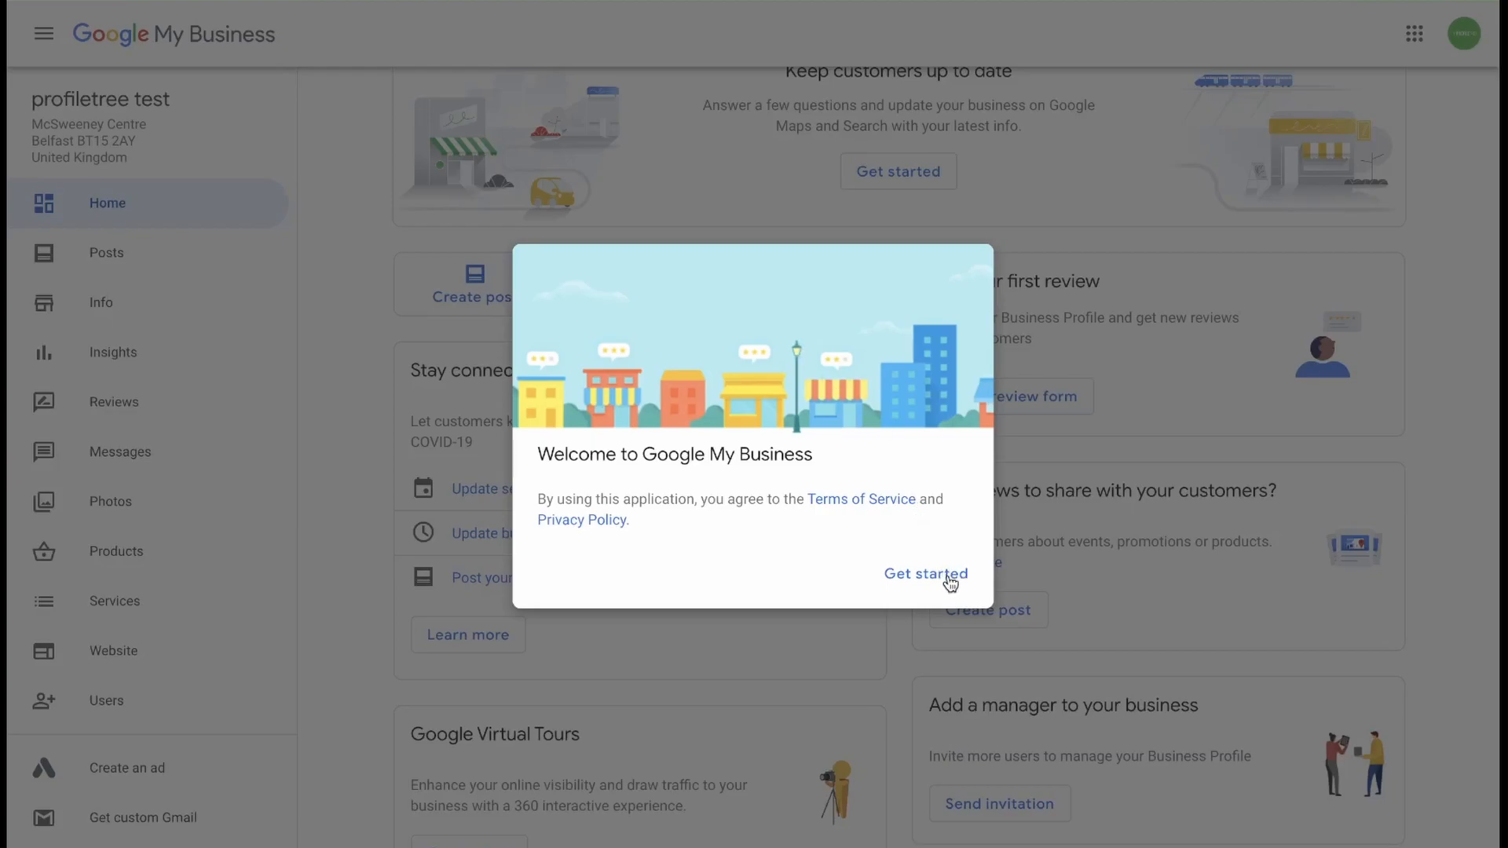
{"action": "mouse_move", "coordinate": [691, 295]}
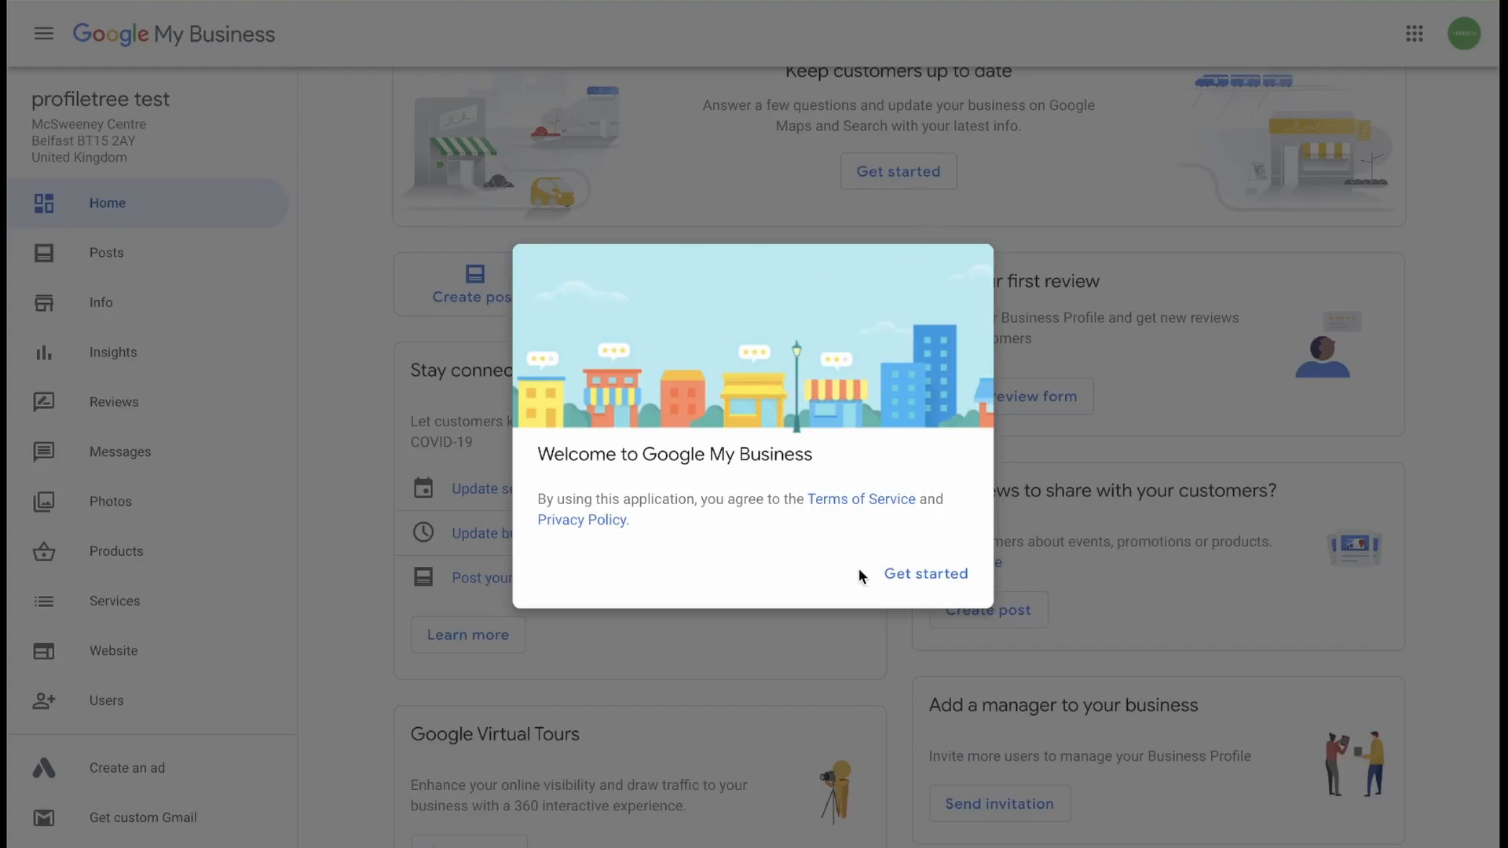
Step: Dismiss the welcome dialog with Get started and scroll through the 70%-complete Home dashboard
{"action": "left_click", "coordinate": [925, 574]}
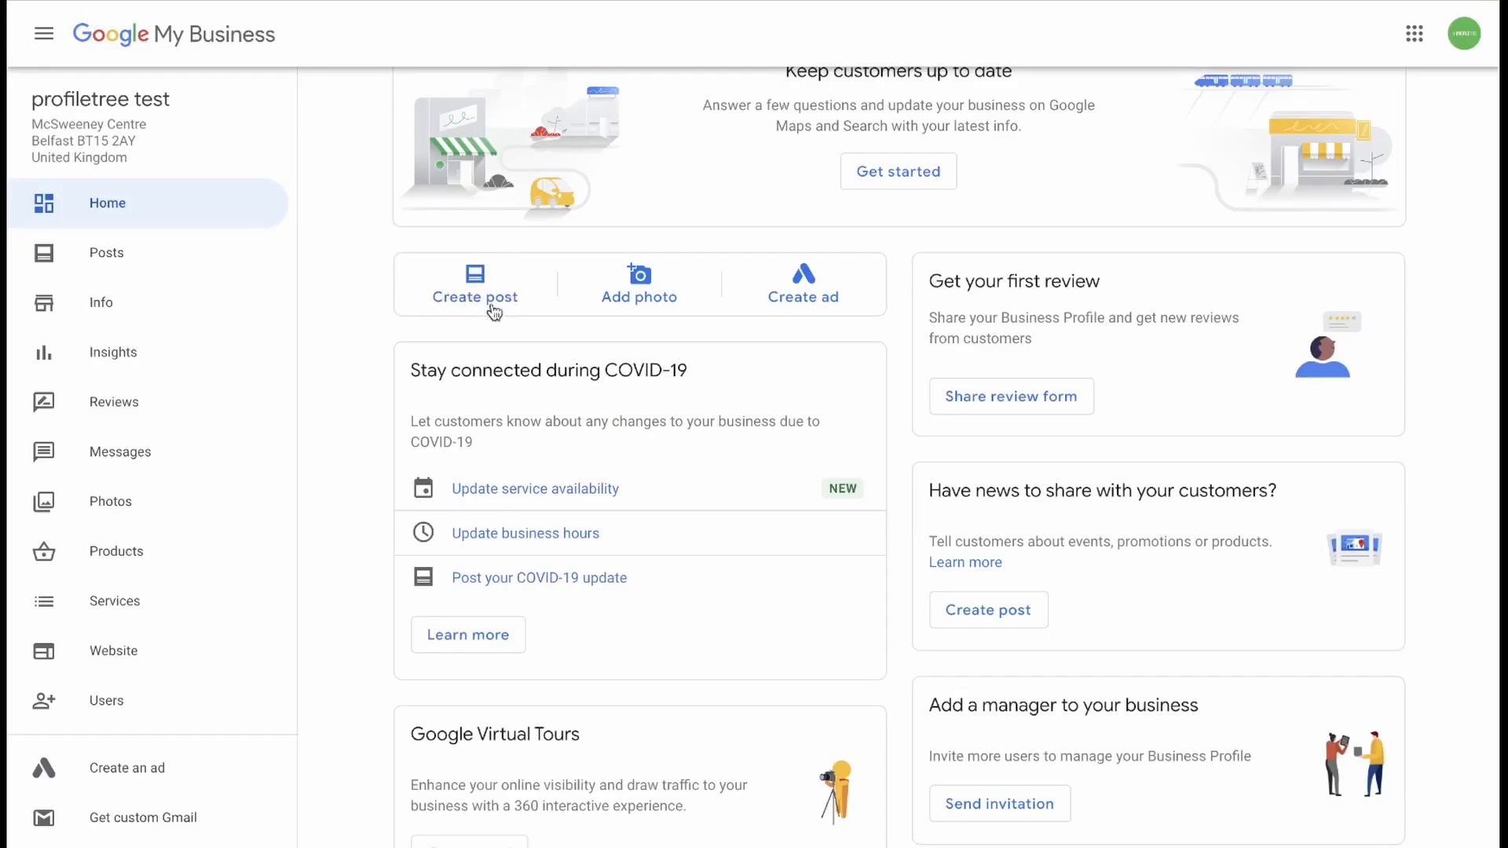
{"action": "mouse_move", "coordinate": [814, 267]}
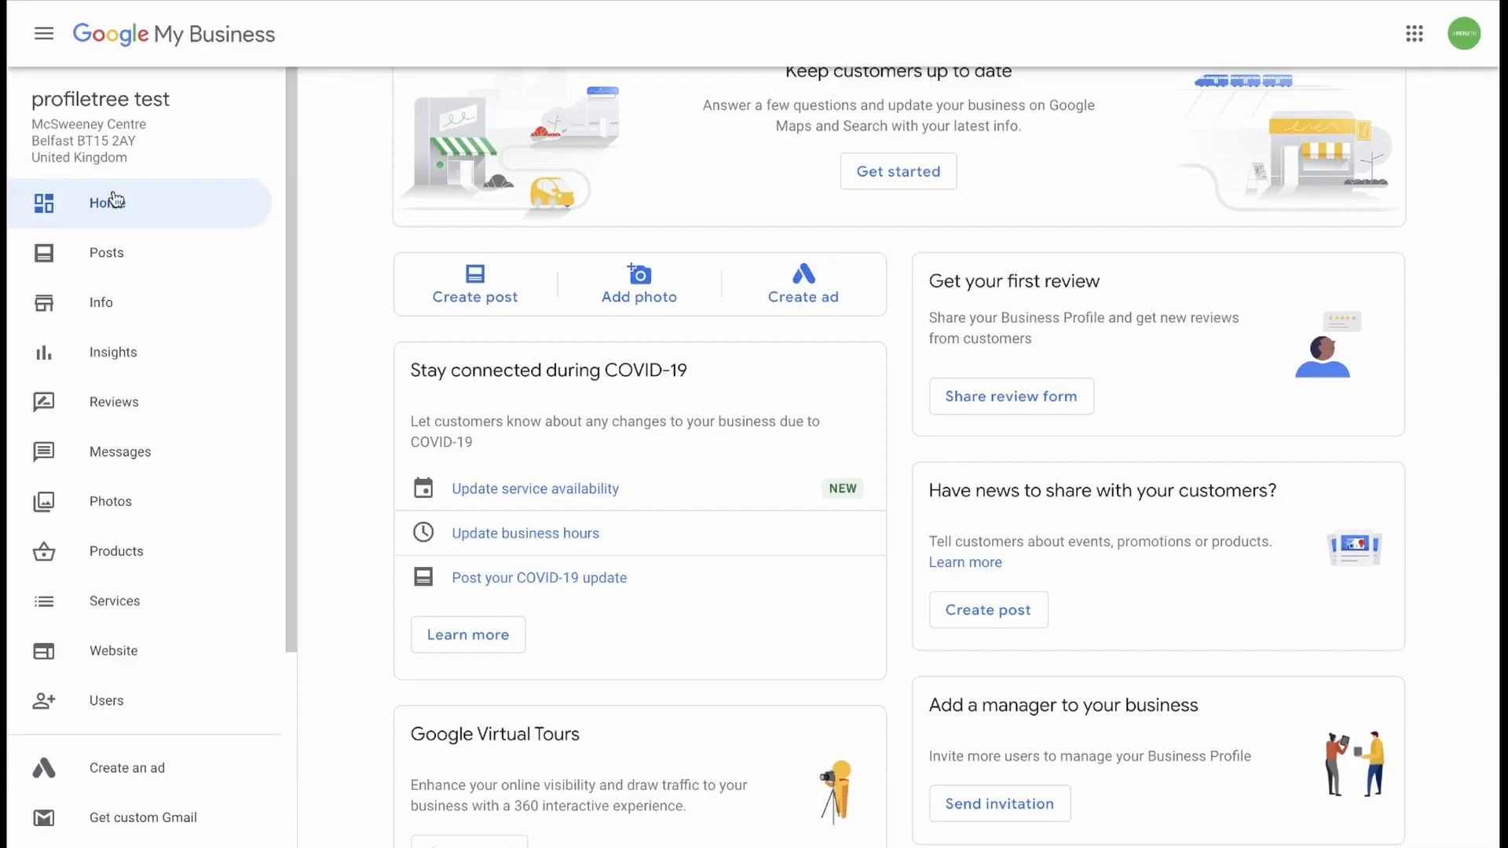
{"action": "mouse_move", "coordinate": [1050, 472]}
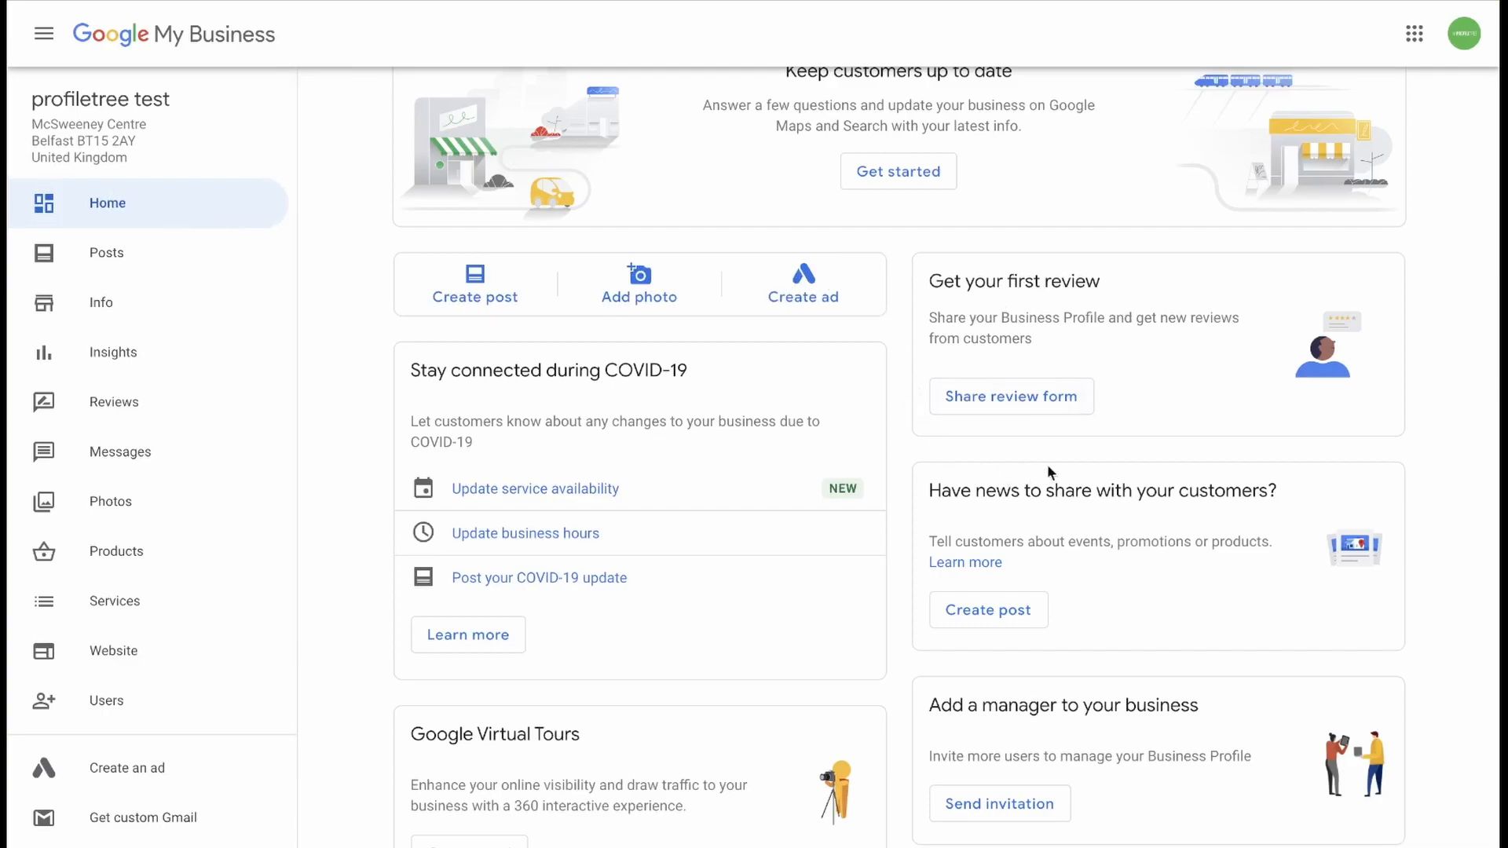
{"action": "mouse_move", "coordinate": [1046, 354]}
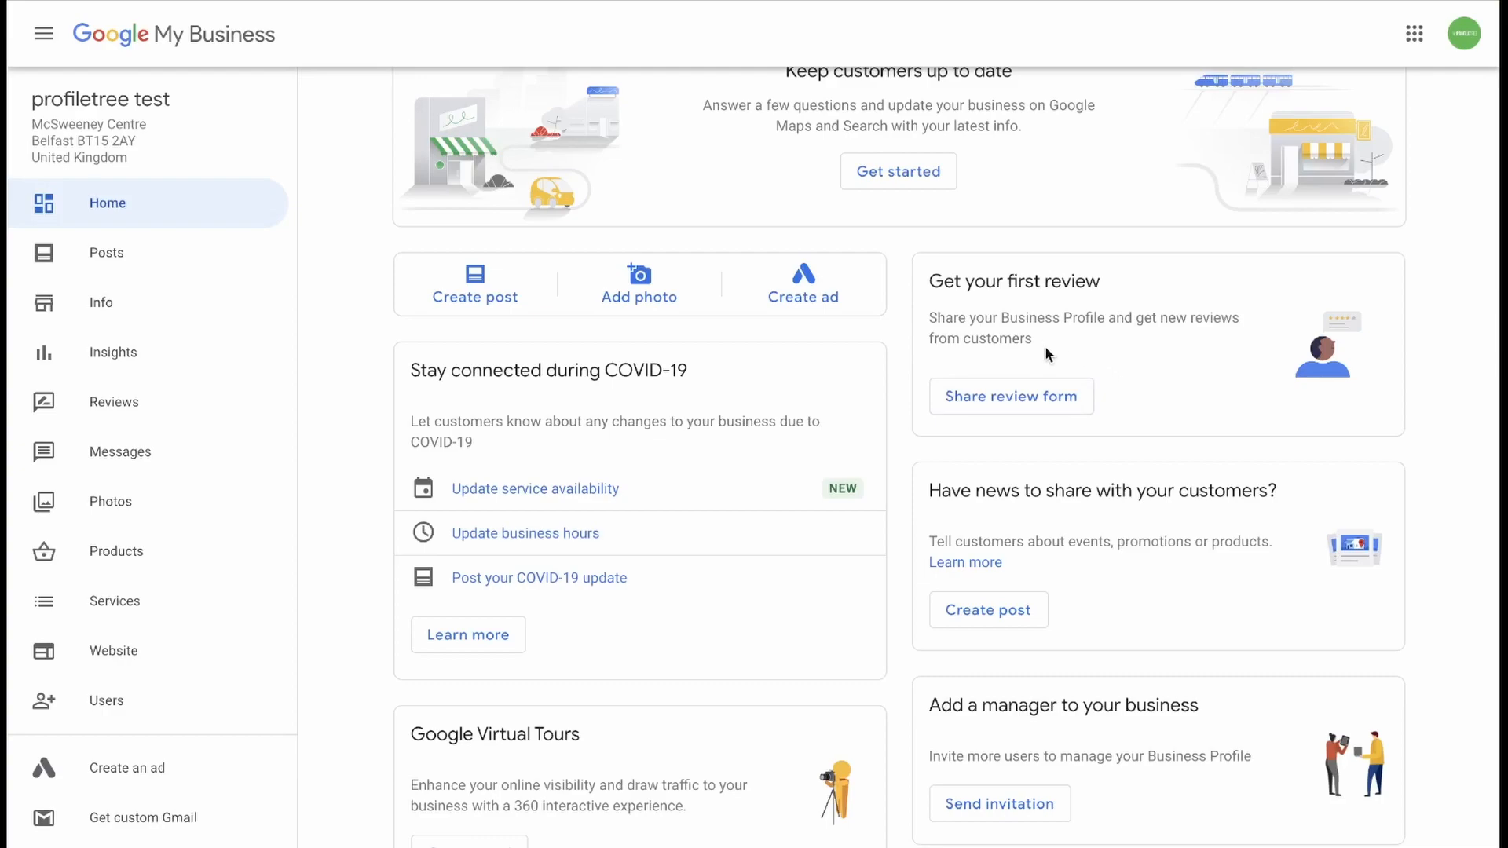
{"action": "mouse_move", "coordinate": [1191, 560]}
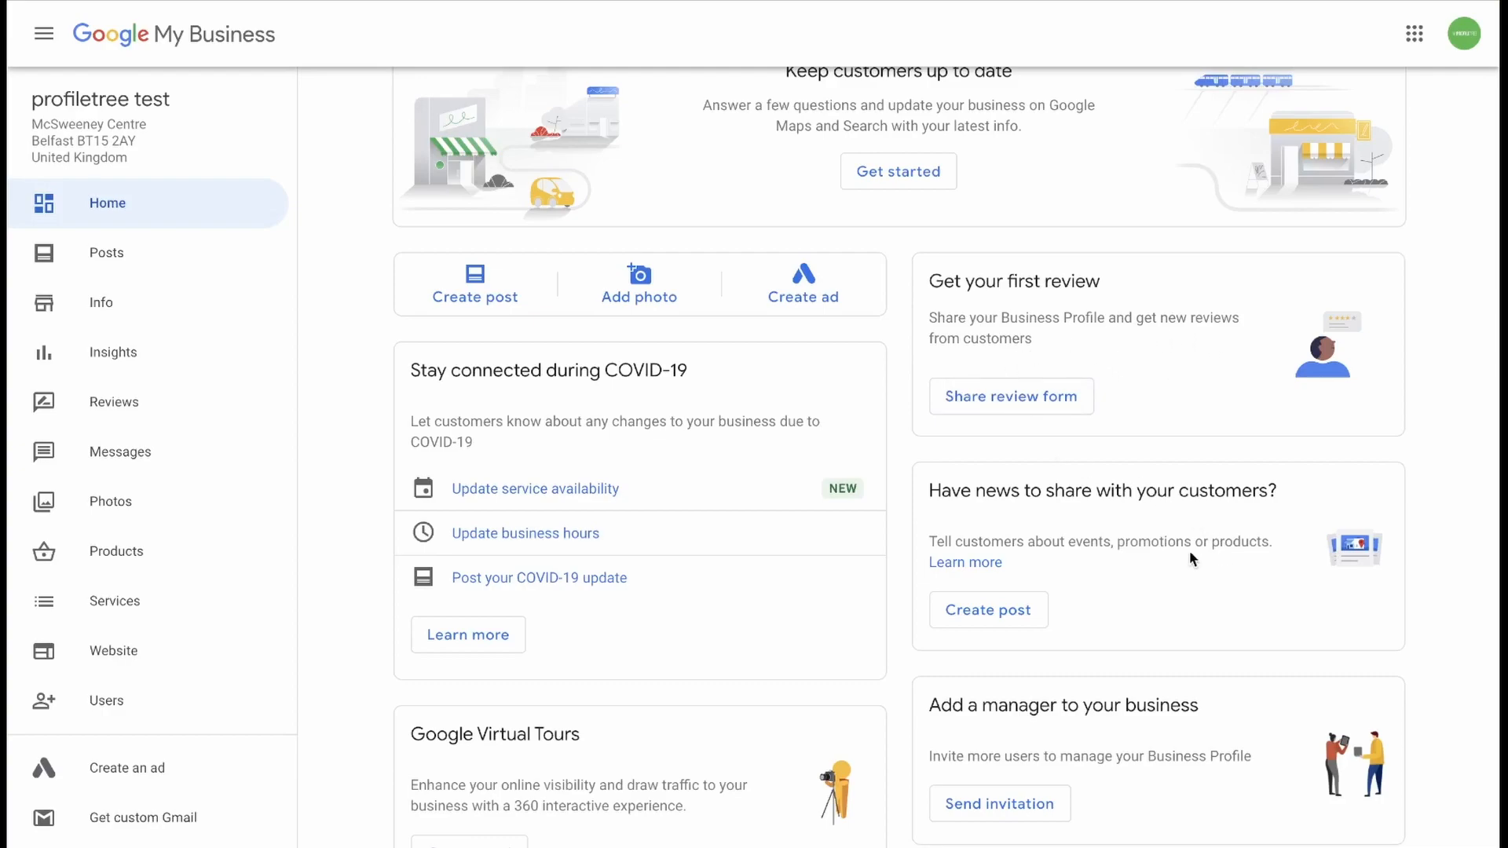
{"action": "scroll", "scroll_direction": "down", "scroll_amount": 3}
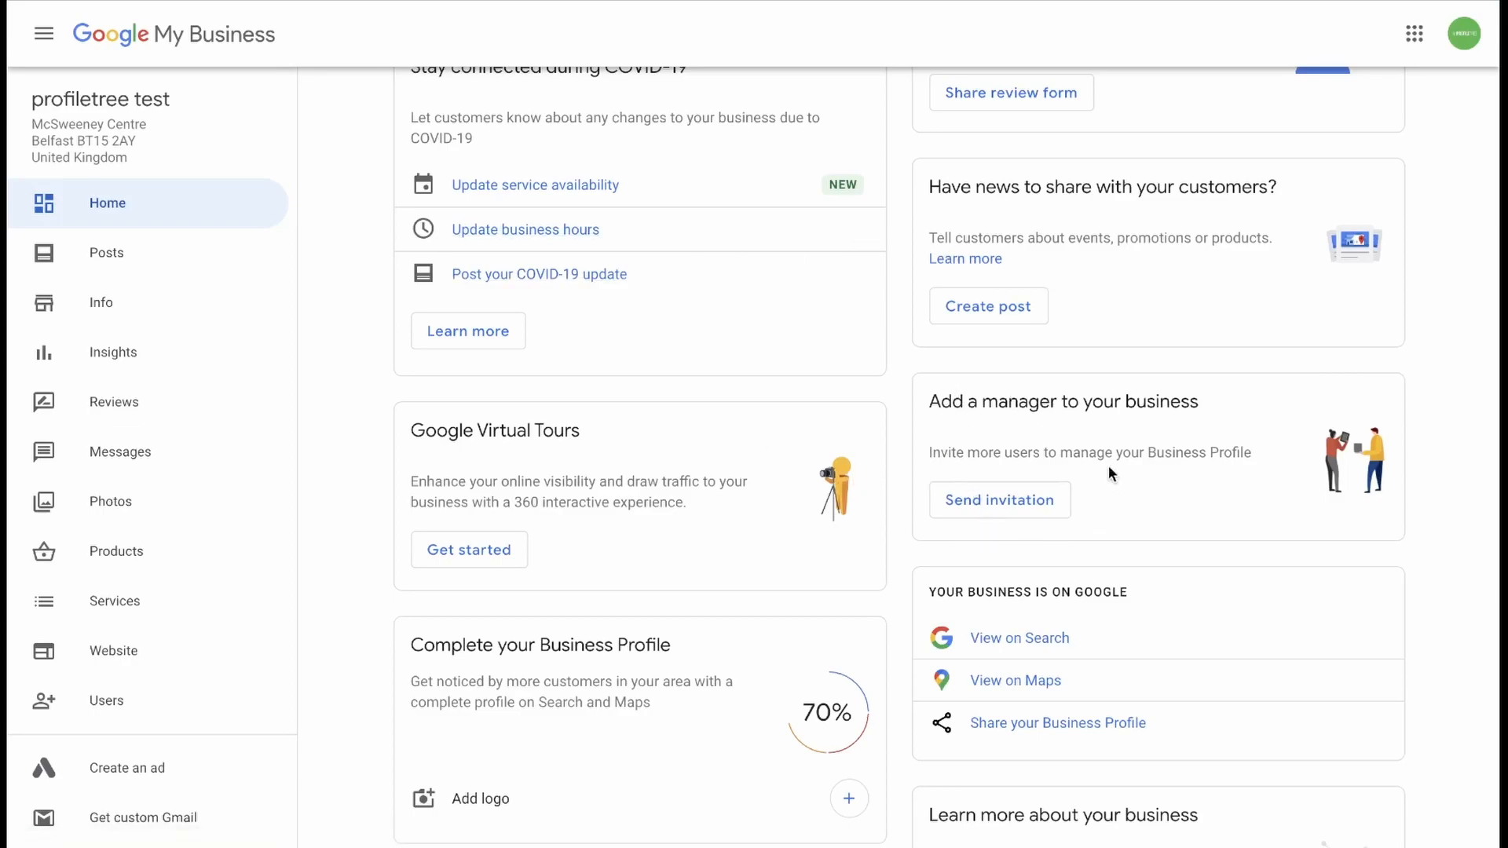
{"action": "scroll", "scroll_direction": "down", "scroll_amount": 3}
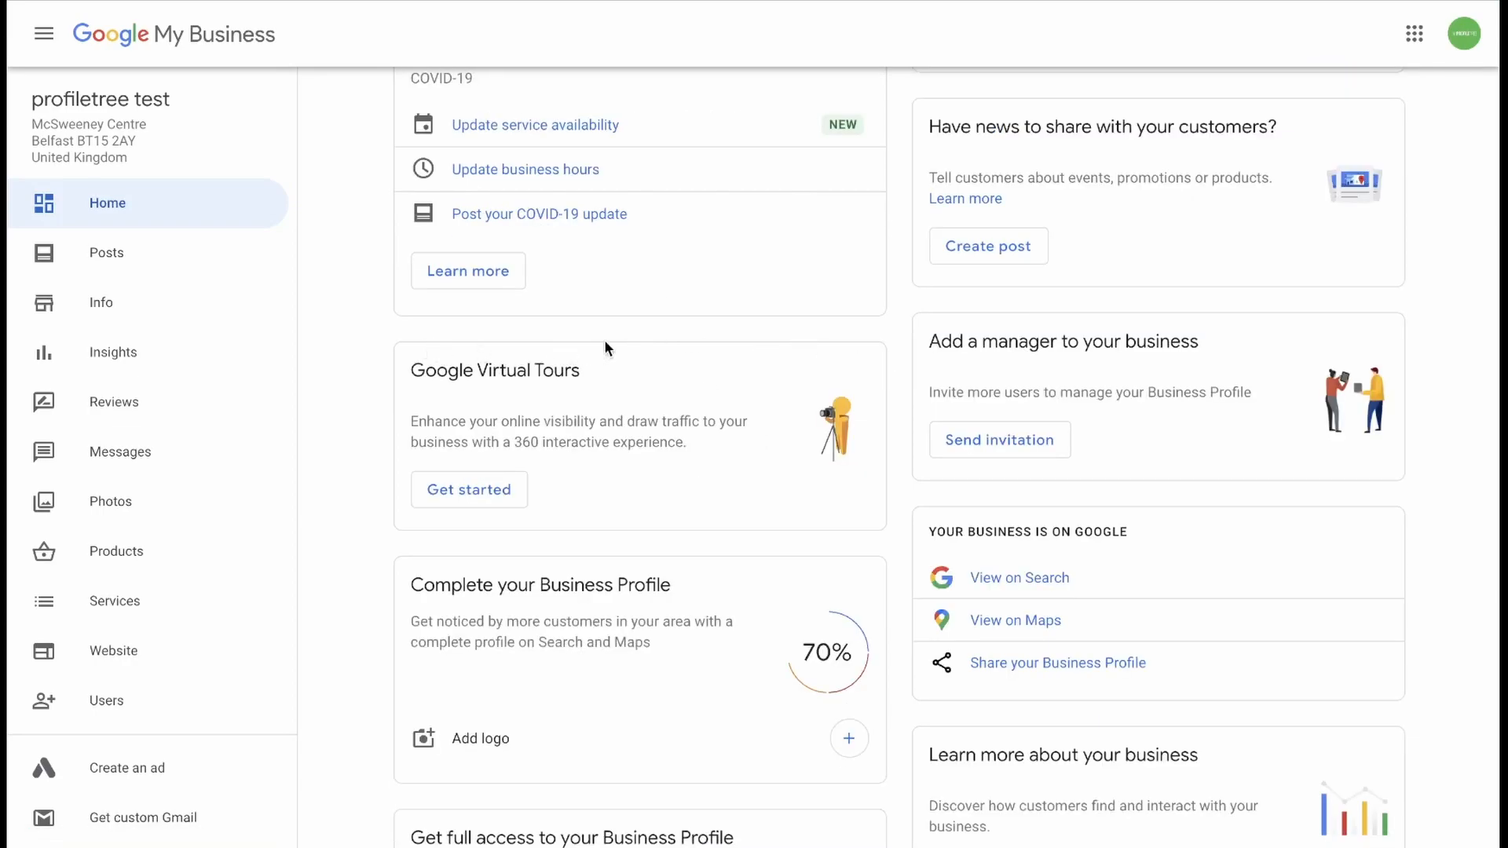
{"action": "mouse_move", "coordinate": [861, 374]}
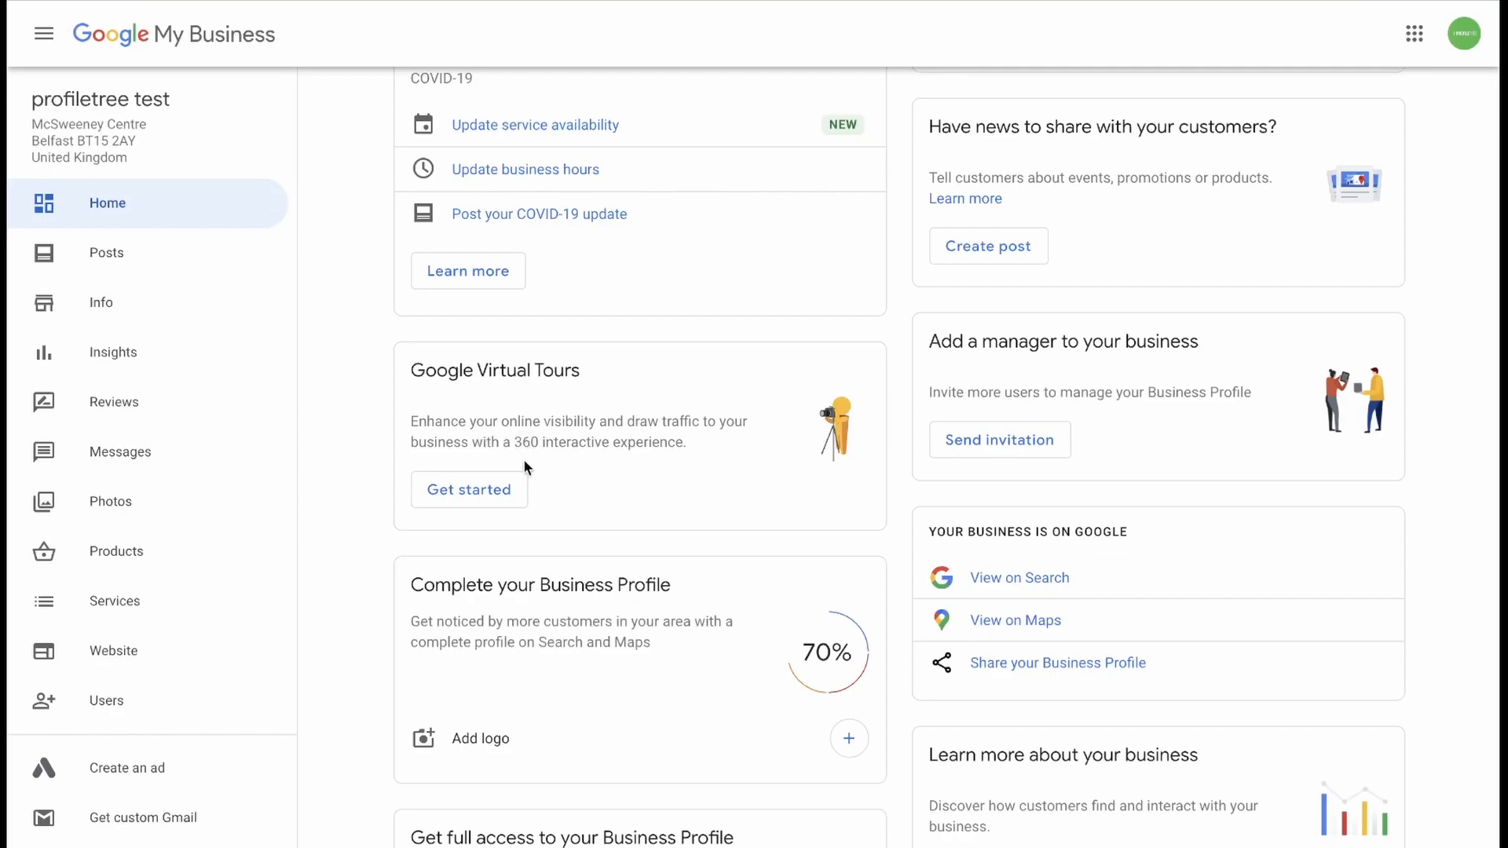
{"action": "mouse_move", "coordinate": [596, 470]}
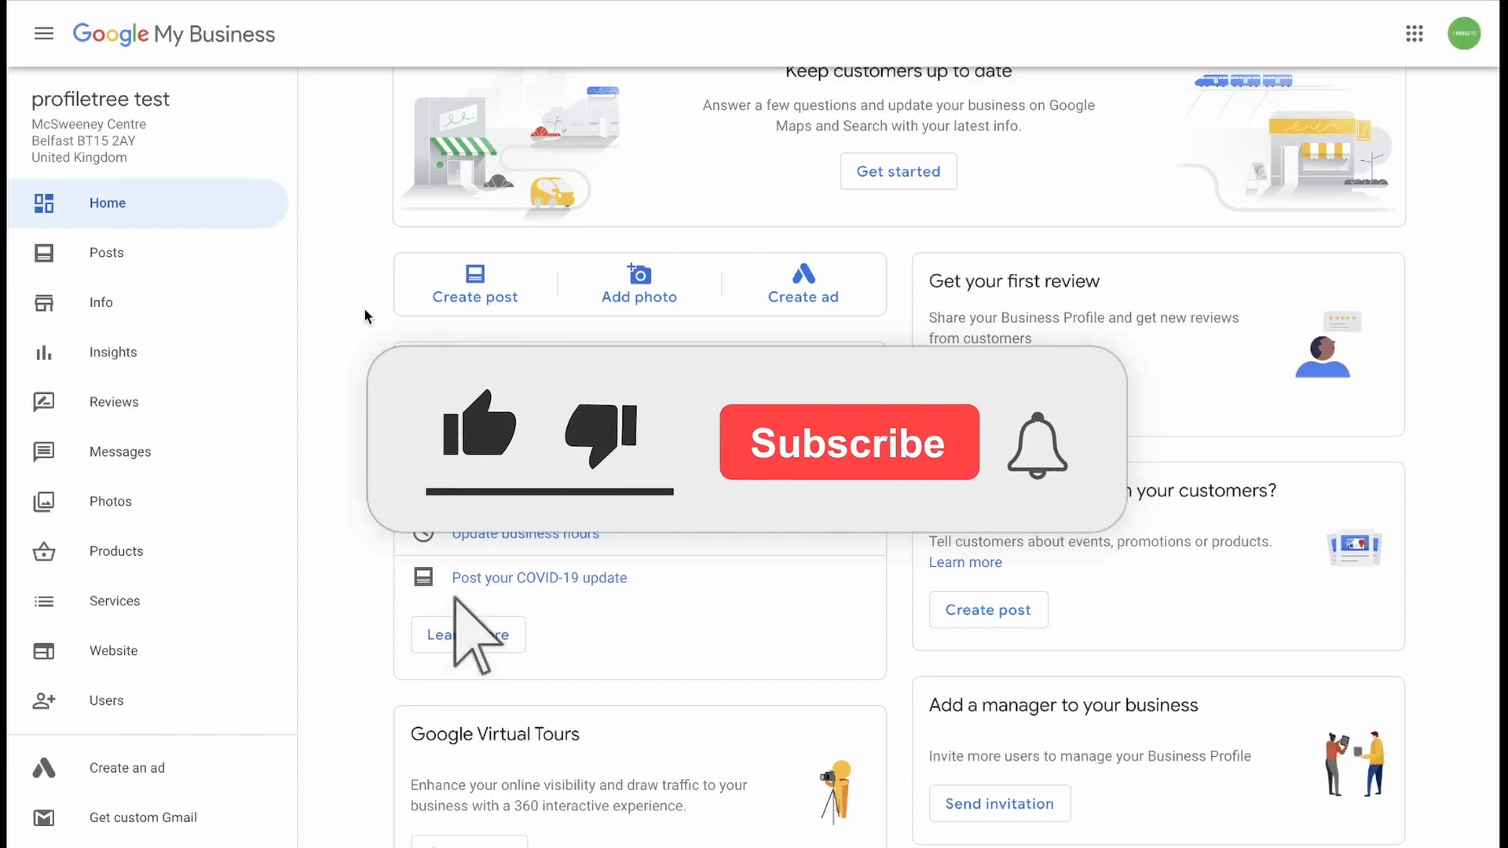
{"action": "left_click", "coordinate": [480, 431]}
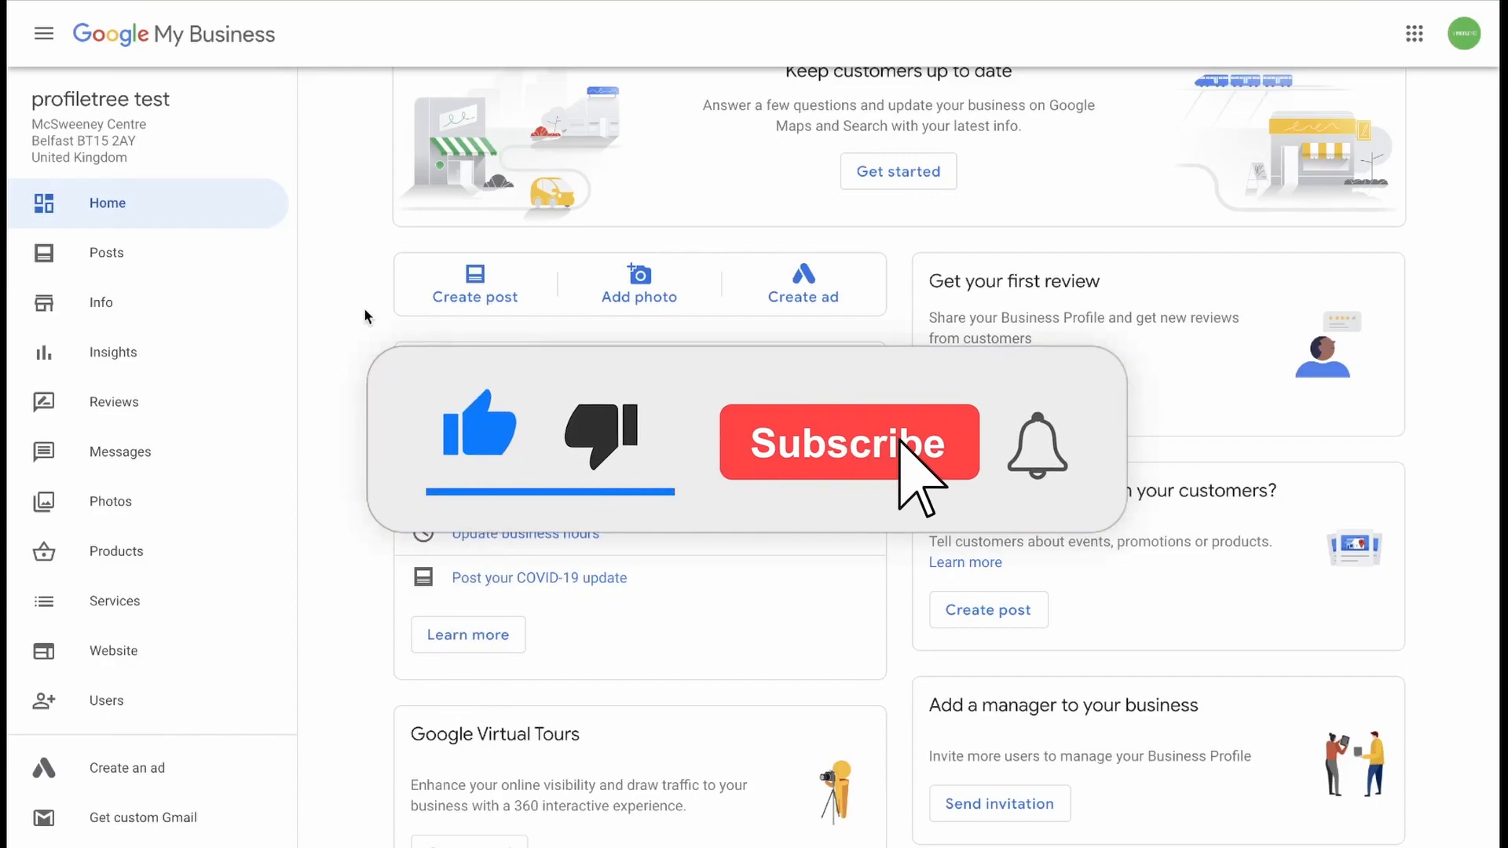
{"action": "left_click", "coordinate": [849, 442]}
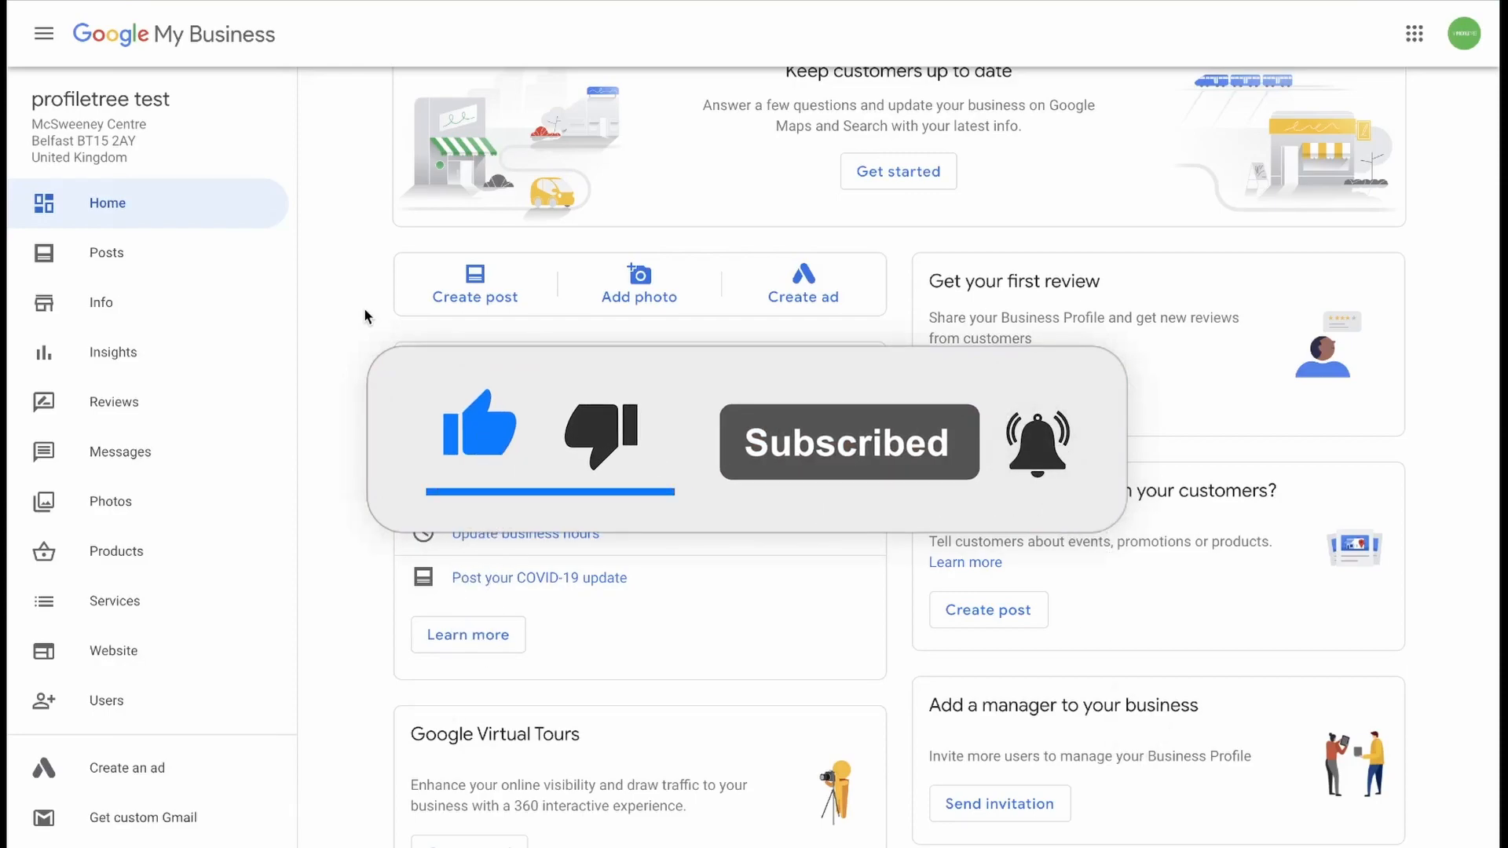